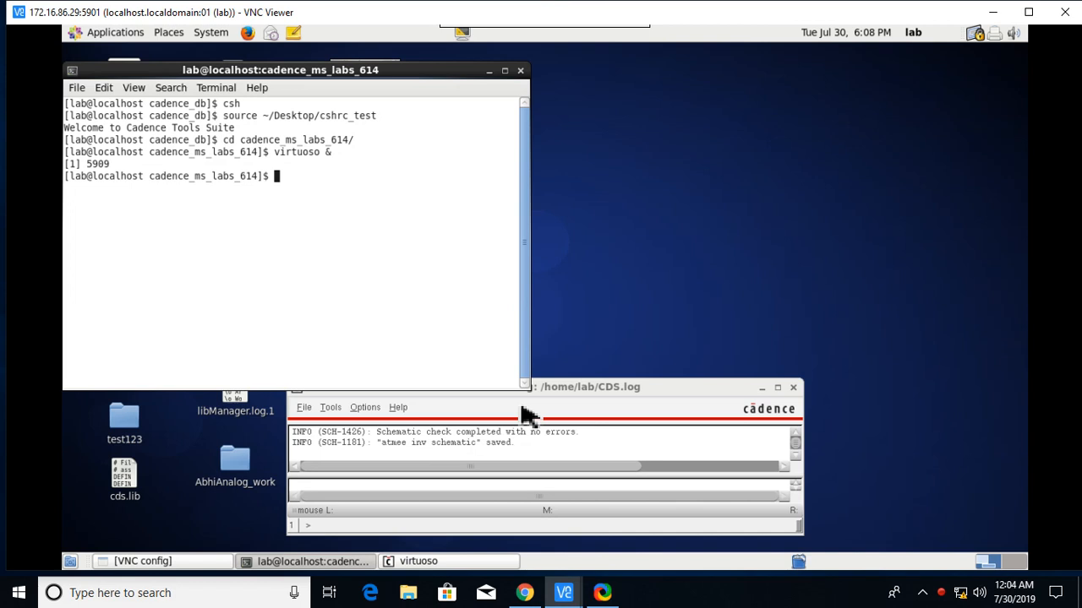
pyautogui.moveTo(280, 276)
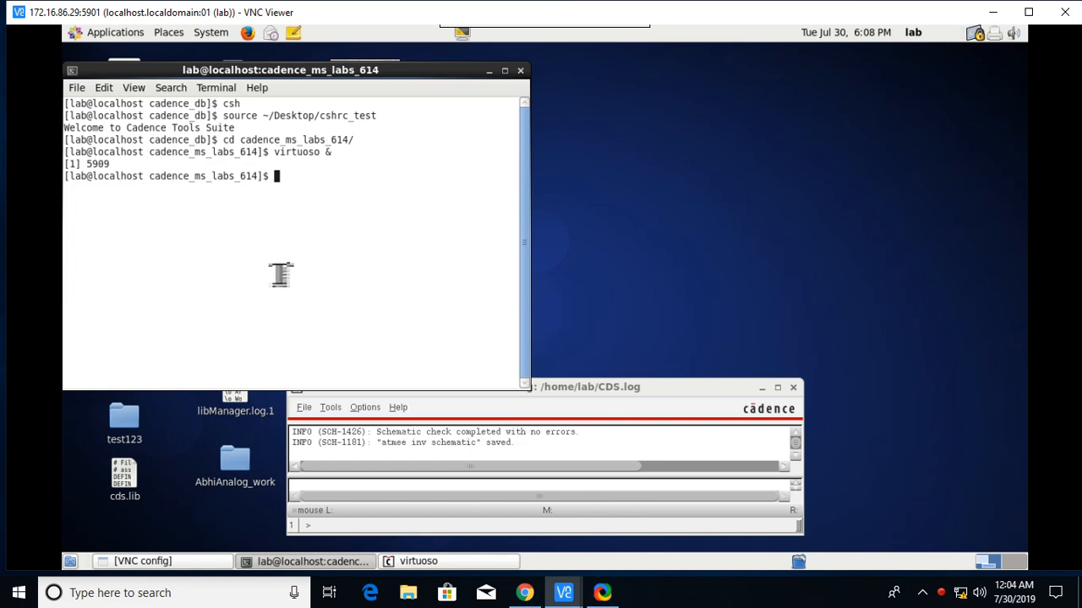
pyautogui.moveTo(240, 114)
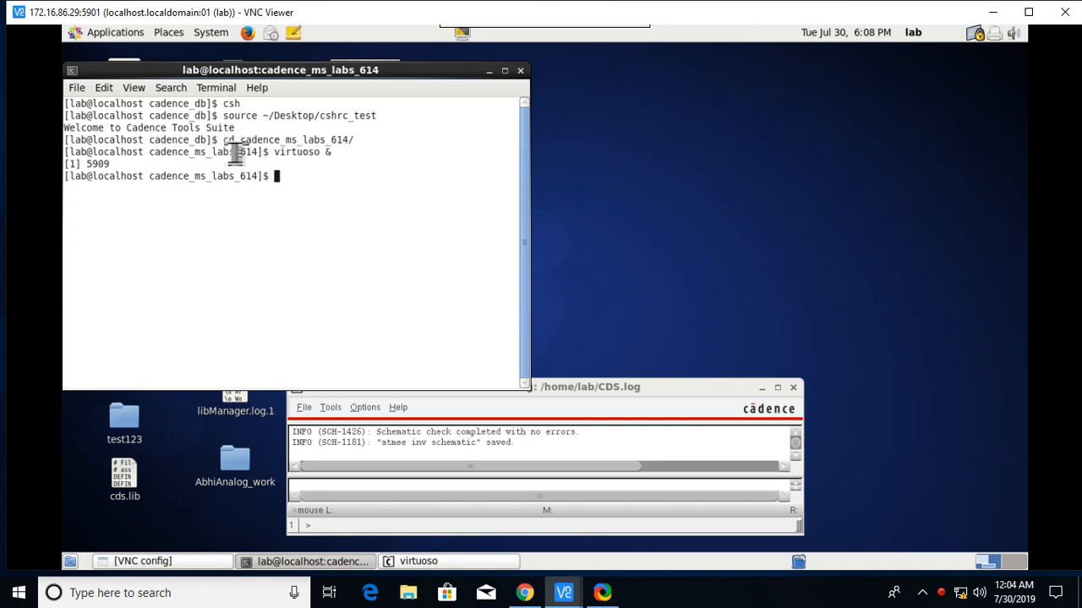
pyautogui.moveTo(358, 161)
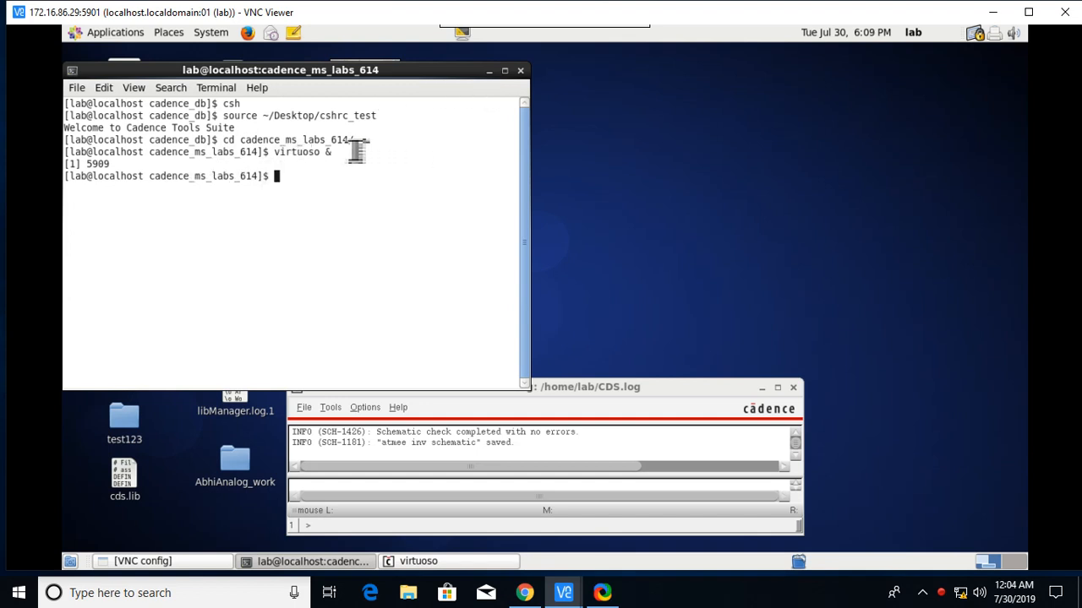
pyautogui.moveTo(489, 71)
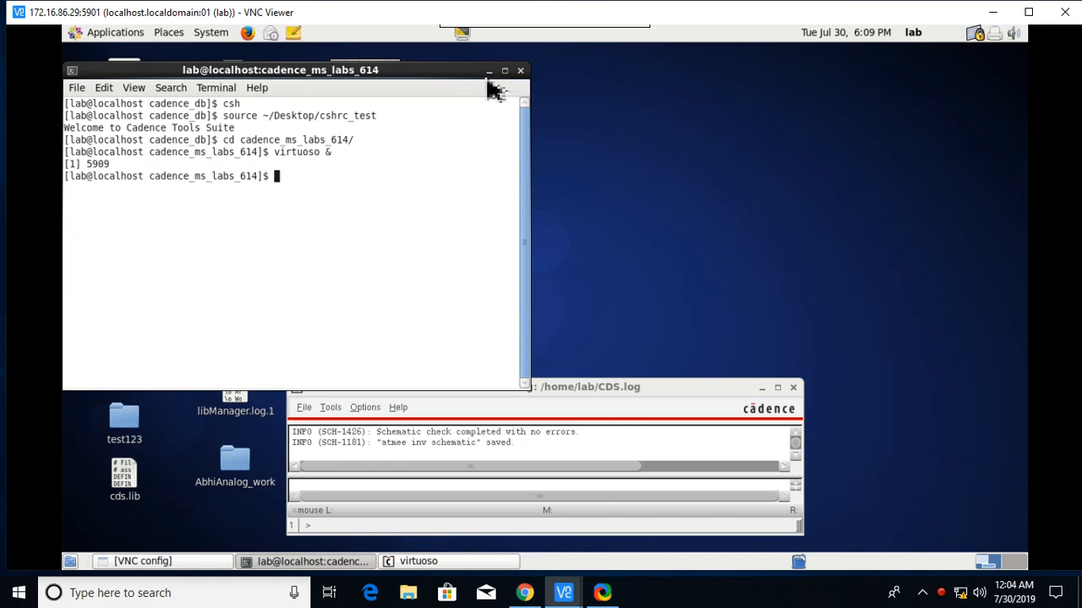
# - Start a new library from the CIW and name it atmece
pyautogui.click(488, 71)
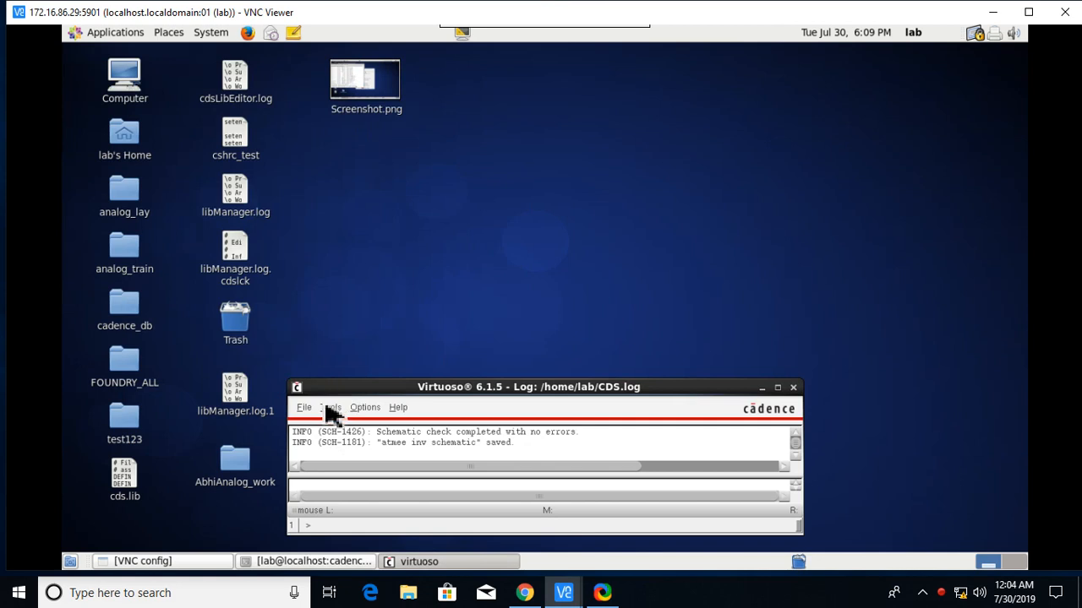
pyautogui.click(304, 407)
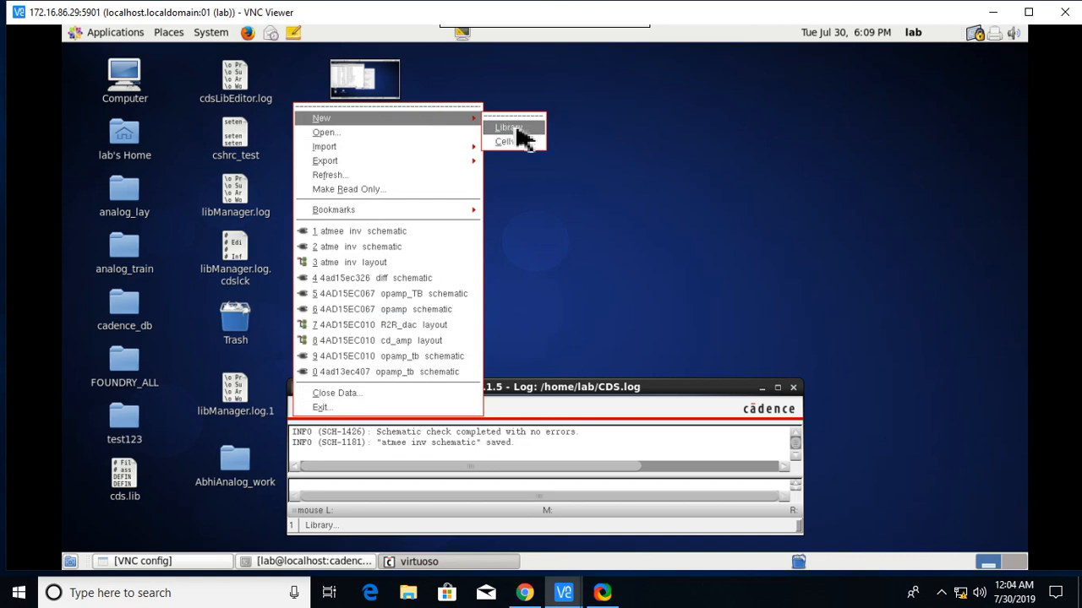
pyautogui.click(507, 128)
pyautogui.write('atm')
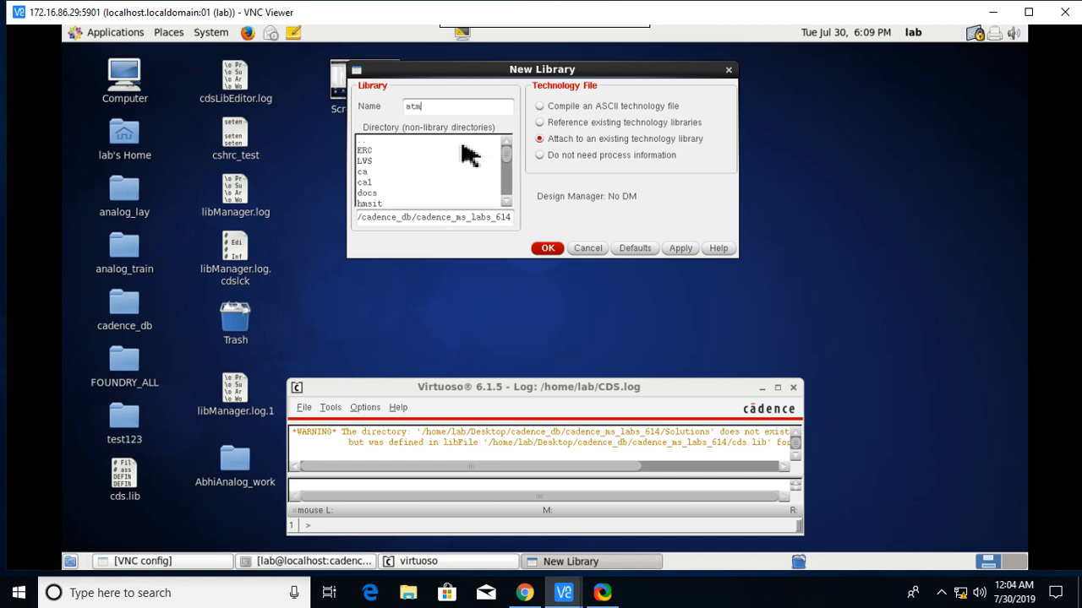
pyautogui.write('ece')
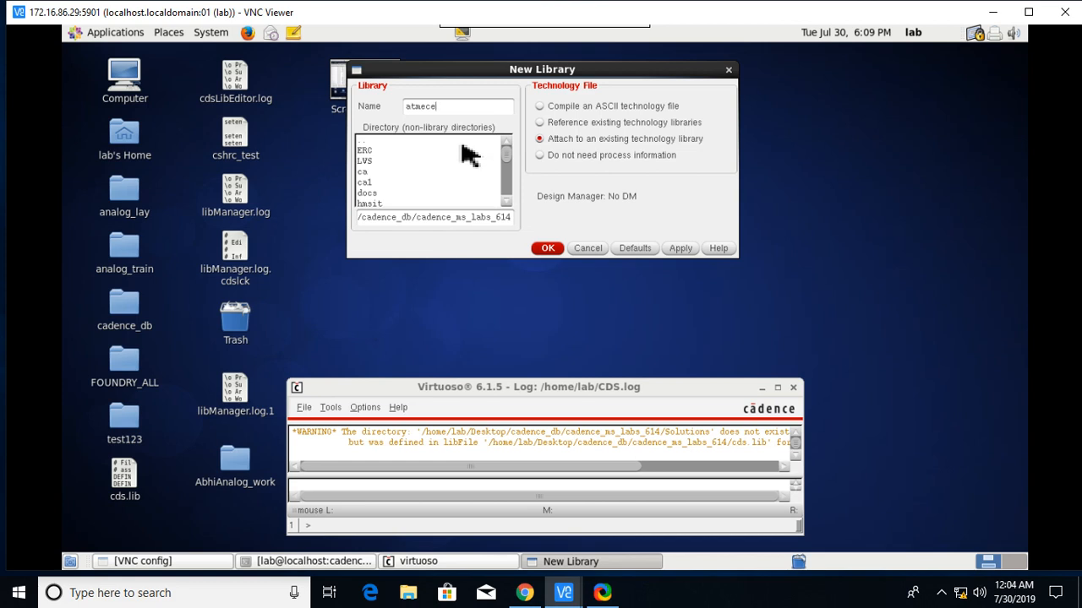
pyautogui.moveTo(595, 152)
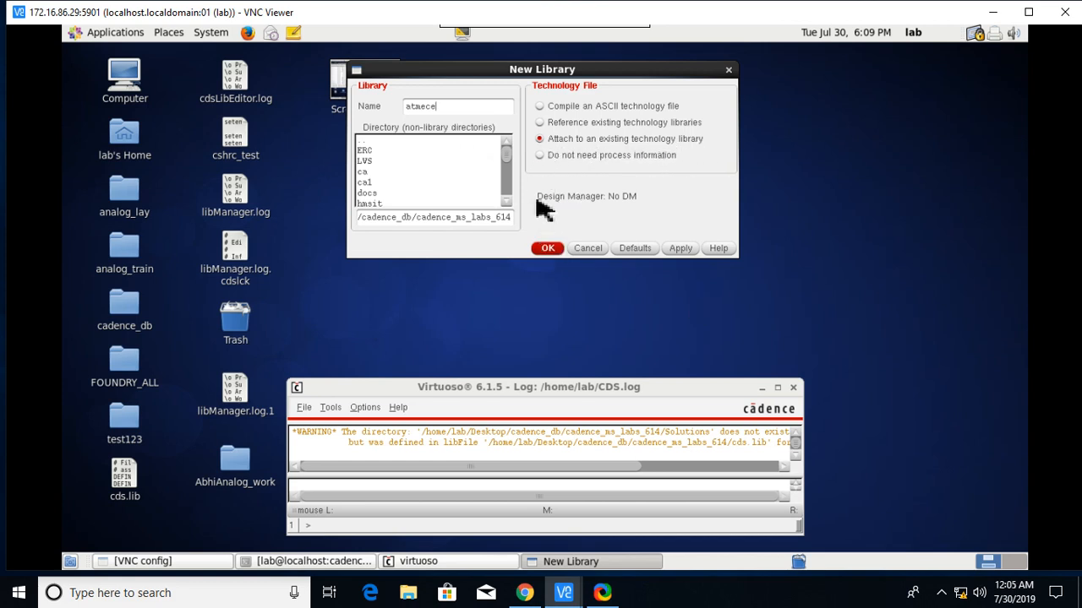
# - Confirm the atmece library and attach it to the gpdk180 technology library
pyautogui.click(548, 246)
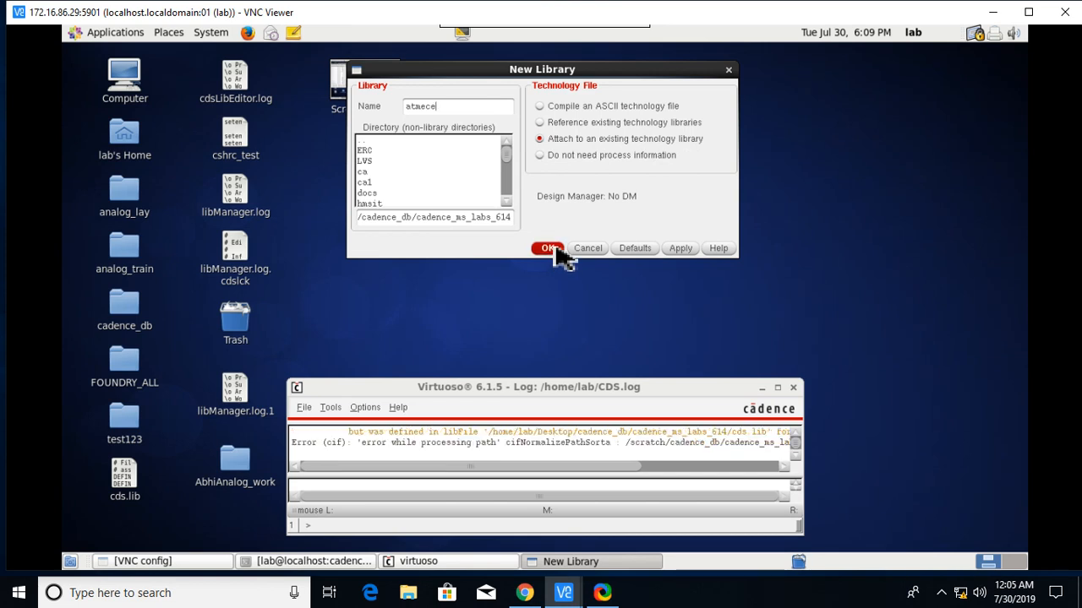
pyautogui.click(548, 248)
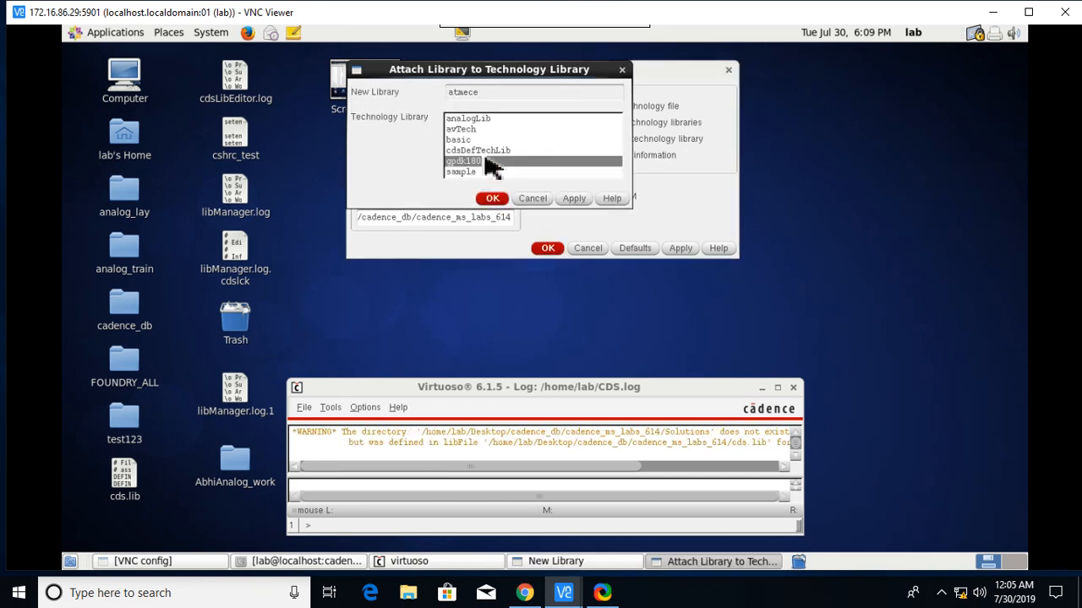
pyautogui.moveTo(488, 172)
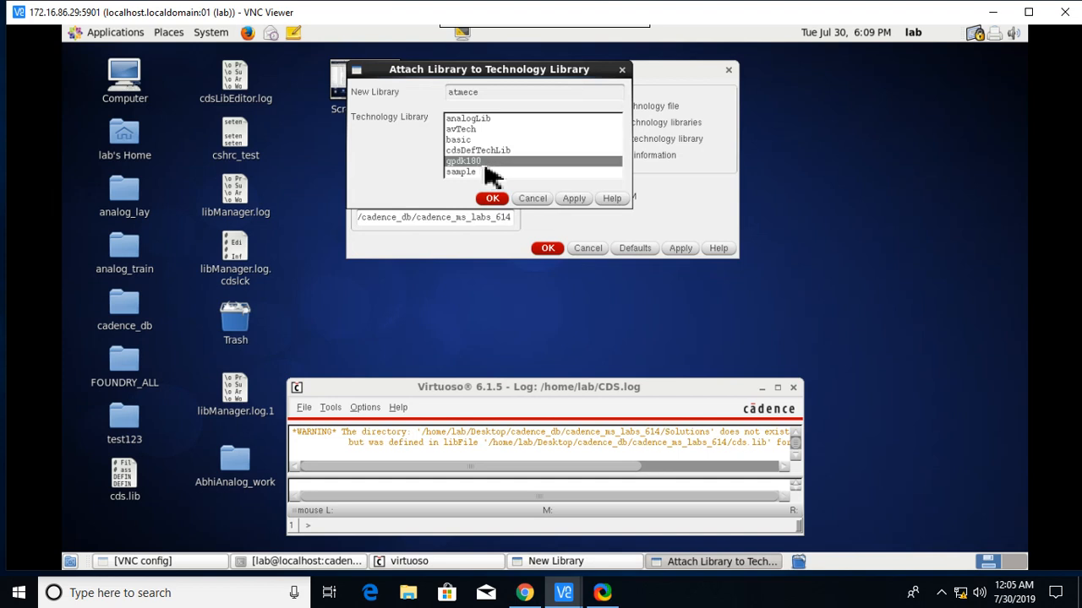
pyautogui.moveTo(516, 174)
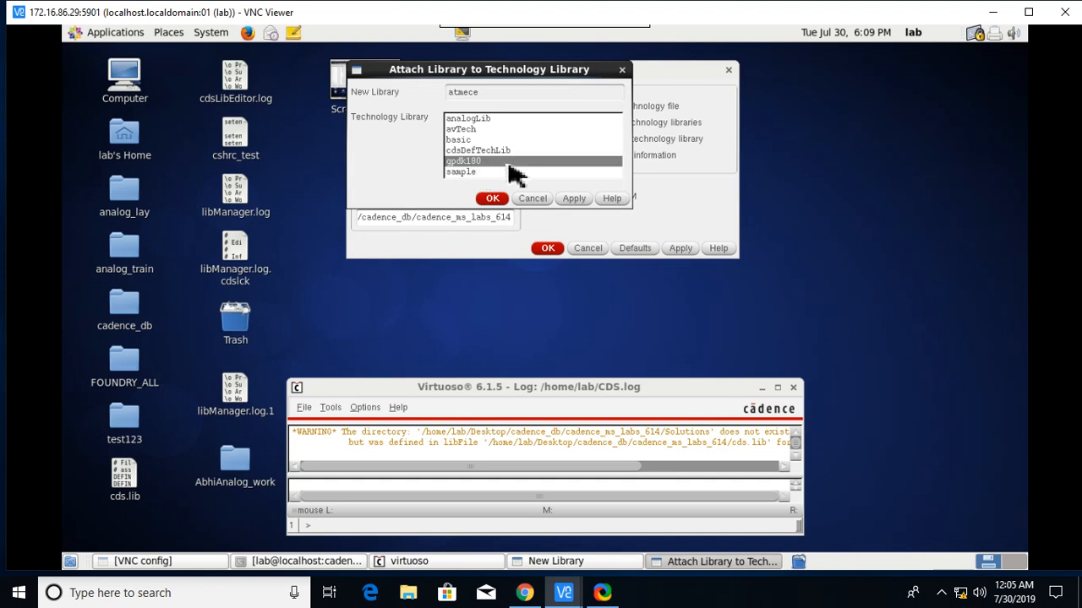
pyautogui.click(492, 198)
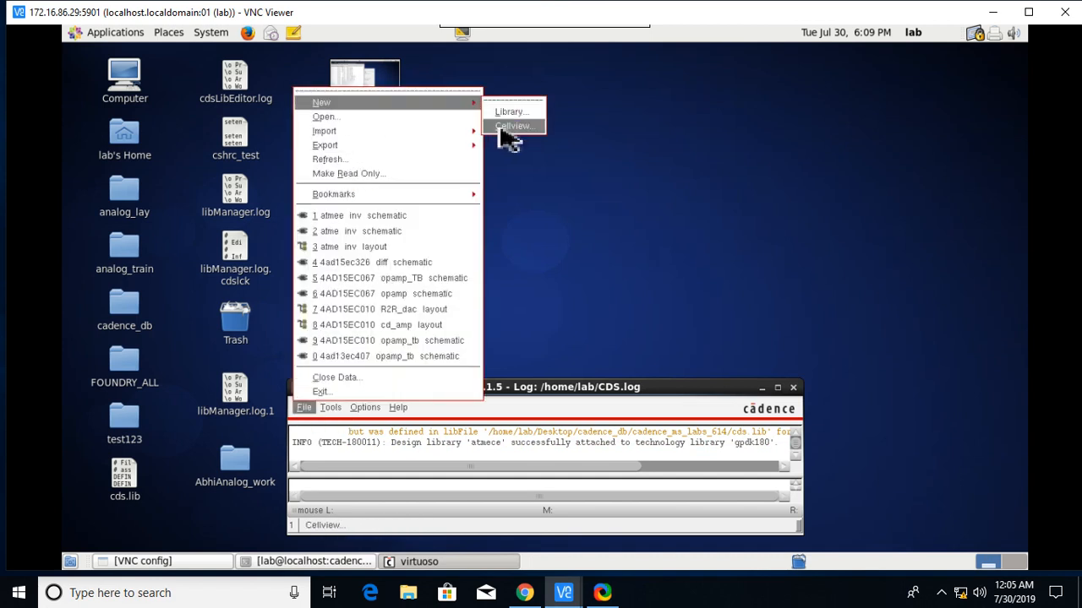
# - Create cell inv, view schematic, in library atmece and open it in Schematics L
pyautogui.click(514, 125)
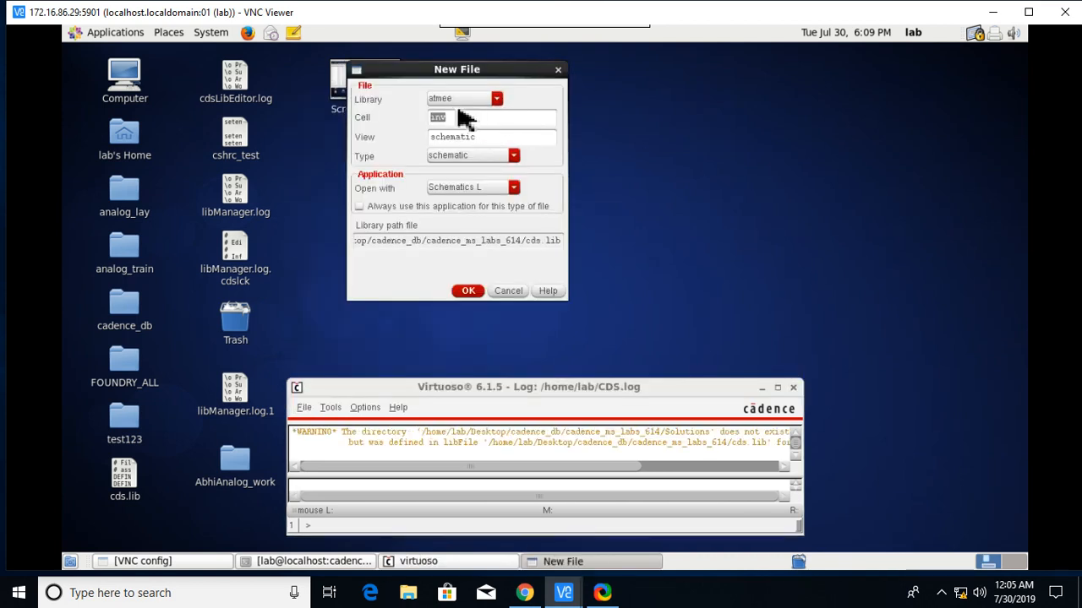
pyautogui.click(497, 98)
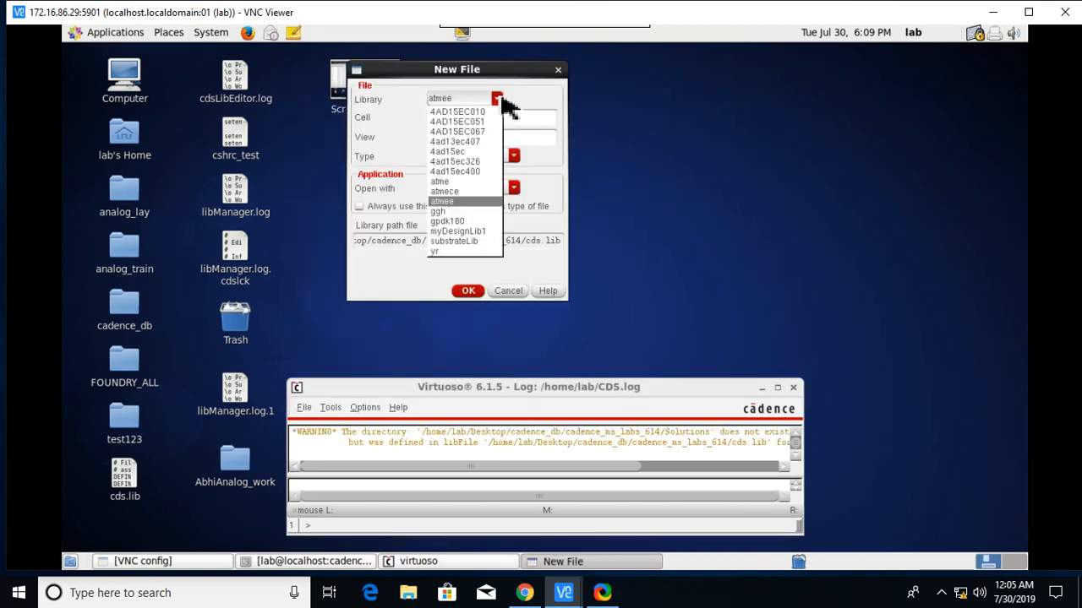
pyautogui.click(443, 191)
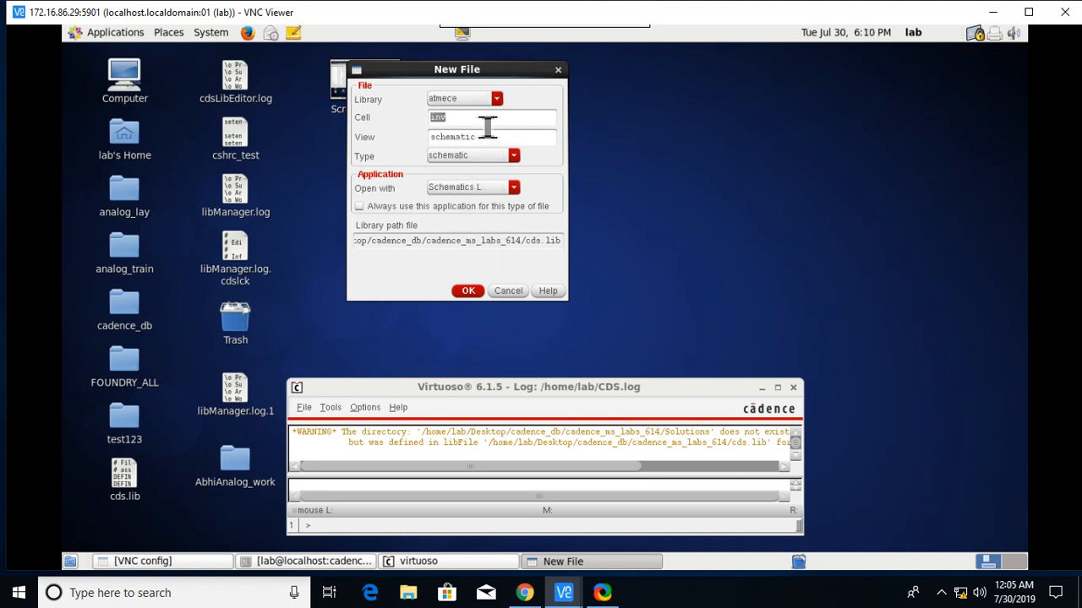
pyautogui.moveTo(392, 121)
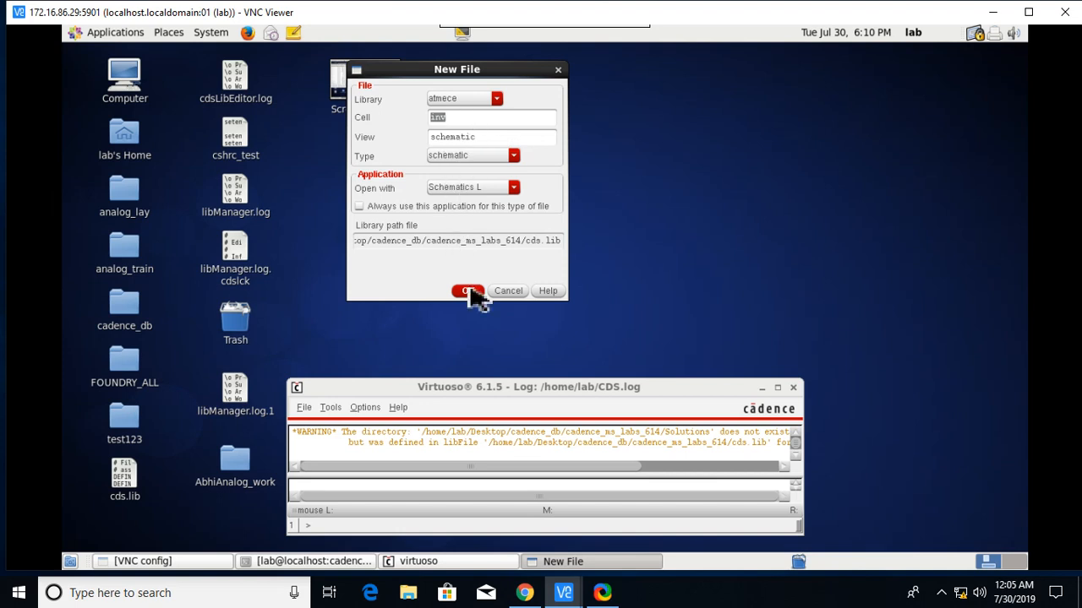
pyautogui.click(466, 290)
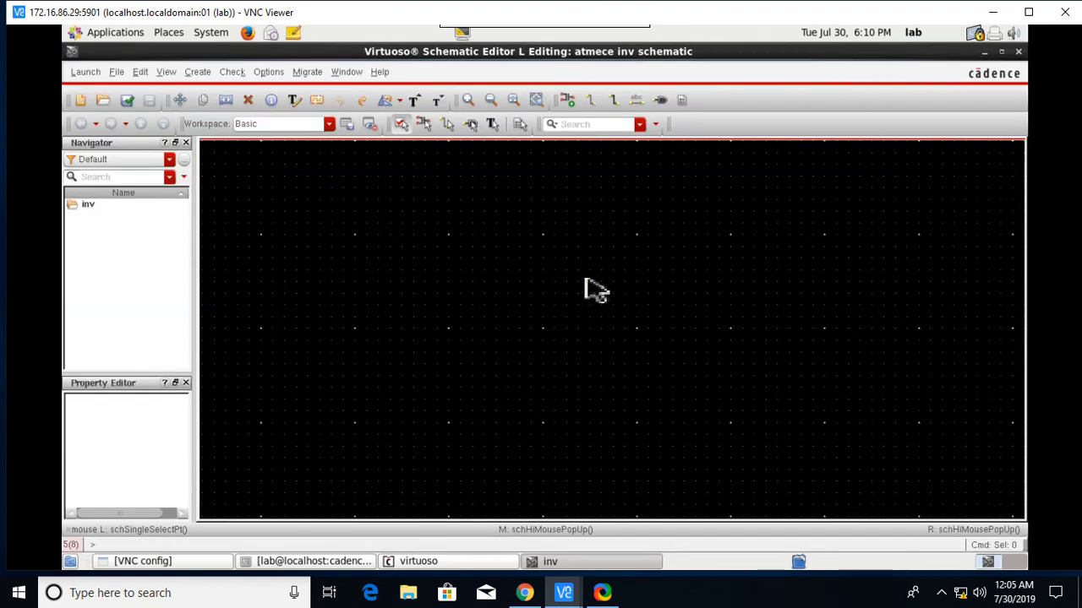
pyautogui.moveTo(336, 297)
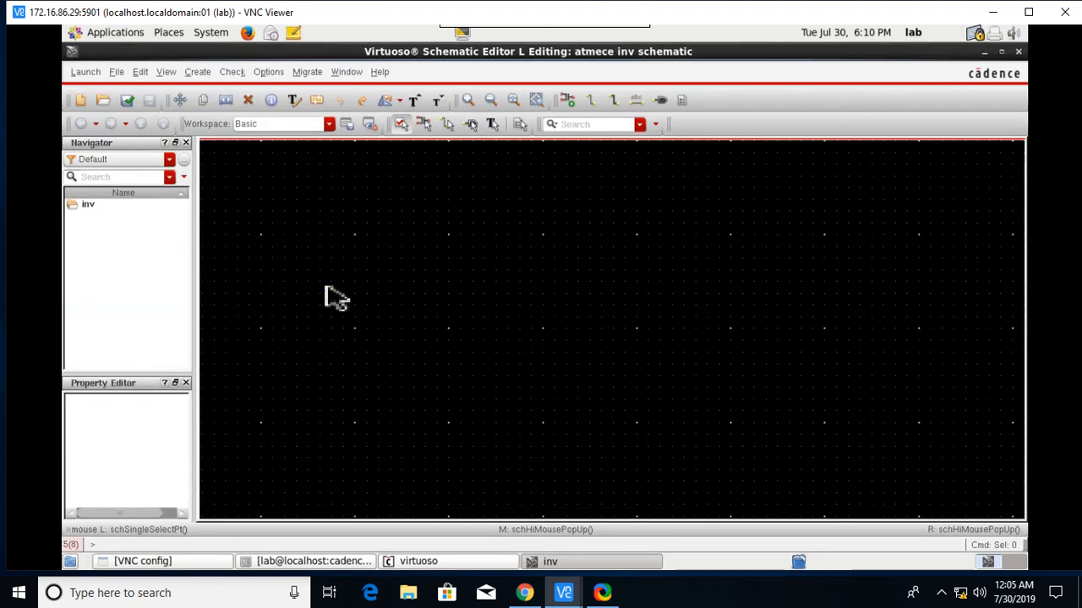
pyautogui.moveTo(222, 155)
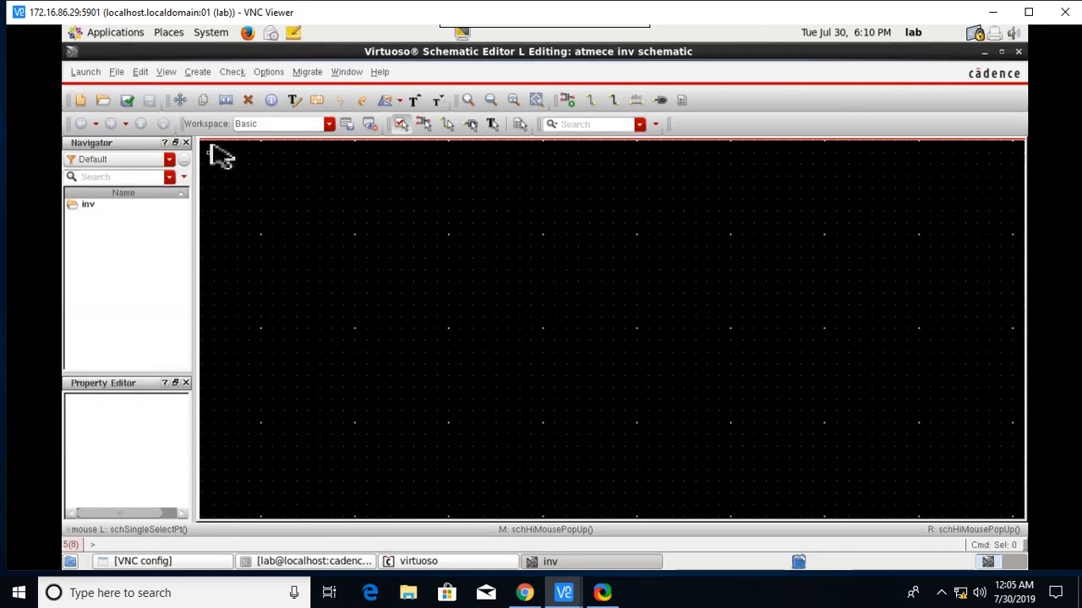
# - Add a gpdk180 pmos instance and place it in the inv schematic
pyautogui.click(196, 71)
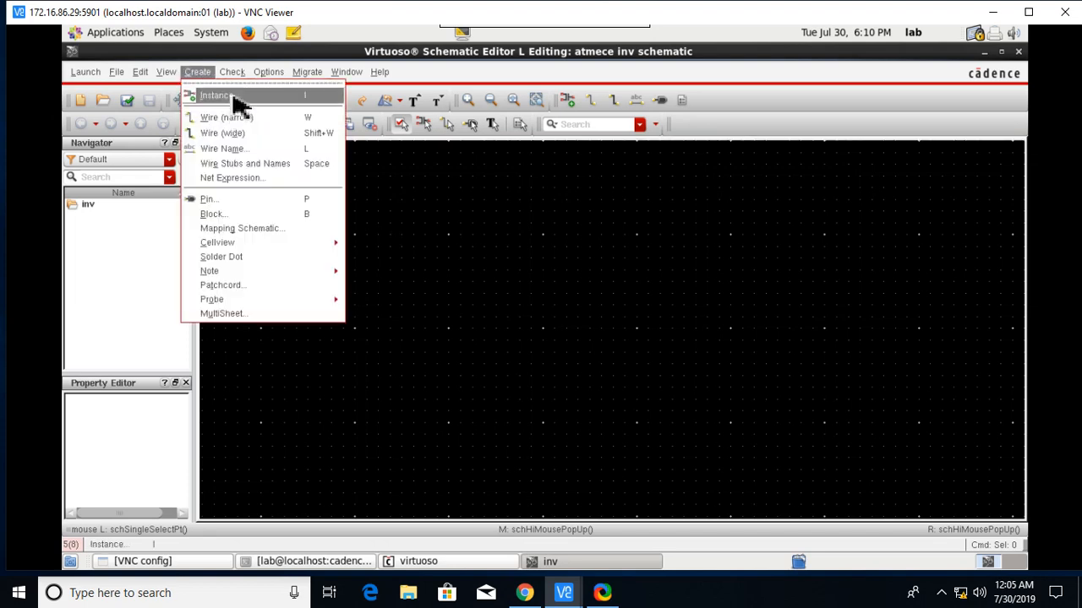
pyautogui.click(216, 95)
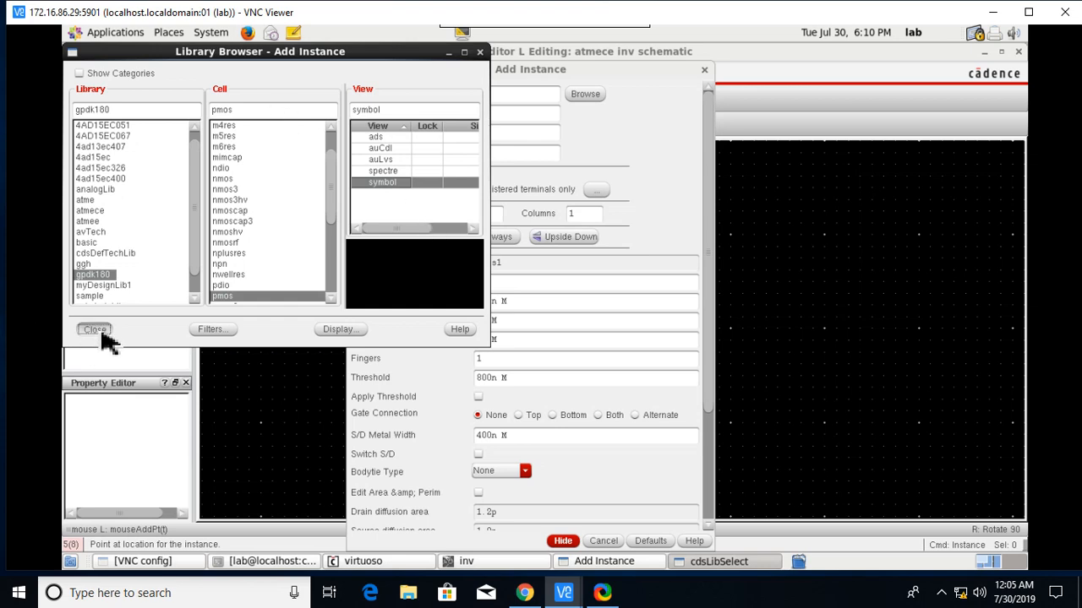
pyautogui.click(94, 328)
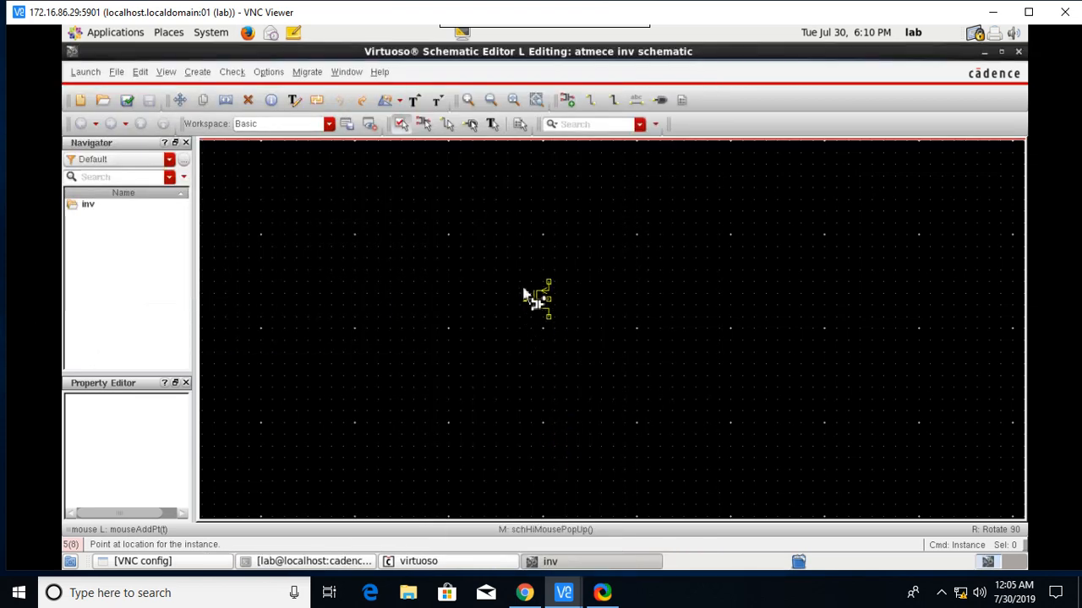
pyautogui.click(543, 295)
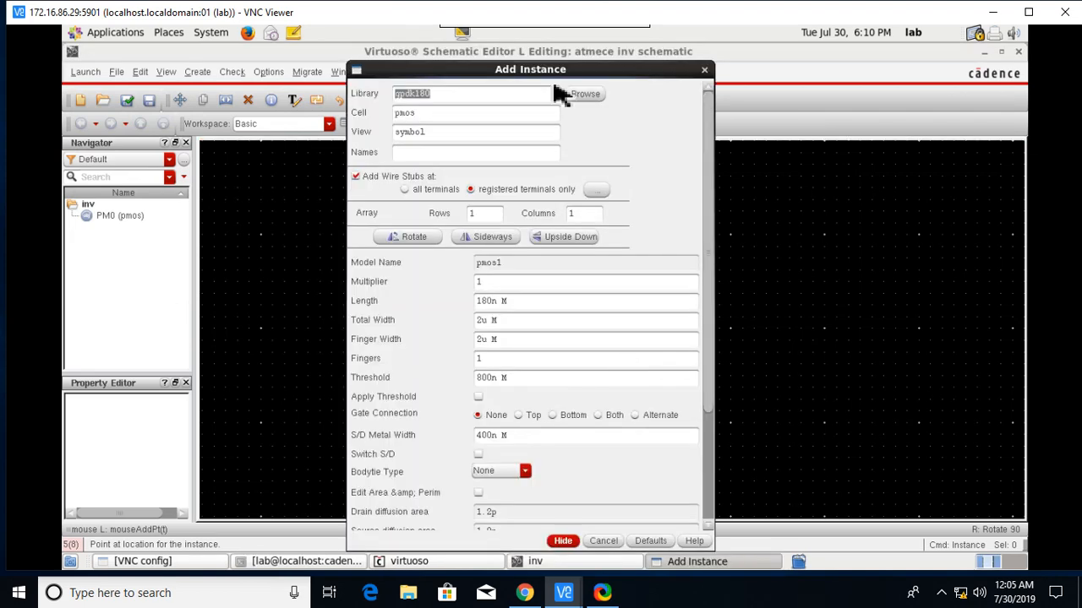
# - Browse gpdk180 again, filter 'nm' and choose the nmos transistor cell
pyautogui.click(585, 95)
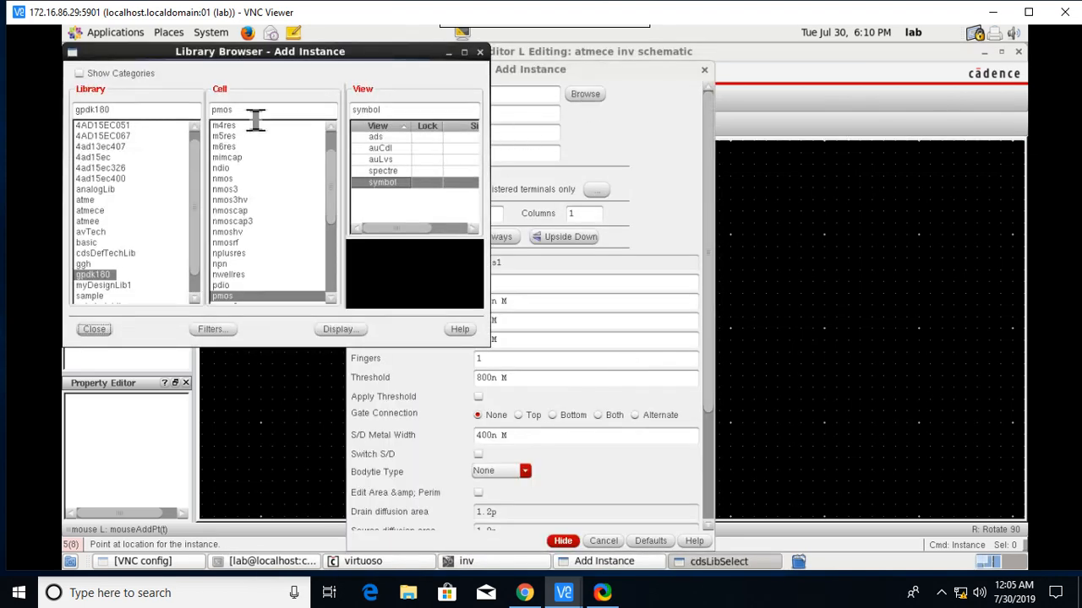
pyautogui.write('nm')
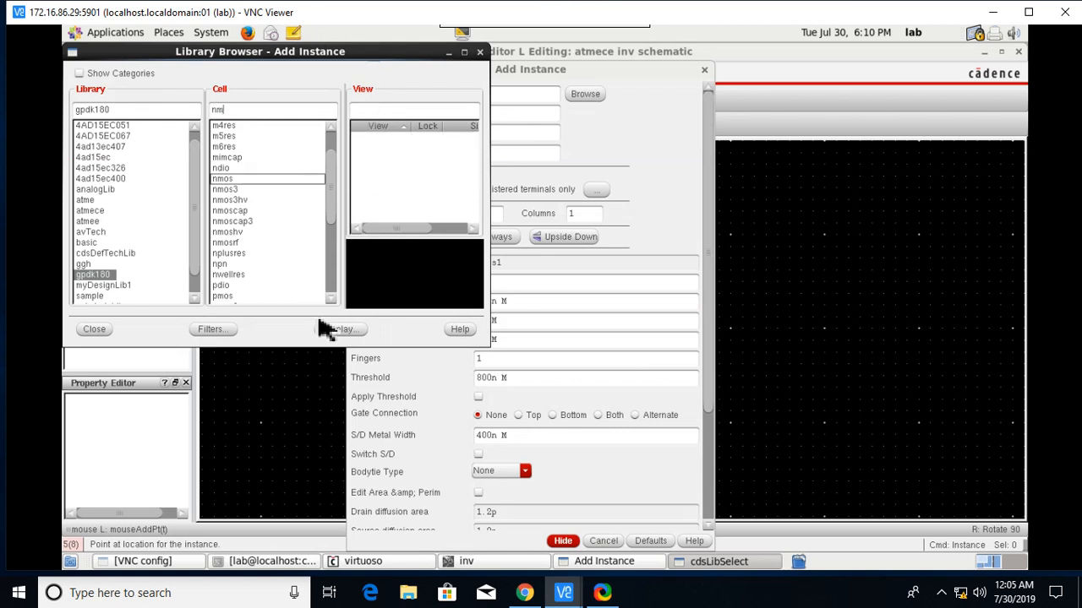
pyautogui.click(223, 179)
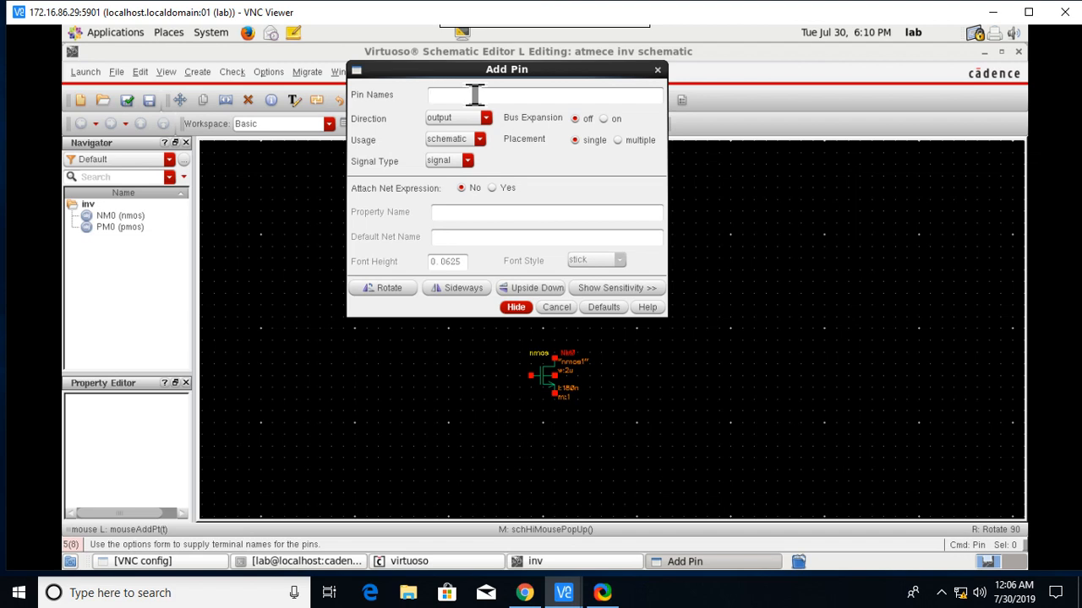
# - Create pins vdd, vss and vin with their direction set and place them
pyautogui.write('vdd vss')
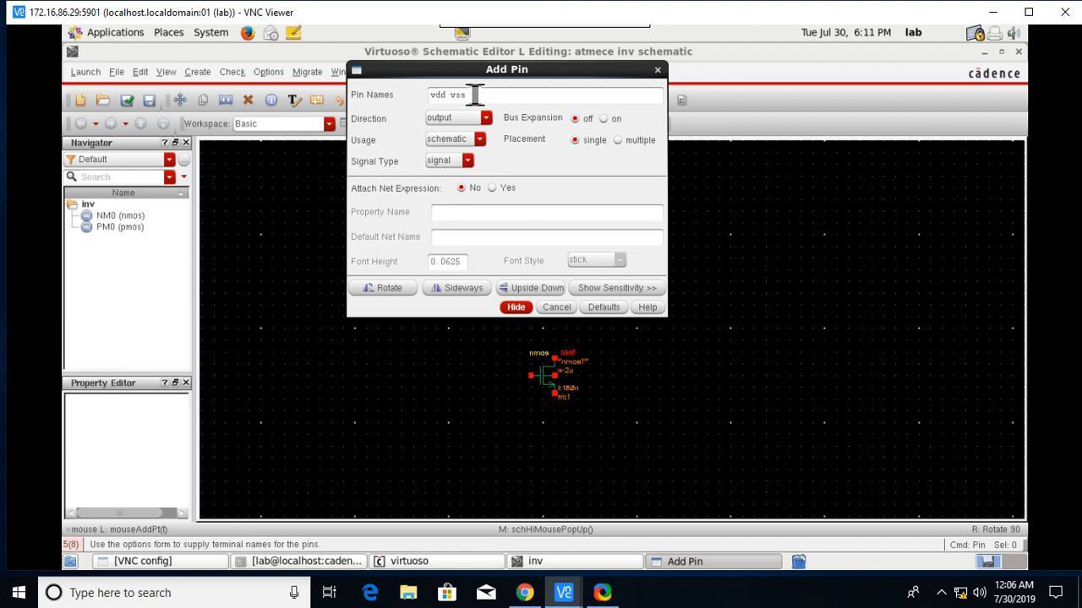
pyautogui.write('vin')
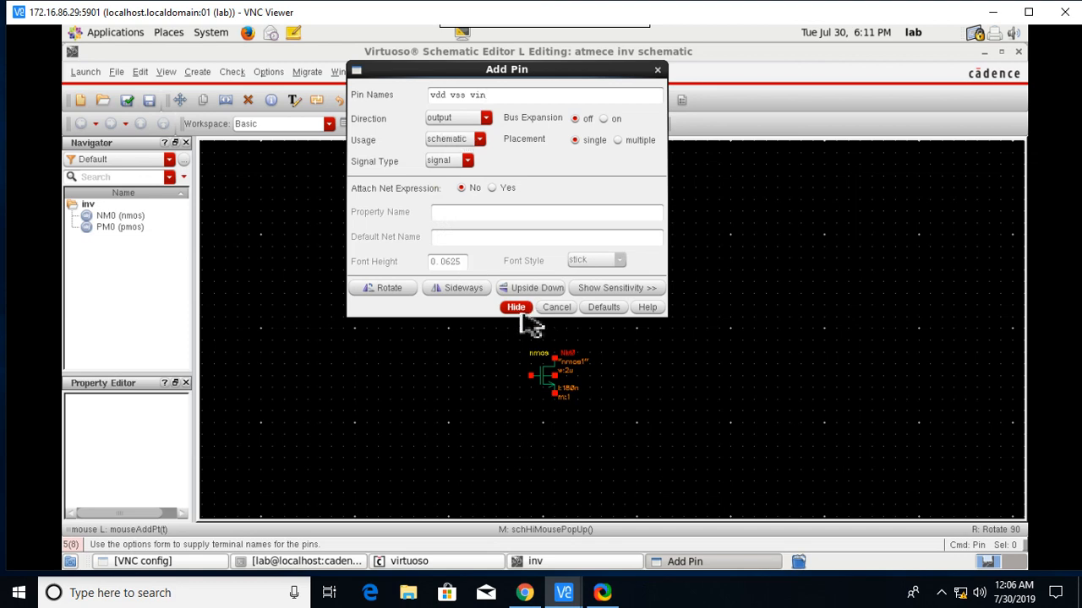
pyautogui.click(483, 118)
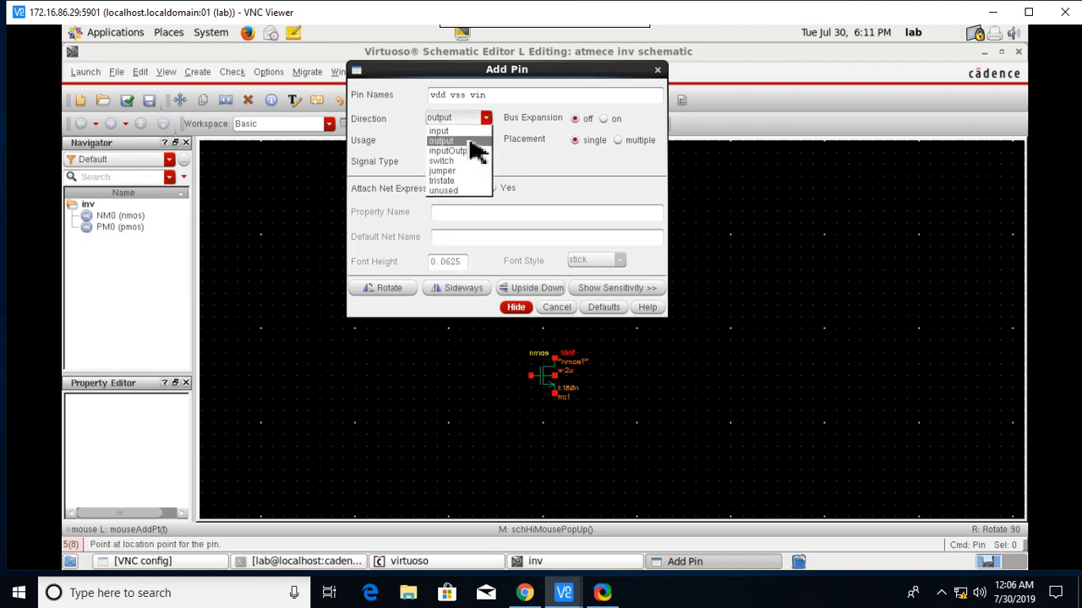
pyautogui.click(437, 132)
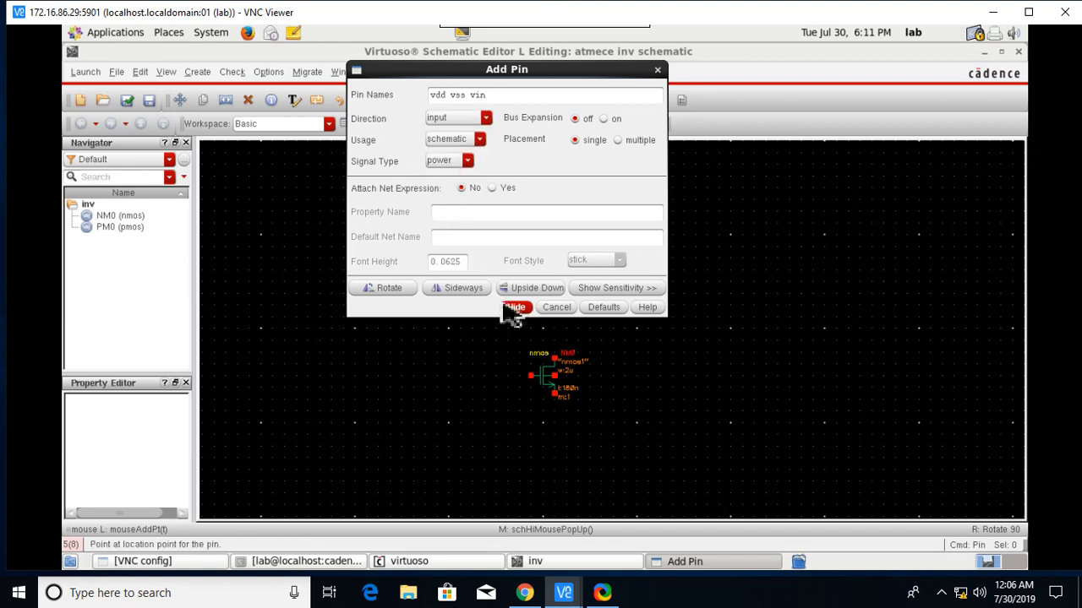
pyautogui.click(514, 307)
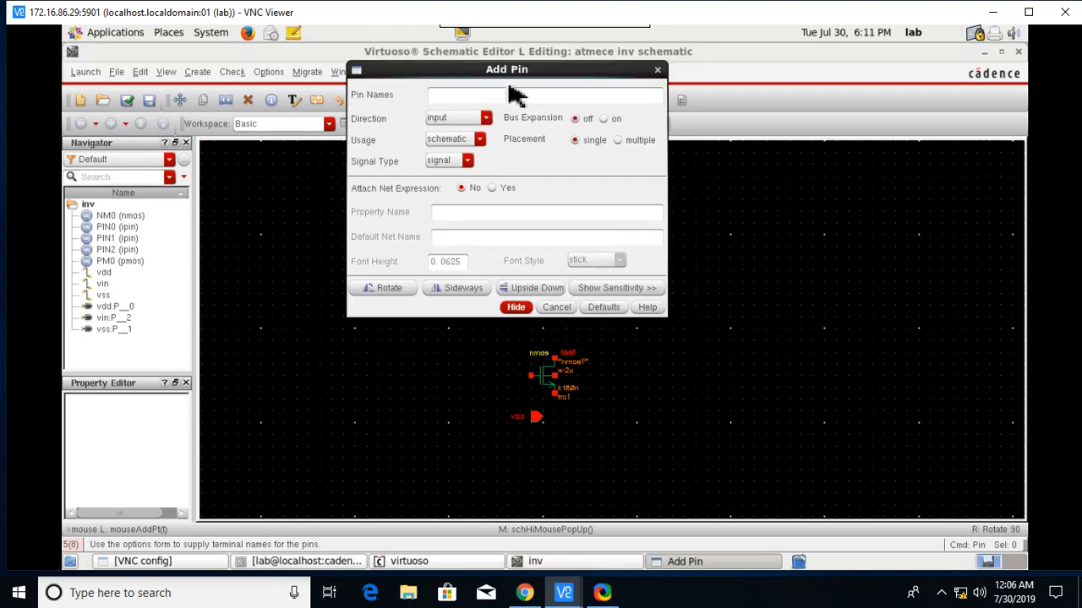
# - Create the vout pin with its own direction
pyautogui.write('vout')
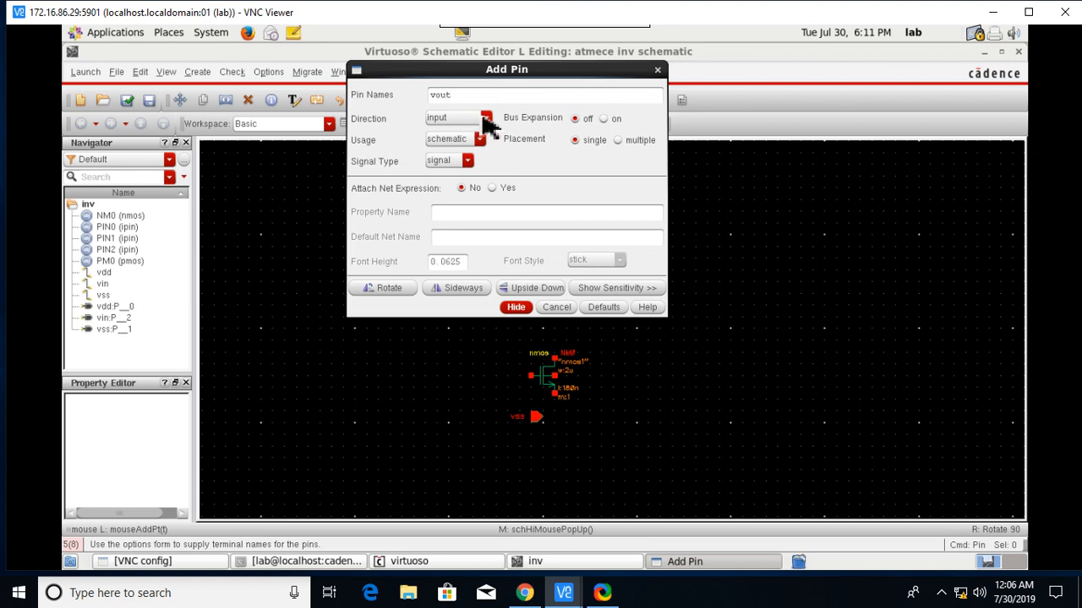
pyautogui.click(484, 118)
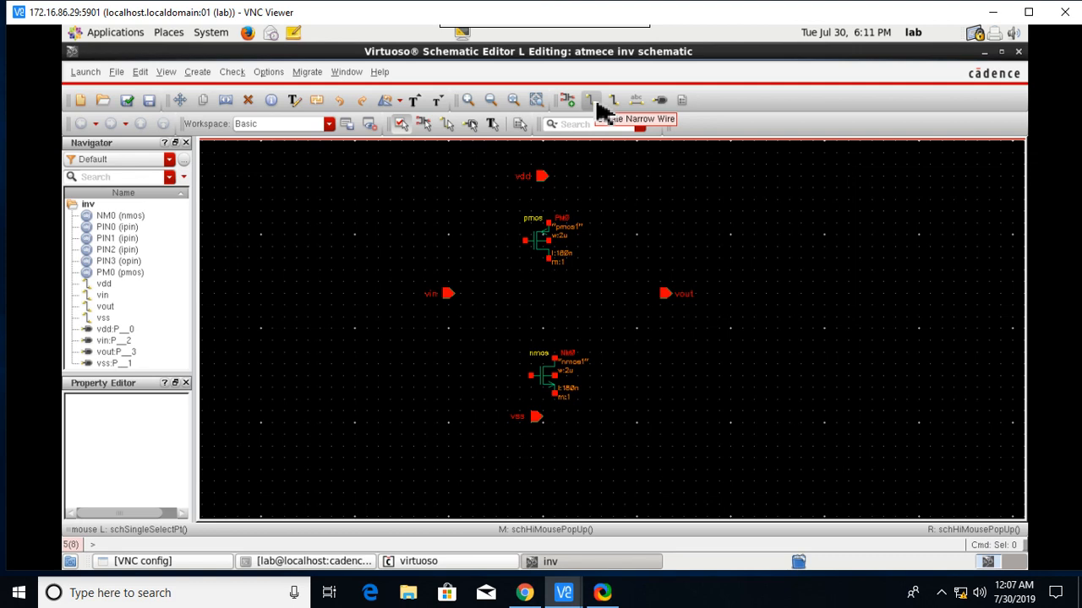
pyautogui.moveTo(609, 88)
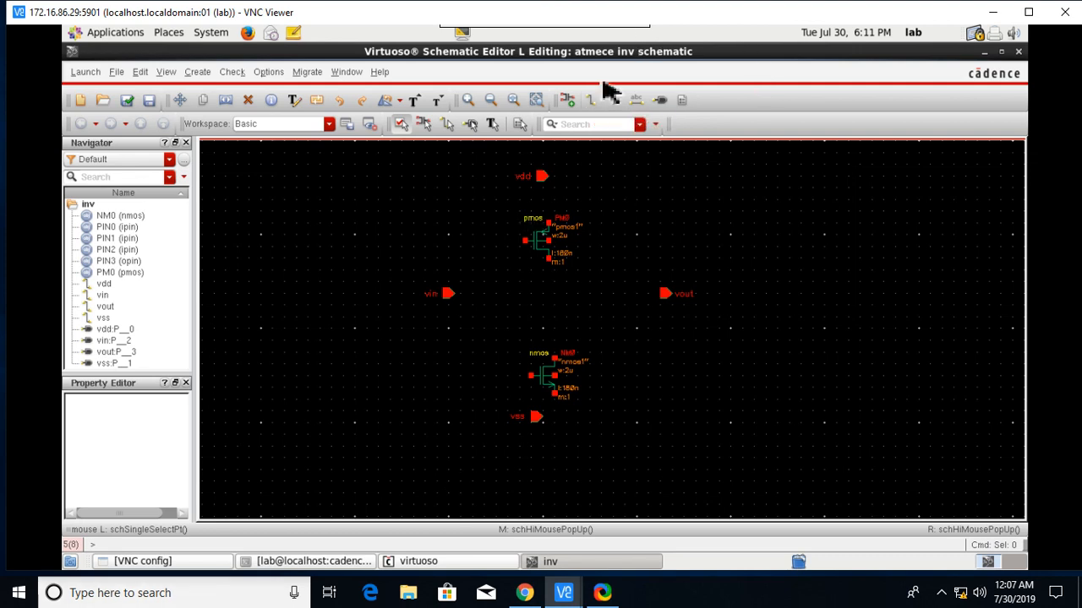
# - Draw a wire from the vdd pin down to the transistors
pyautogui.click(588, 99)
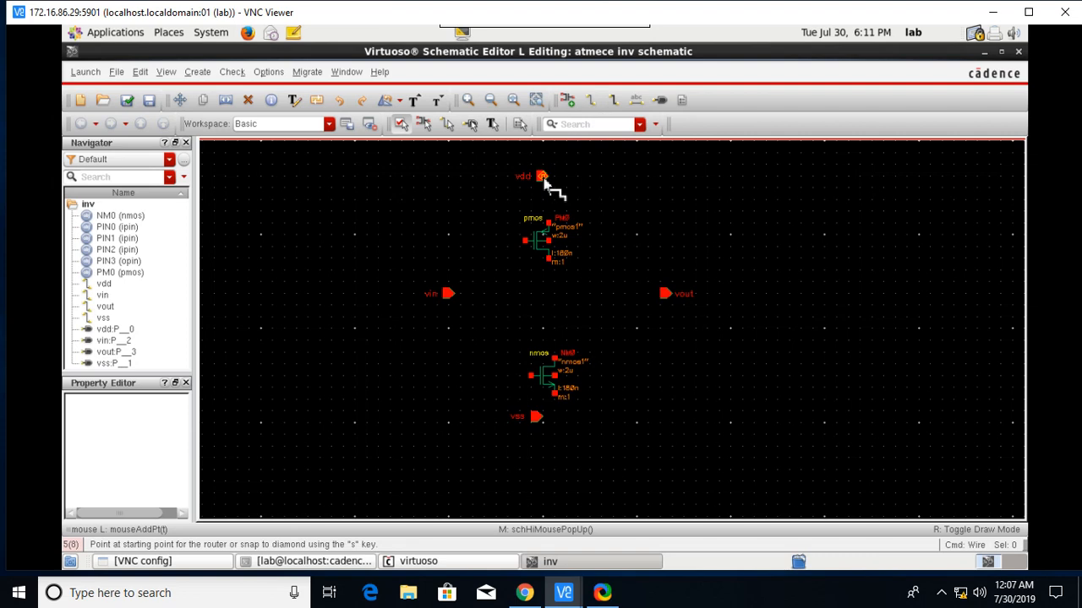
pyautogui.click(551, 228)
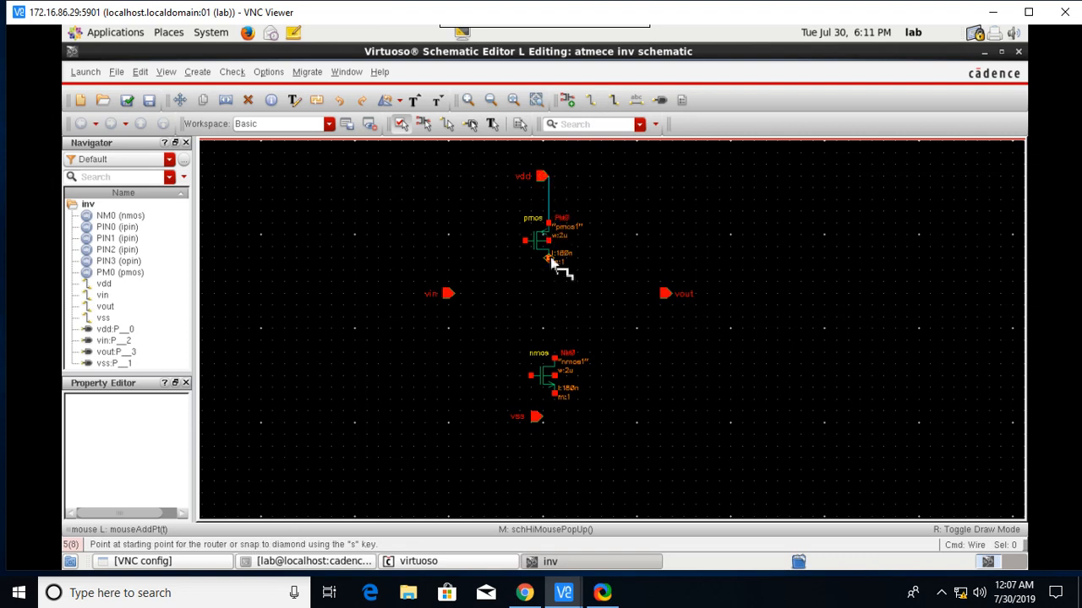
pyautogui.click(554, 392)
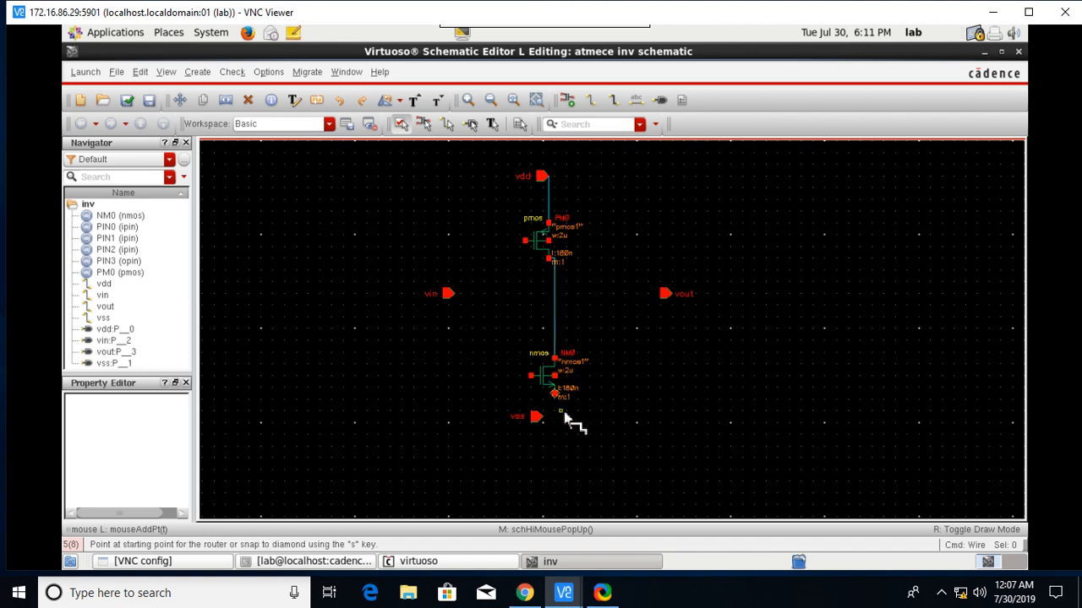
pyautogui.moveTo(524, 244)
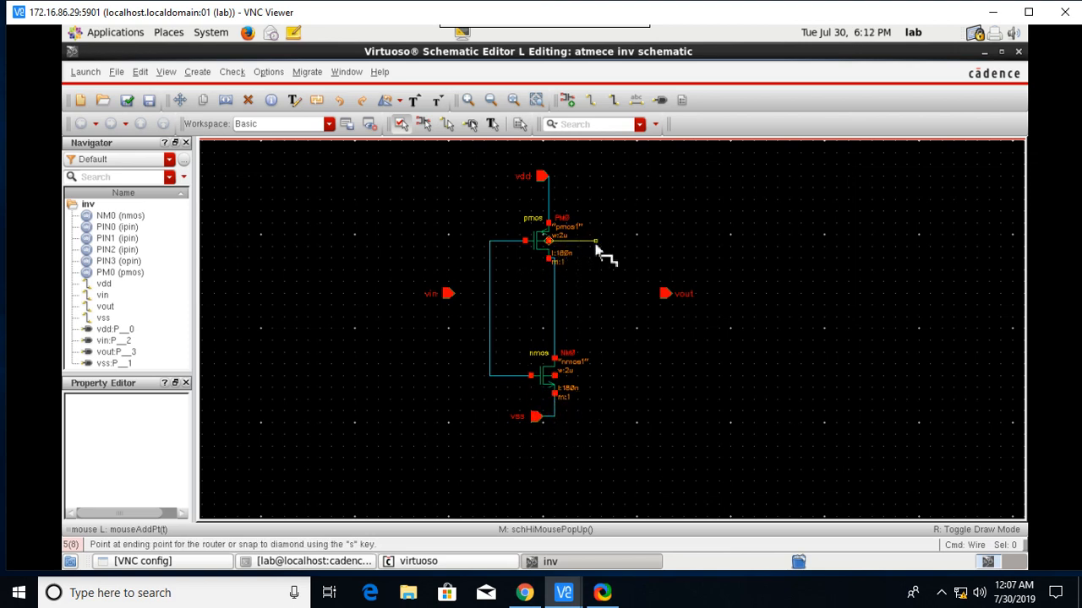
# - Wire the PMOS body terminal and gates to vin, and start from the shared drain node
pyautogui.click(595, 246)
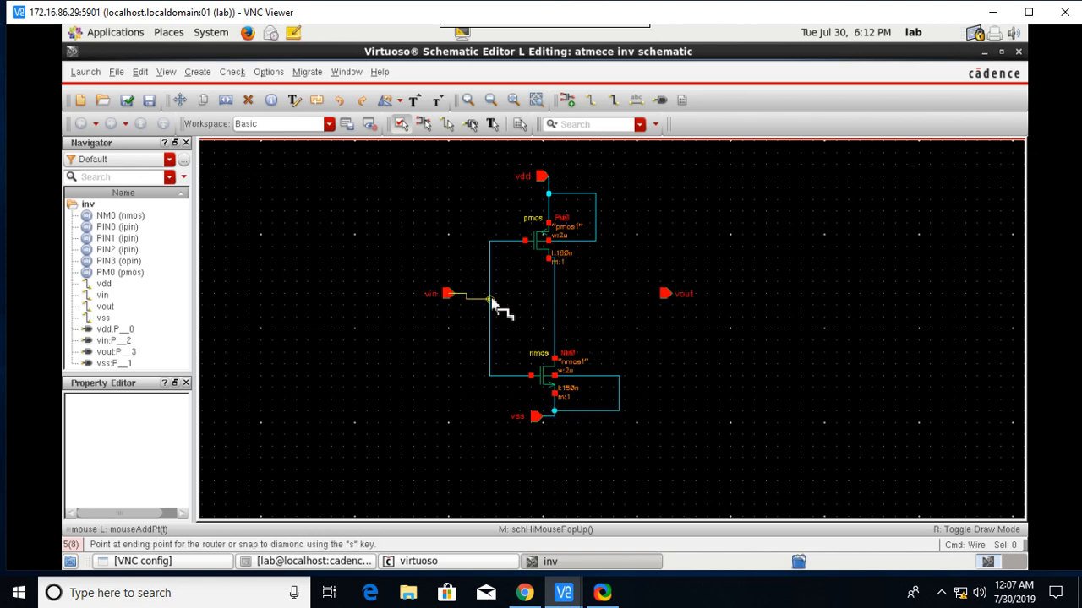
pyautogui.click(488, 299)
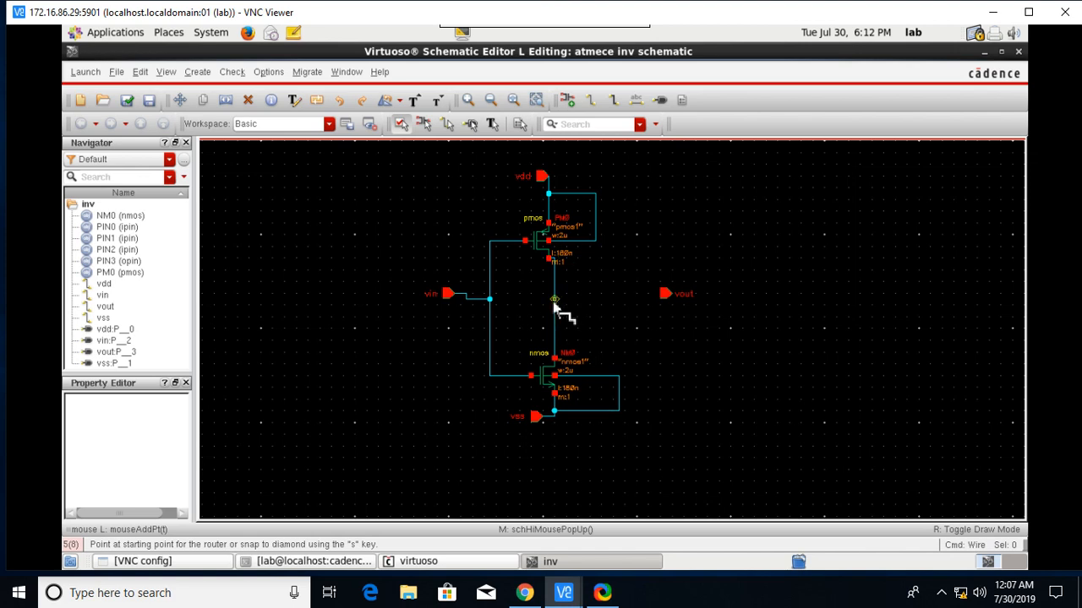
pyautogui.click(666, 294)
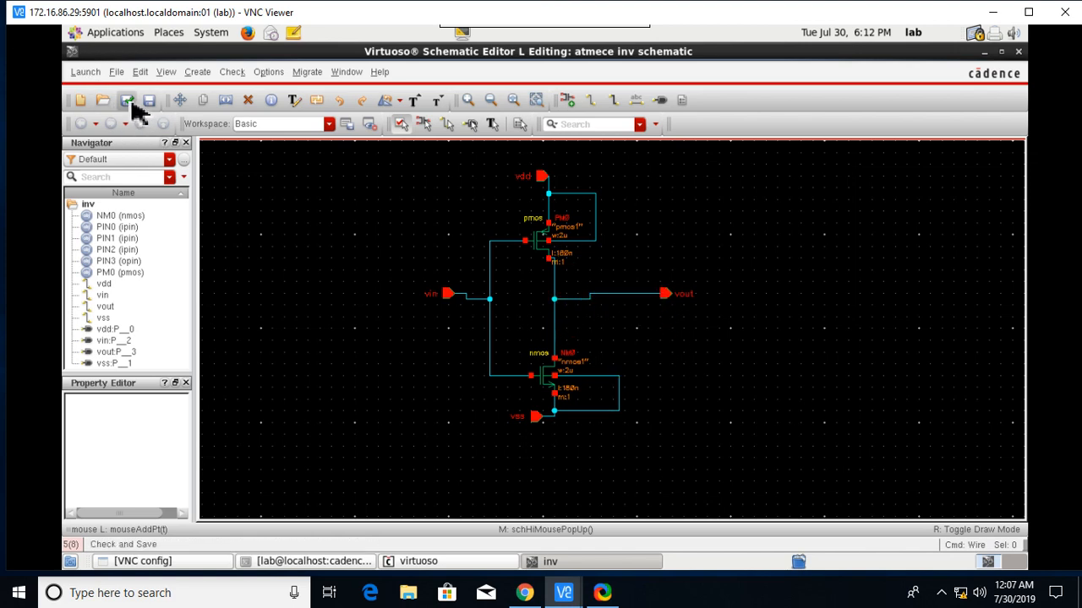
# - Check and save the completed inv schematic
pyautogui.click(127, 99)
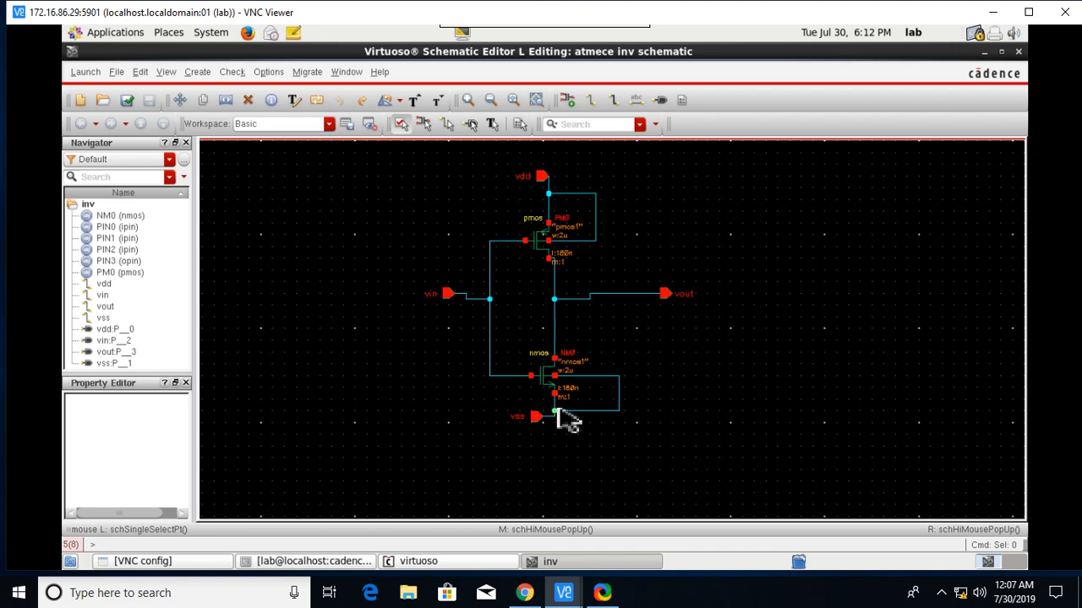
pyautogui.moveTo(493, 287)
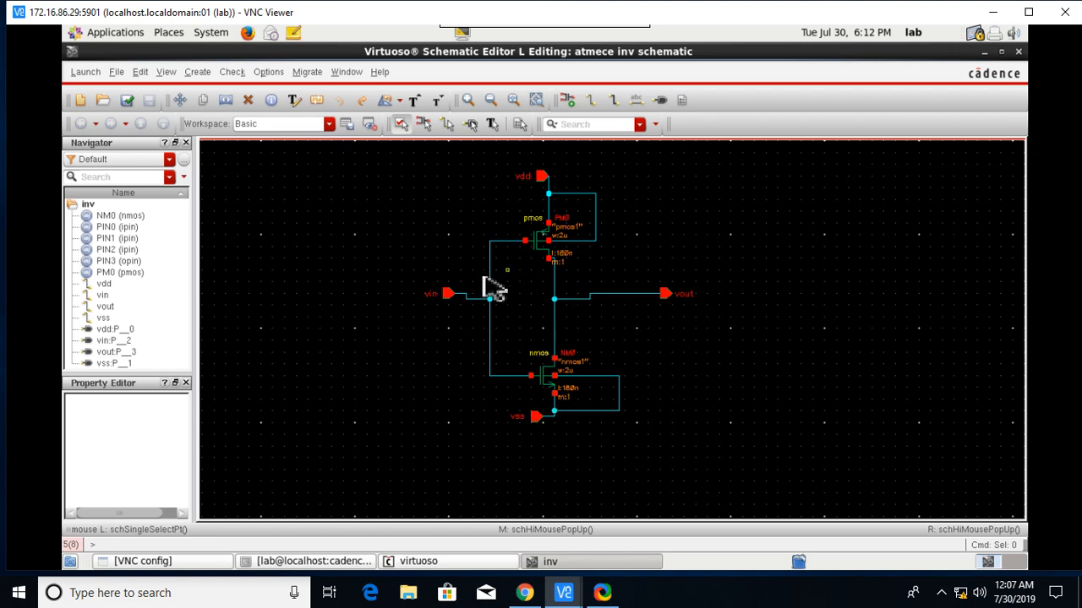
pyautogui.moveTo(490, 274)
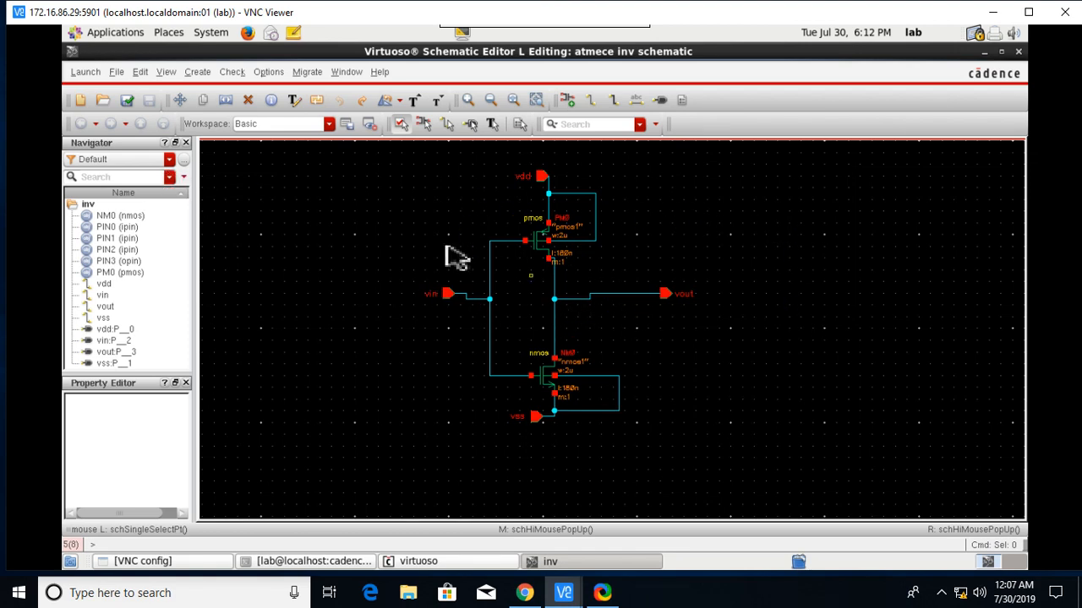
pyautogui.moveTo(380, 255)
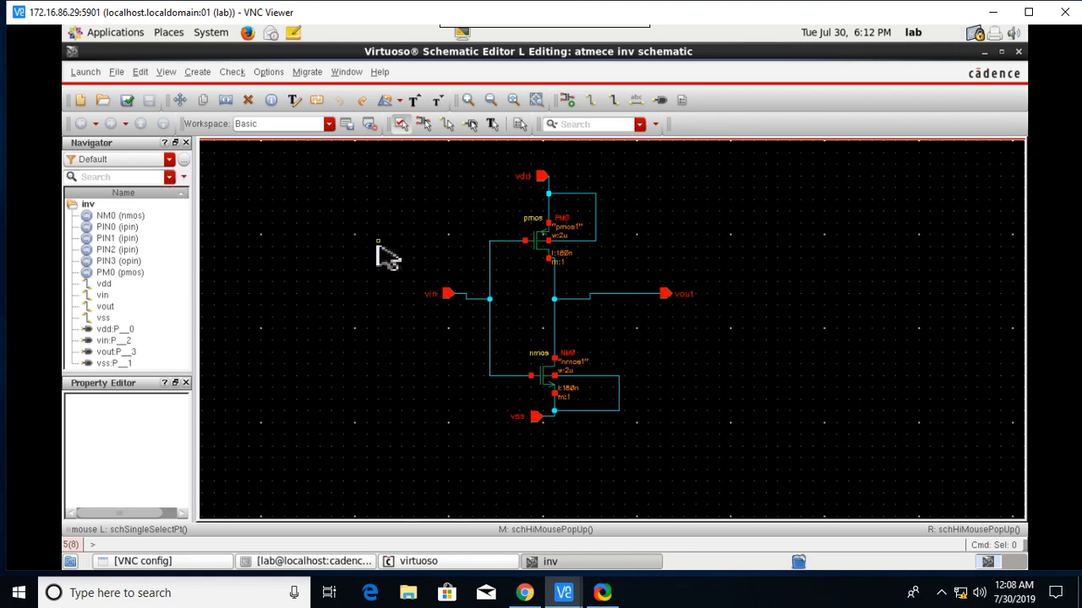
pyautogui.moveTo(482, 346)
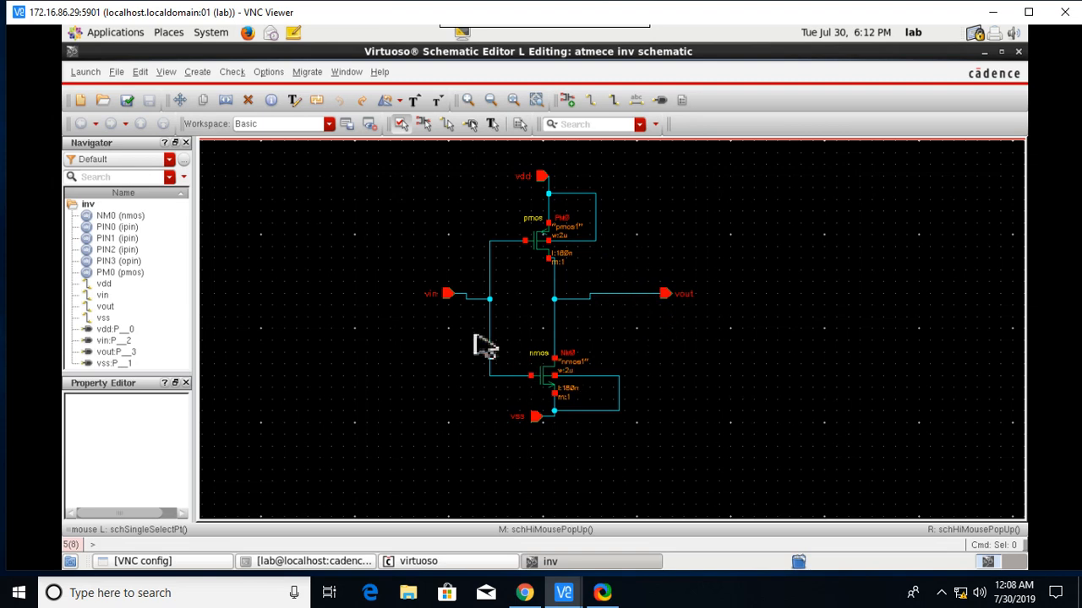
pyautogui.moveTo(355, 350)
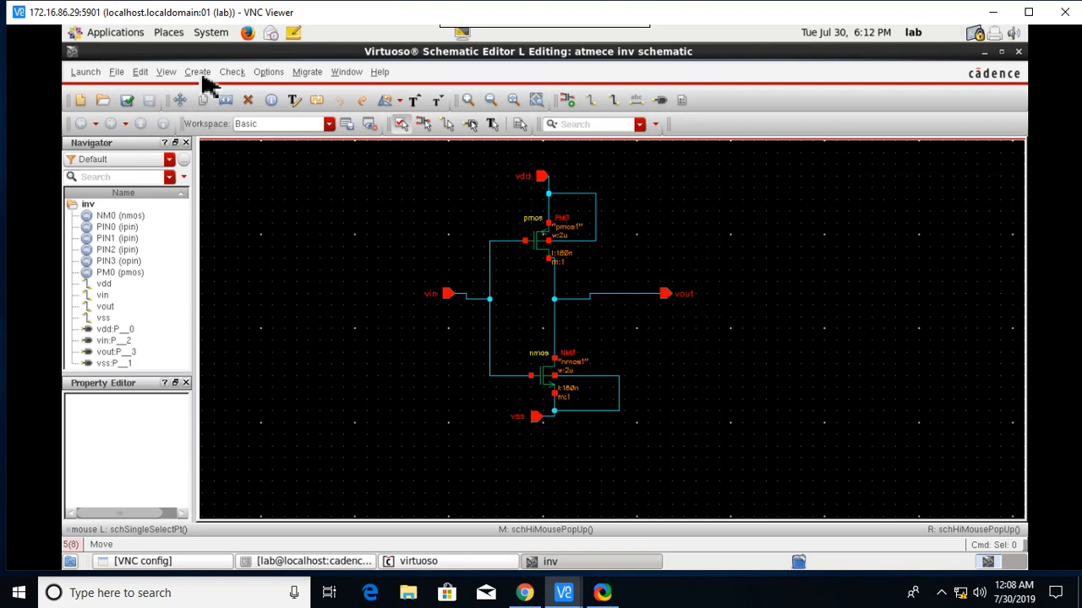
# - Create cell inv_tb, view schematic, in atmece and open it in a new tab
pyautogui.click(140, 71)
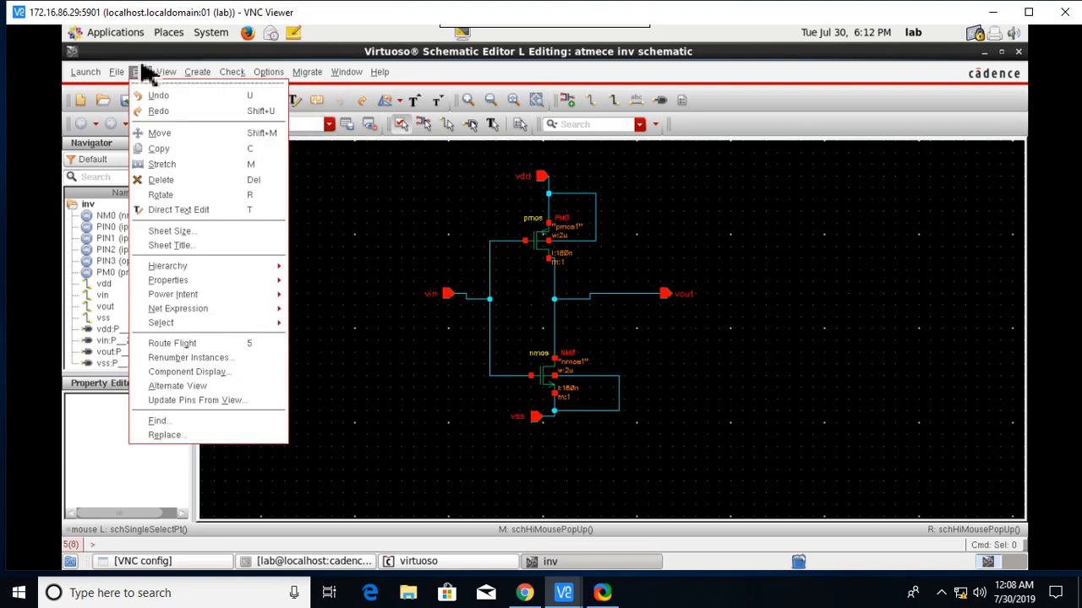
pyautogui.click(139, 71)
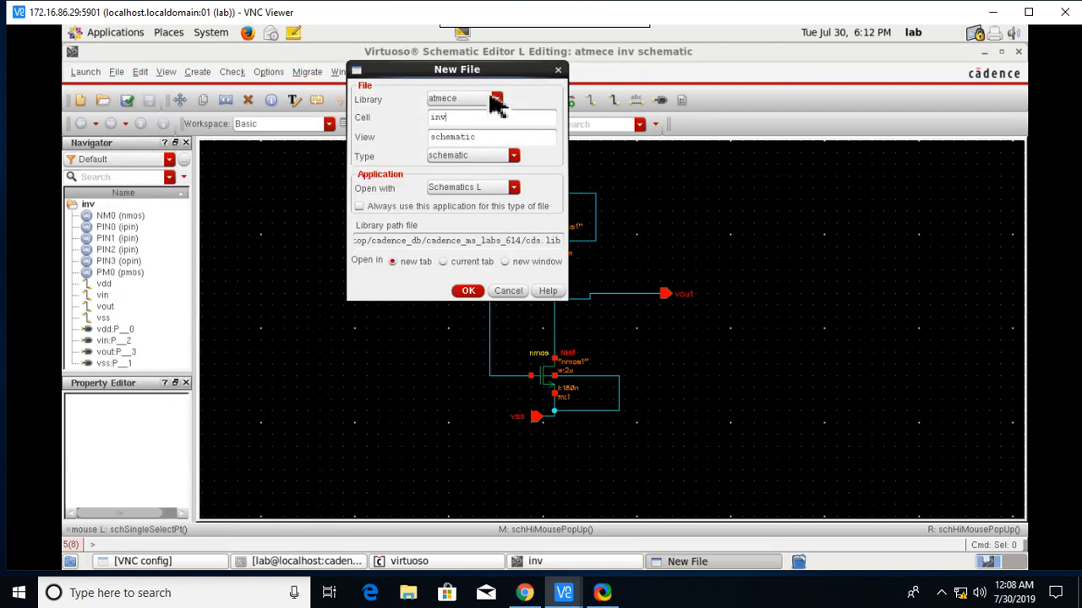
pyautogui.moveTo(504, 118)
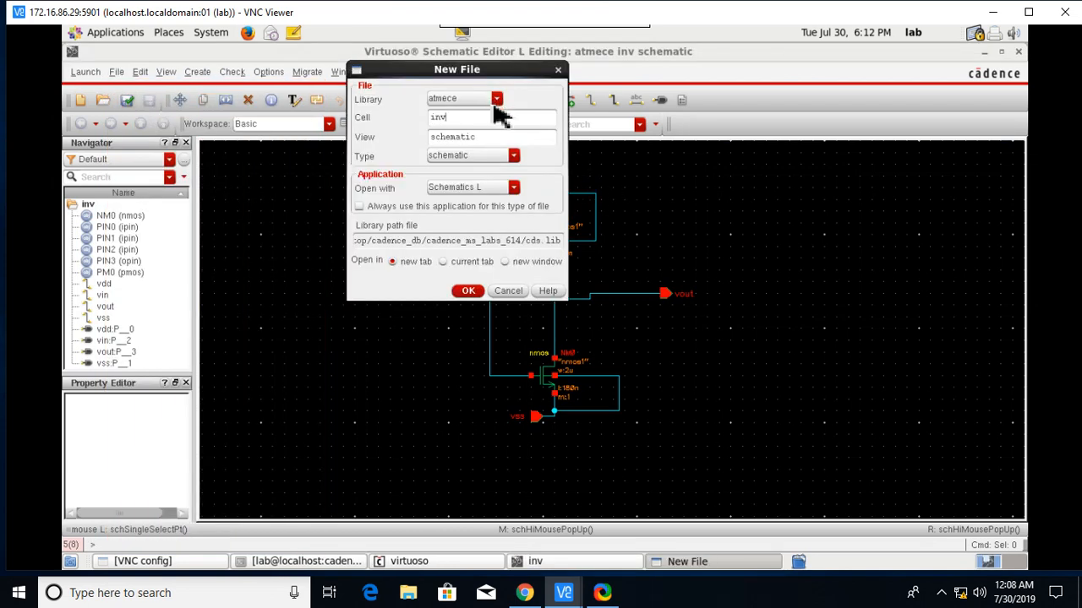
pyautogui.moveTo(504, 117)
pyautogui.write('_t')
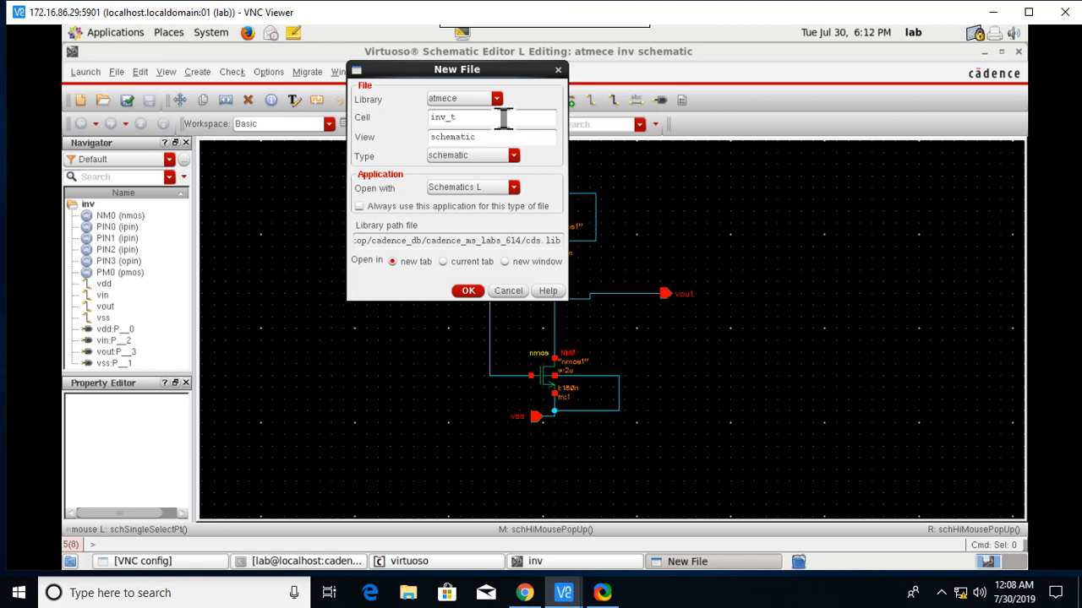
pyautogui.write('b')
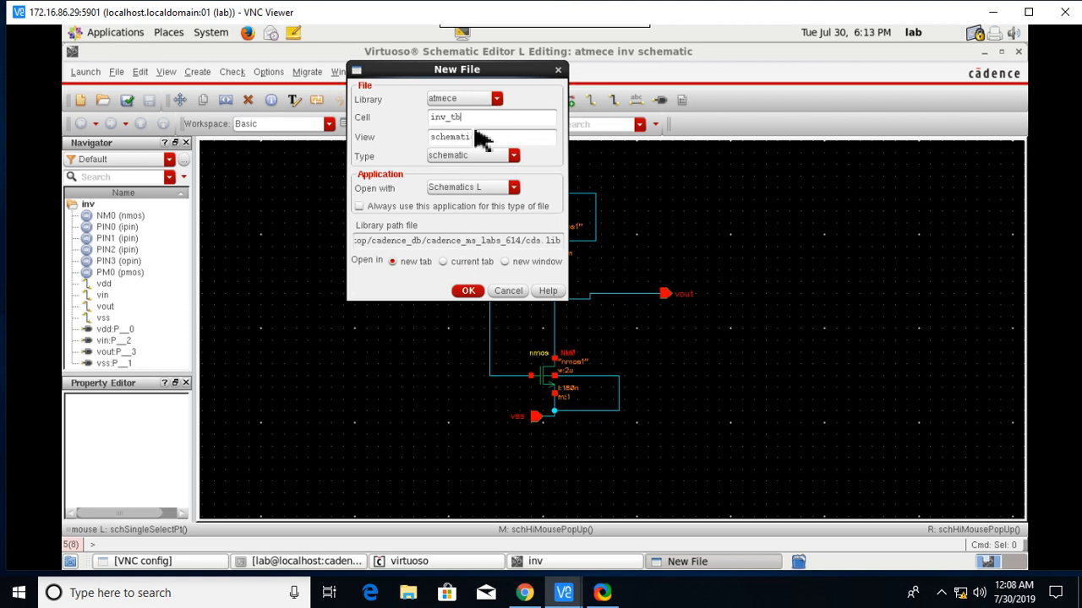
pyautogui.moveTo(489, 108)
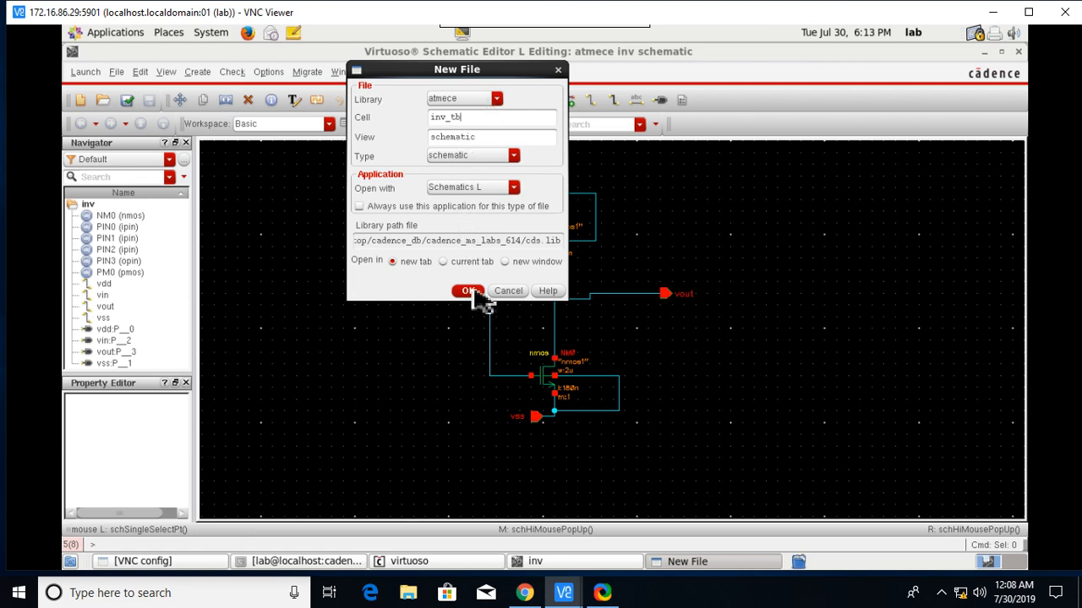
pyautogui.click(468, 290)
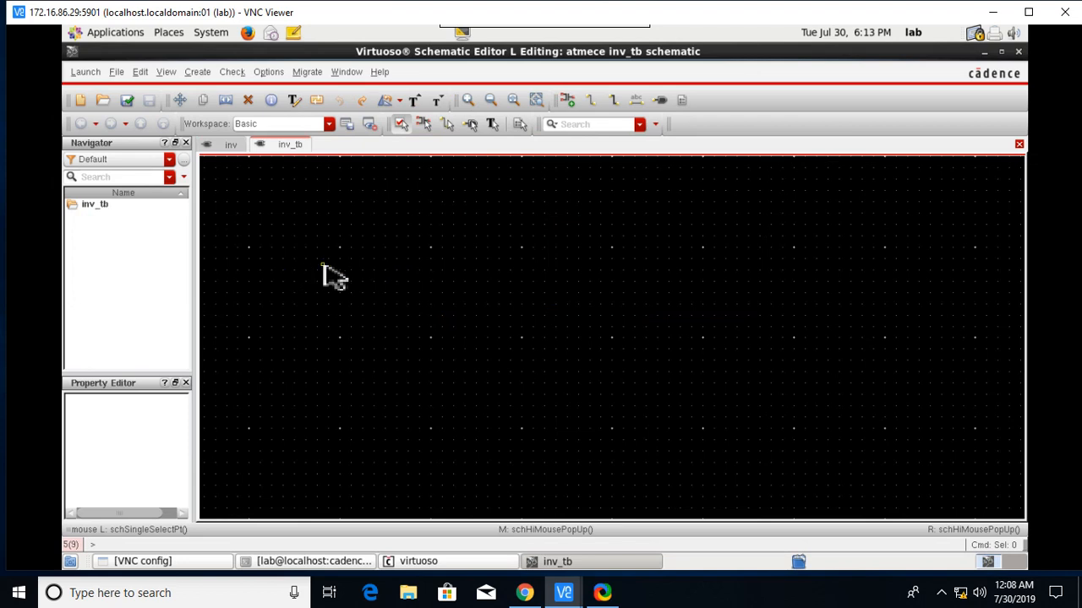
pyautogui.moveTo(280, 162)
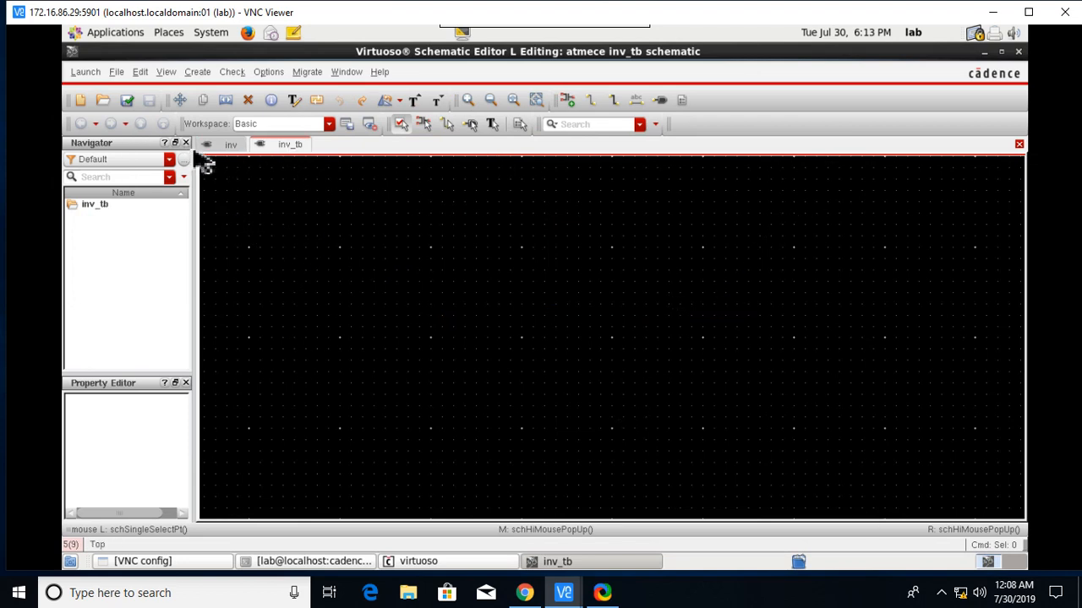
# - From the inv schematic, generate a symbol cellview from the schematic view
pyautogui.click(230, 144)
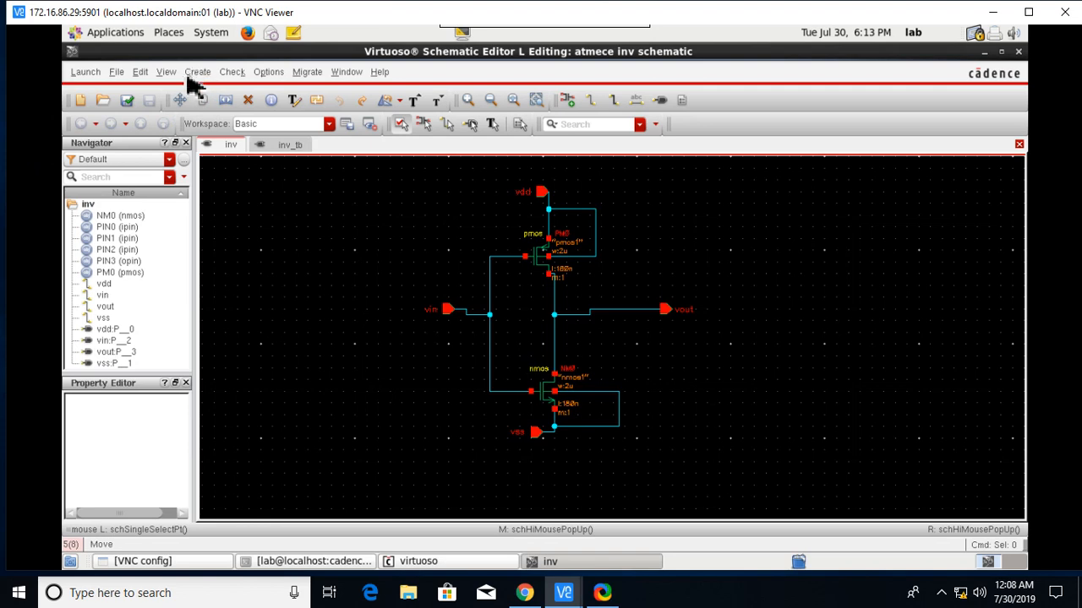
pyautogui.click(267, 71)
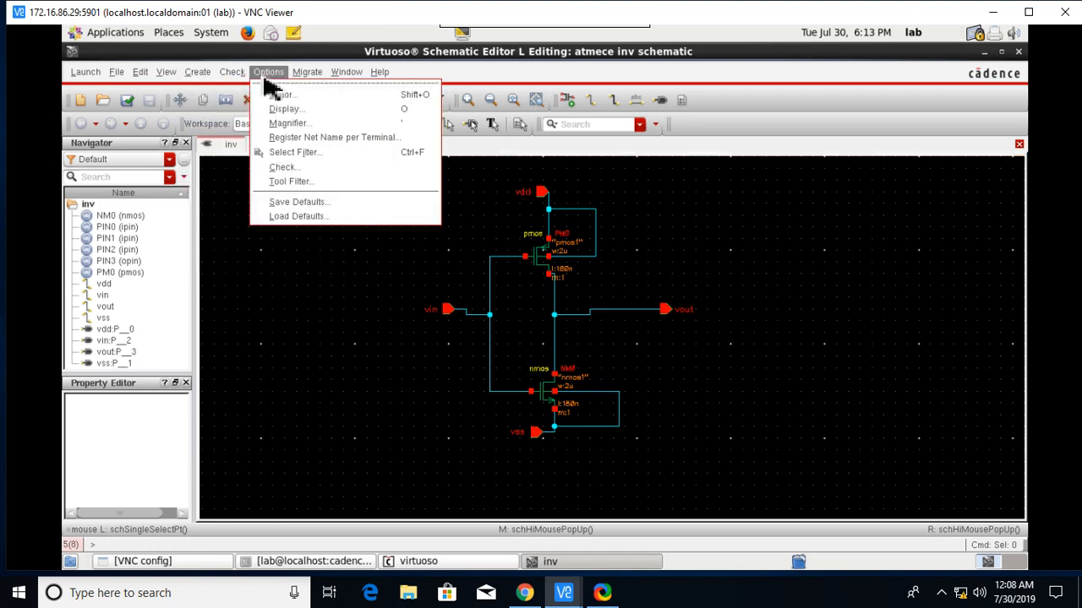
pyautogui.click(196, 71)
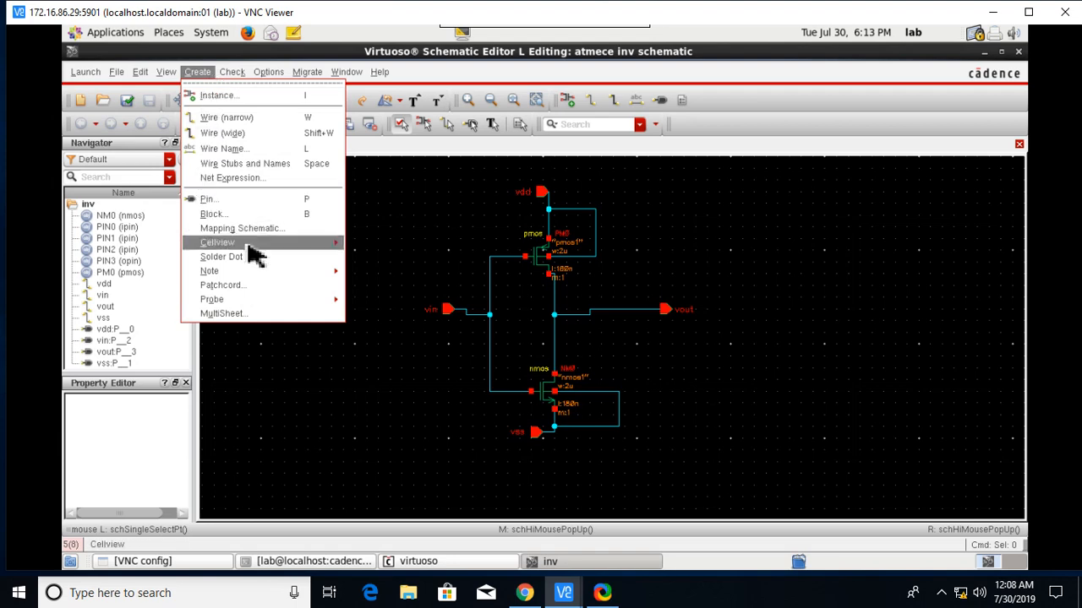
pyautogui.click(216, 243)
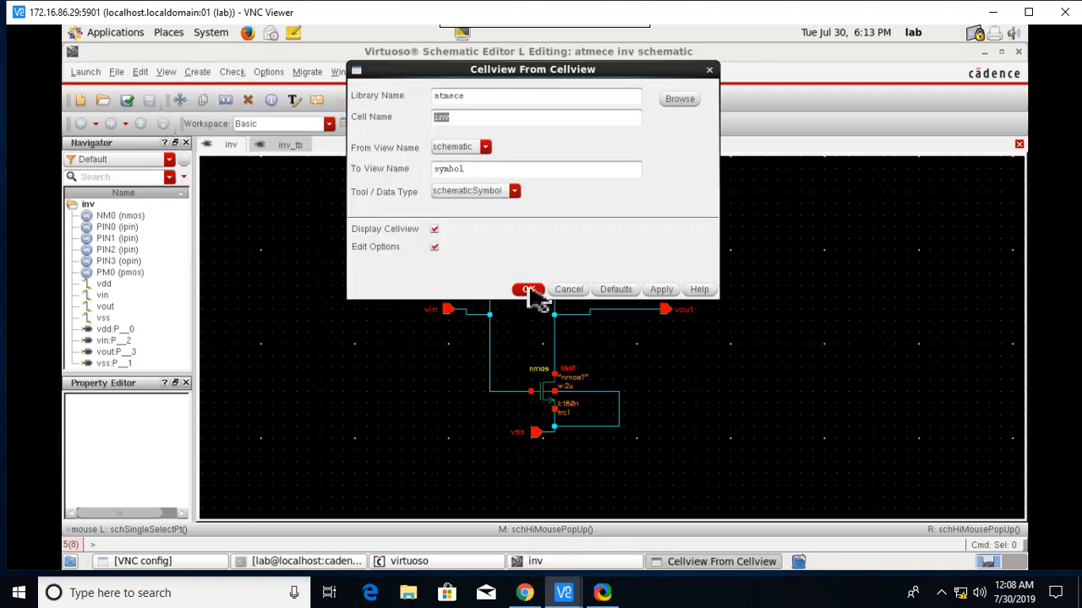
pyautogui.click(528, 289)
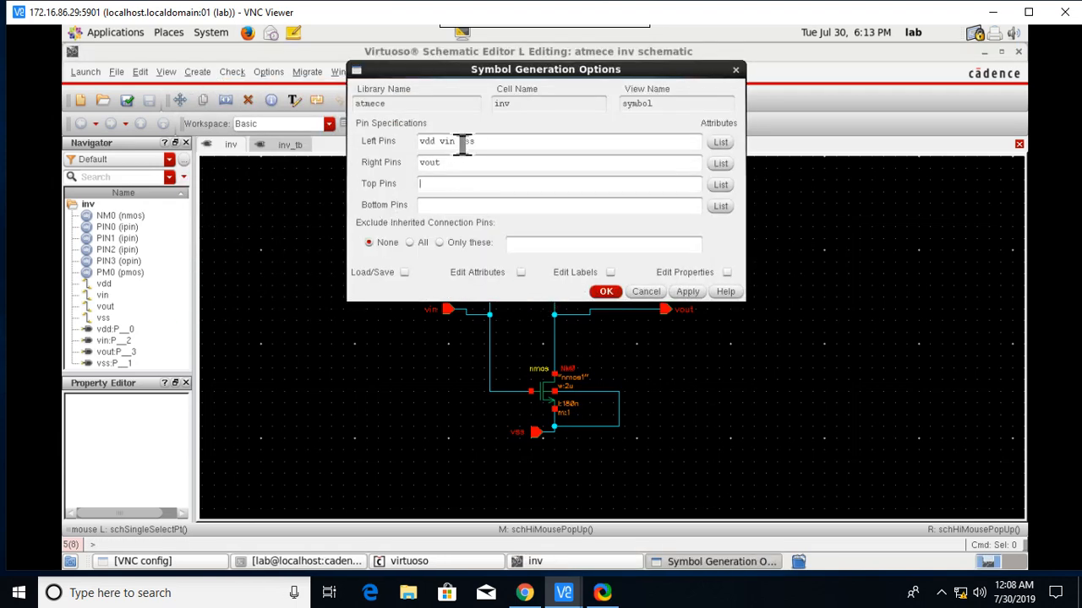
# - Assign pins vin left, vout right, vdd top, vss bottom and finish the symbol
pyautogui.rightClick(463, 142)
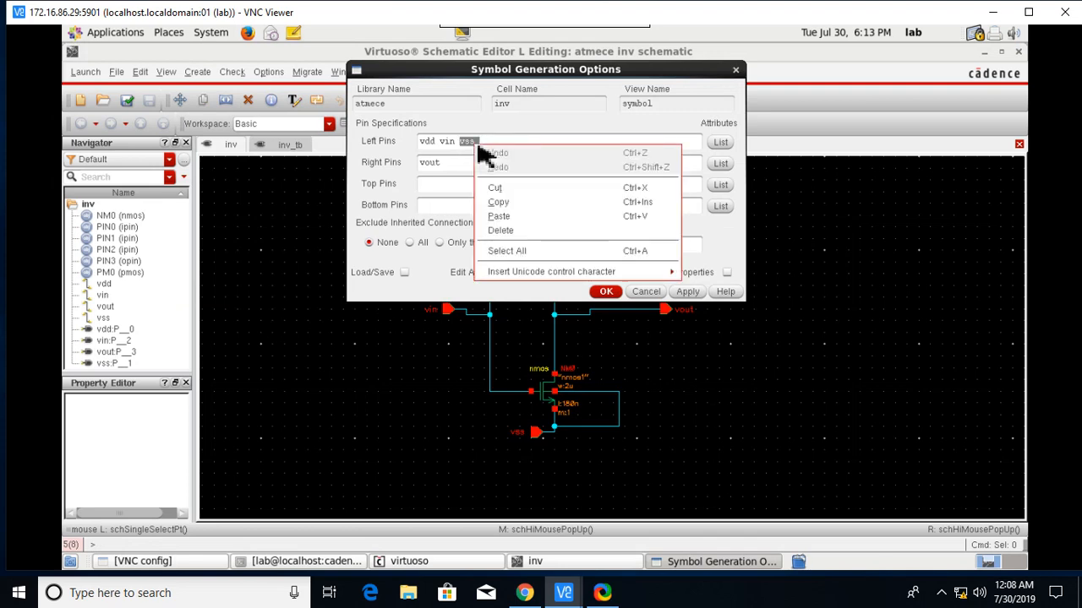
pyautogui.moveTo(523, 216)
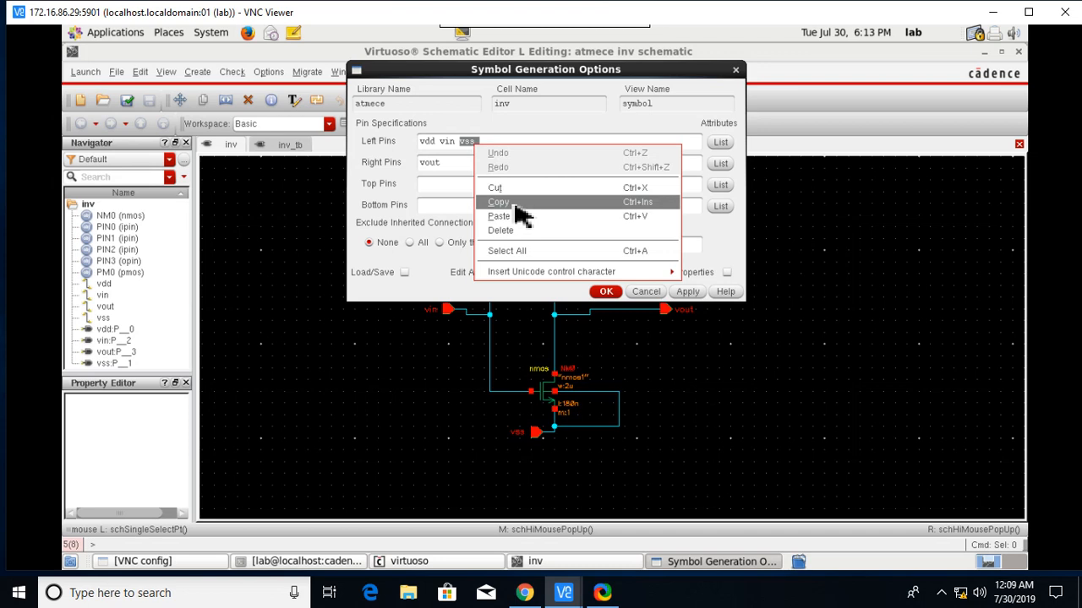
pyautogui.click(493, 186)
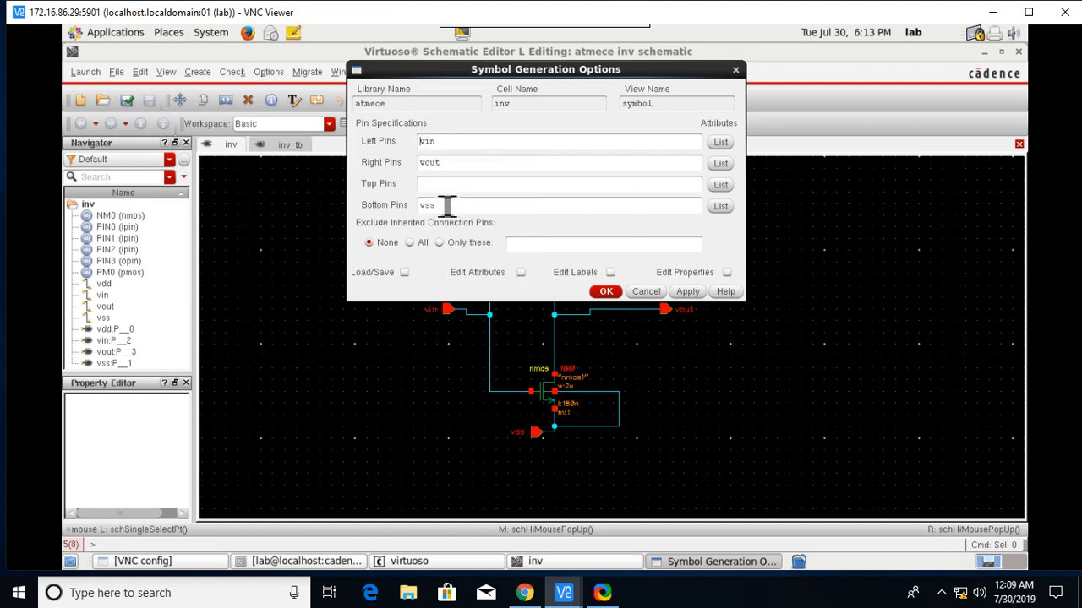
pyautogui.rightClick(447, 205)
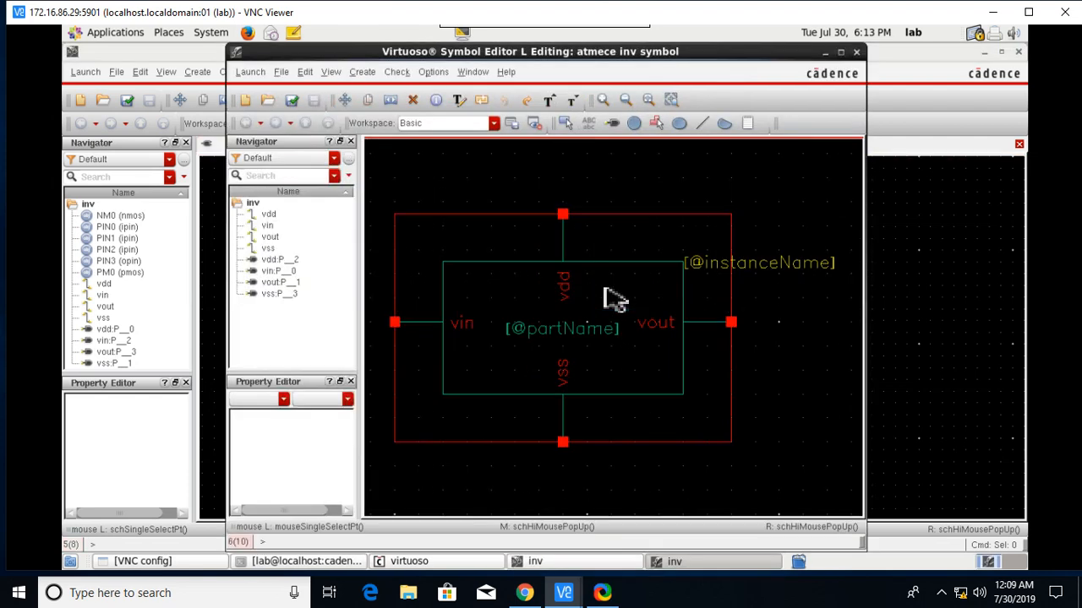
pyautogui.click(291, 100)
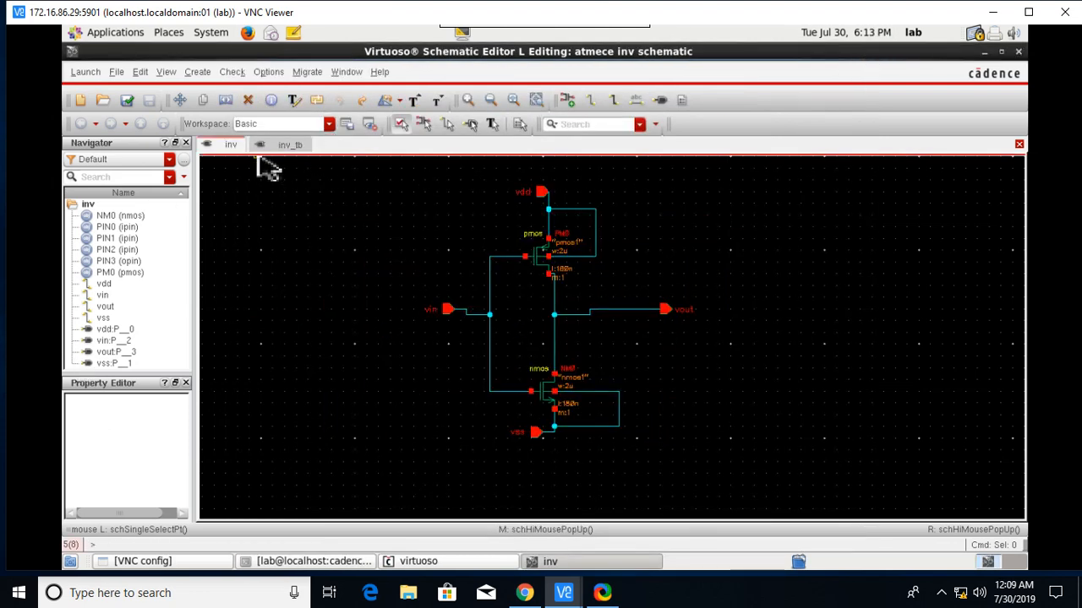
# - In inv_tb, browse to atmece > inv > symbol and place it as instance I0
pyautogui.click(290, 146)
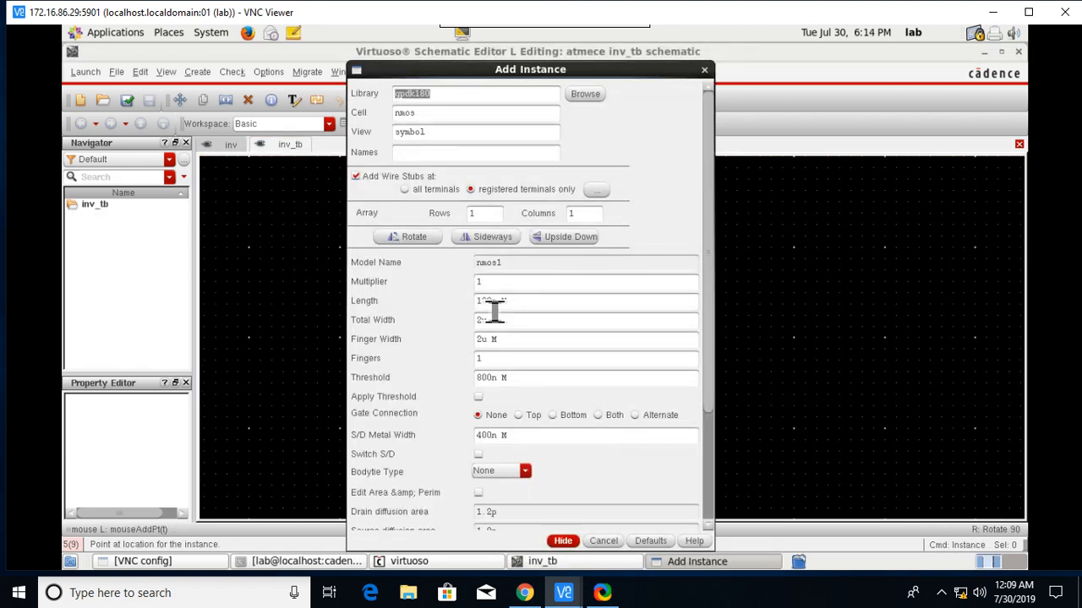
pyautogui.click(584, 93)
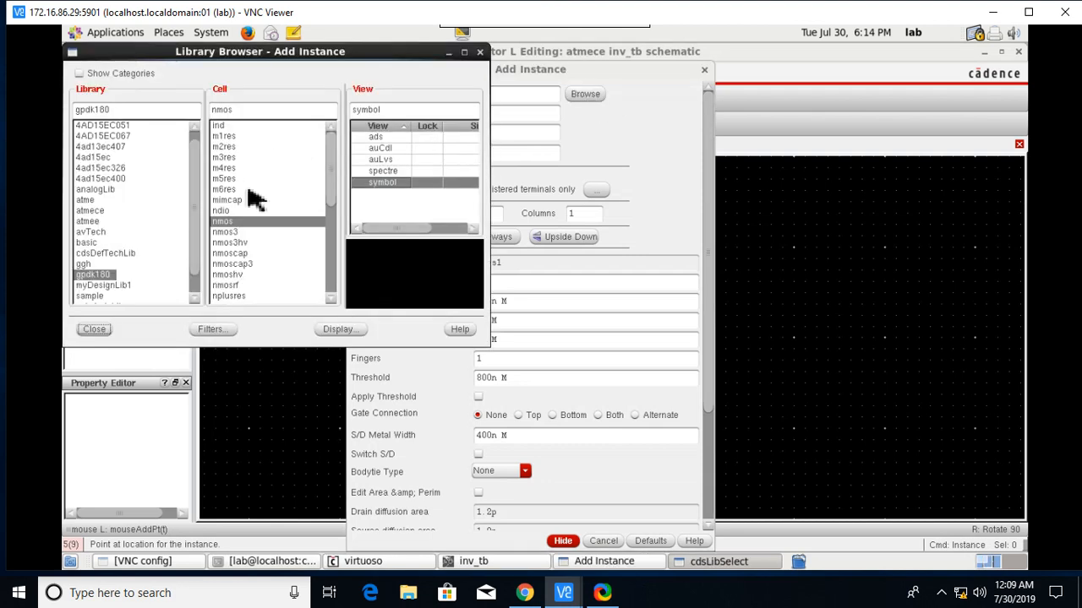
pyautogui.scroll(-3)
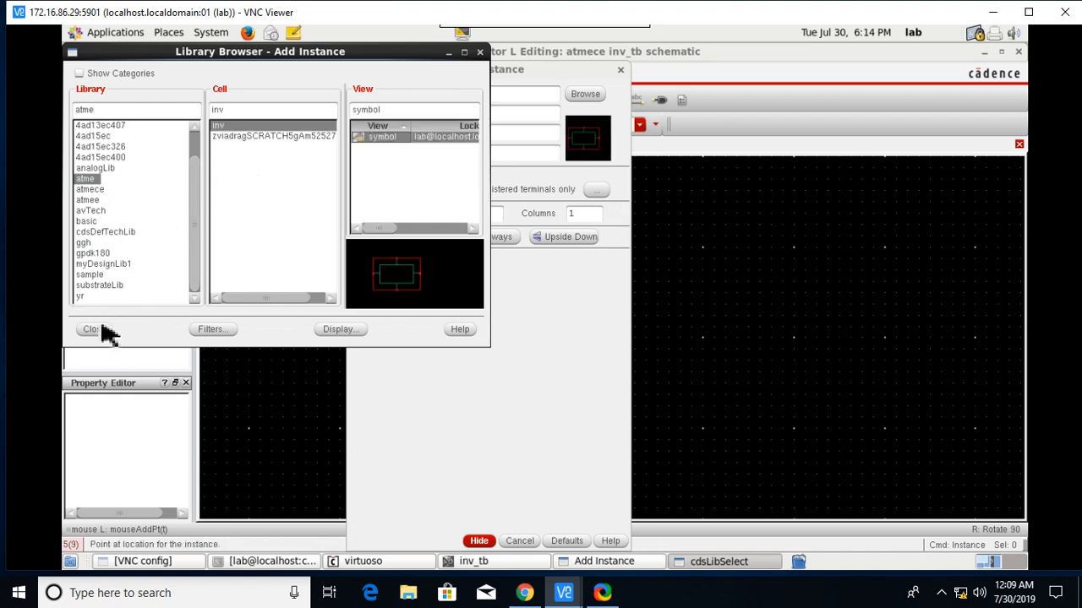
pyautogui.click(90, 328)
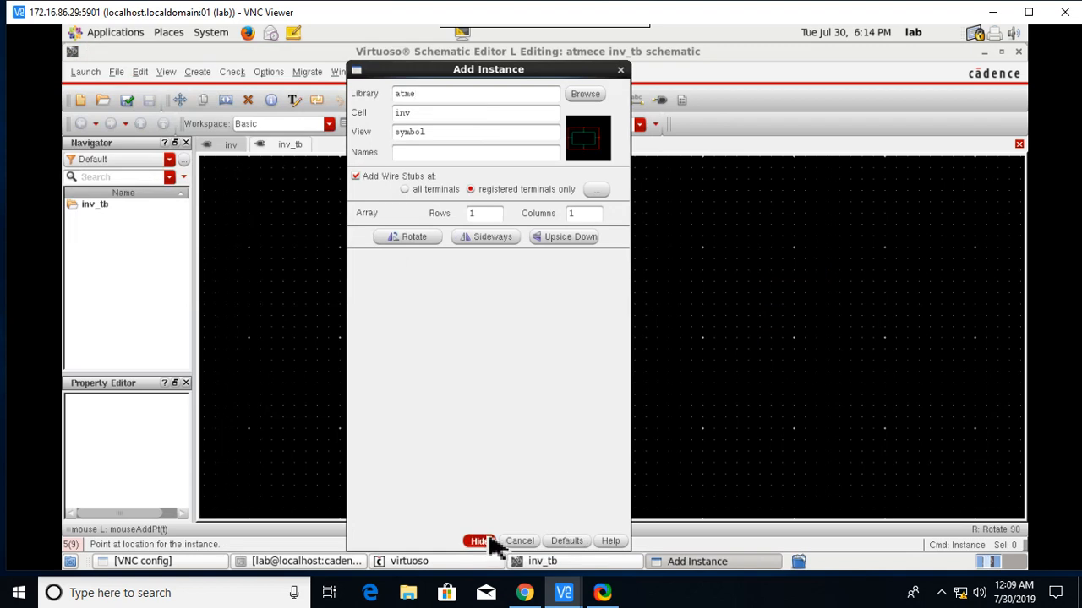
pyautogui.click(479, 541)
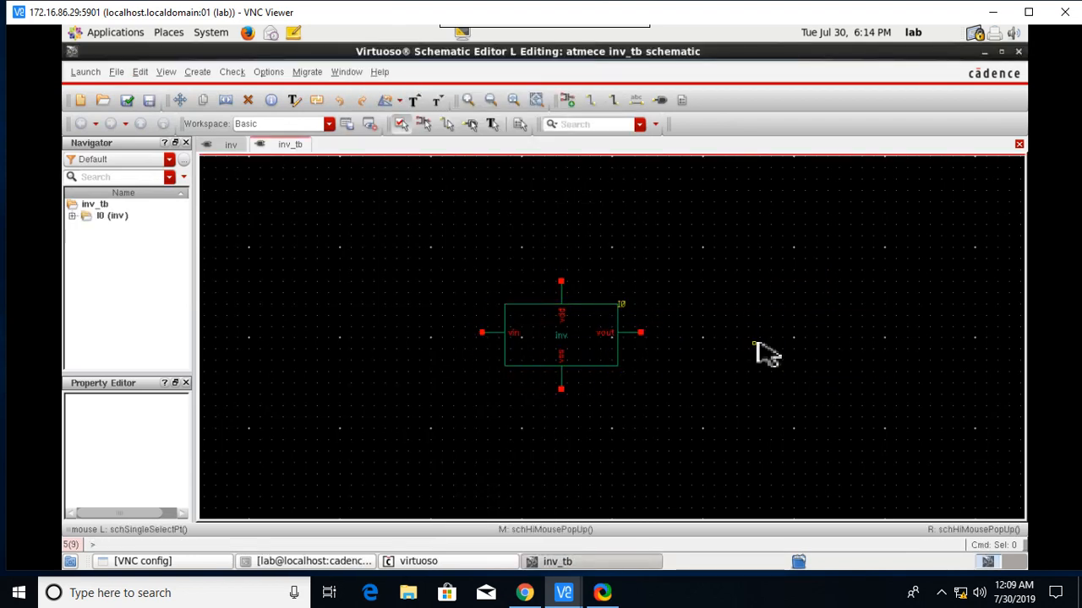
pyautogui.moveTo(223, 152)
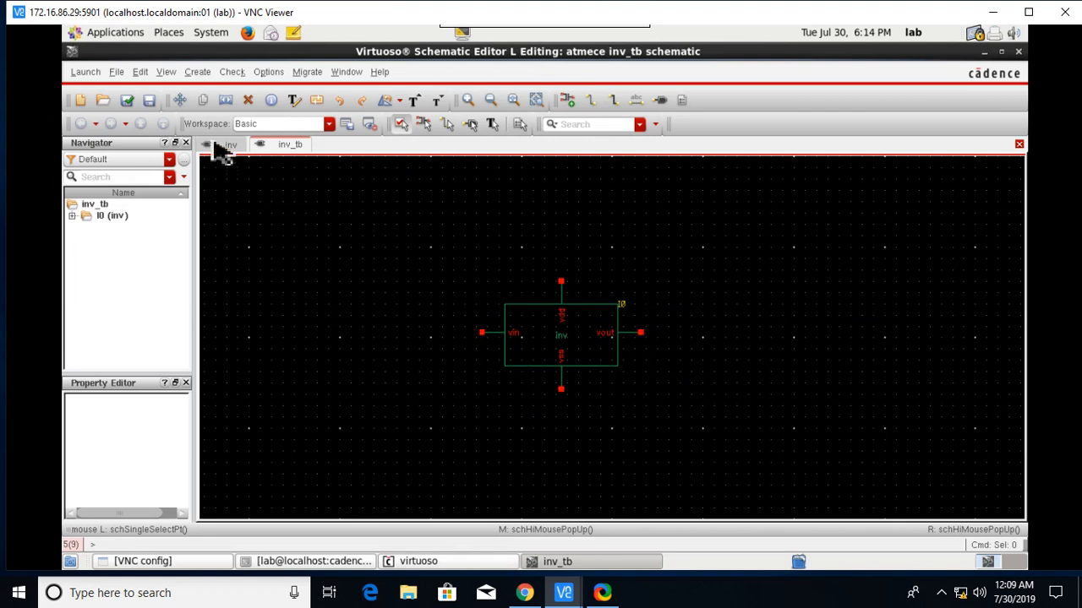
# - Start a new instance and browse into the analogLib library
pyautogui.click(196, 71)
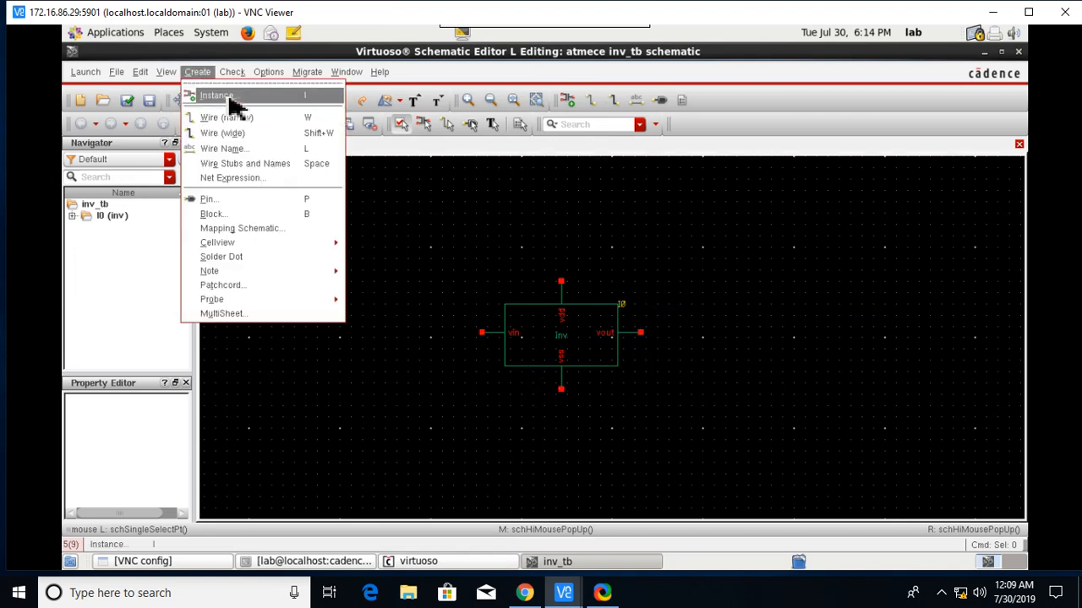
pyautogui.click(216, 95)
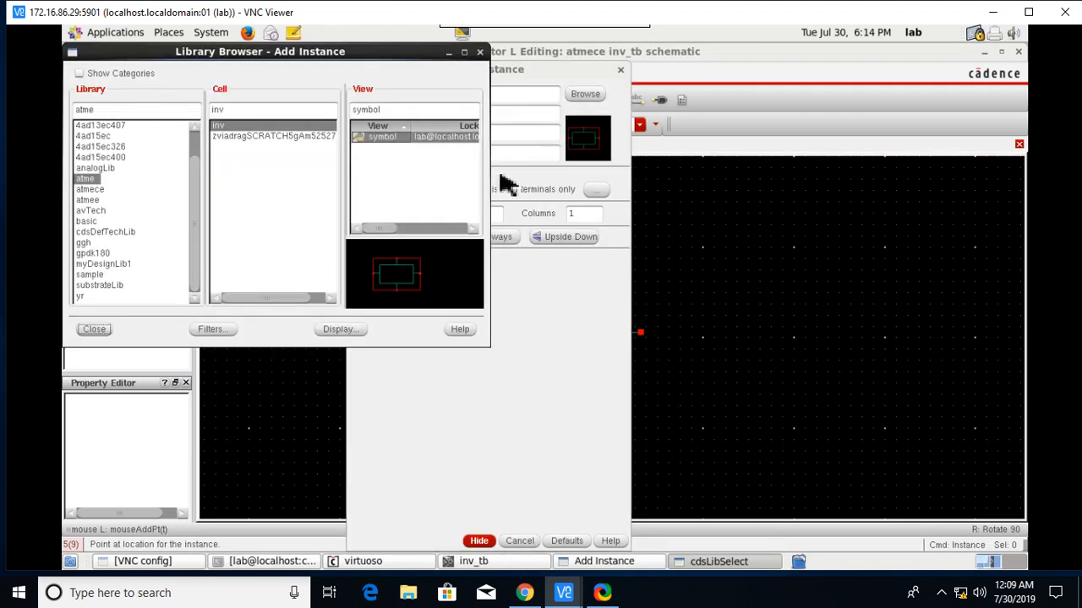
pyautogui.click(103, 264)
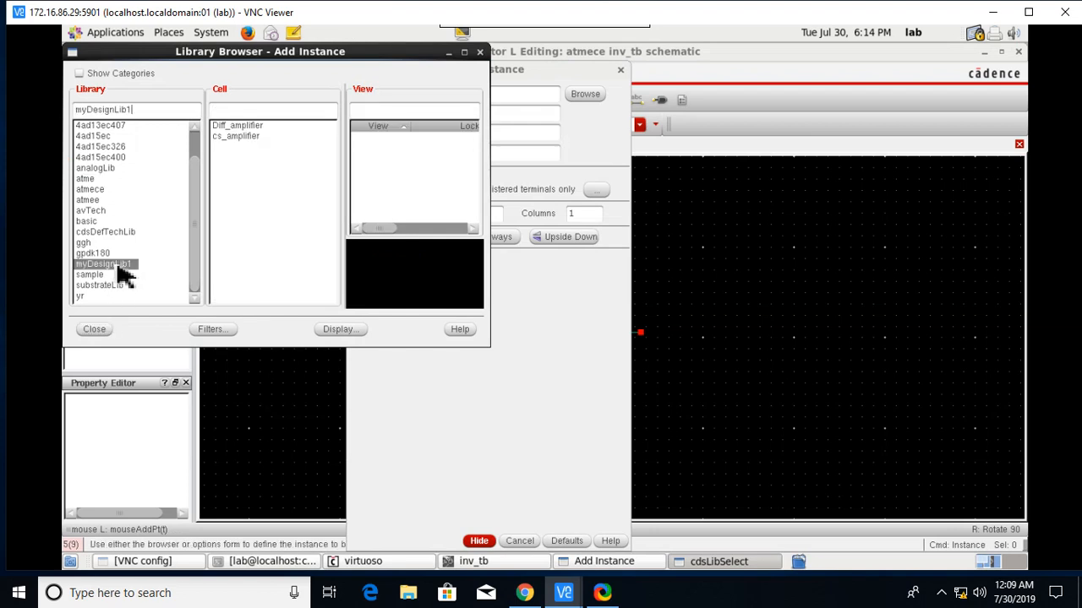
pyautogui.moveTo(115, 237)
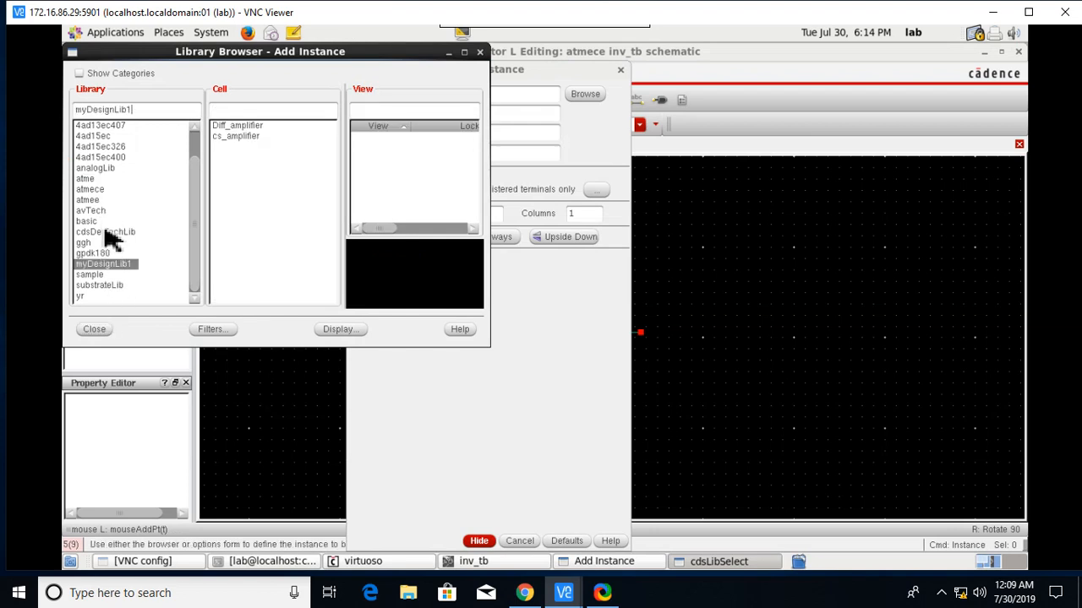
pyautogui.click(95, 167)
pyautogui.write('v')
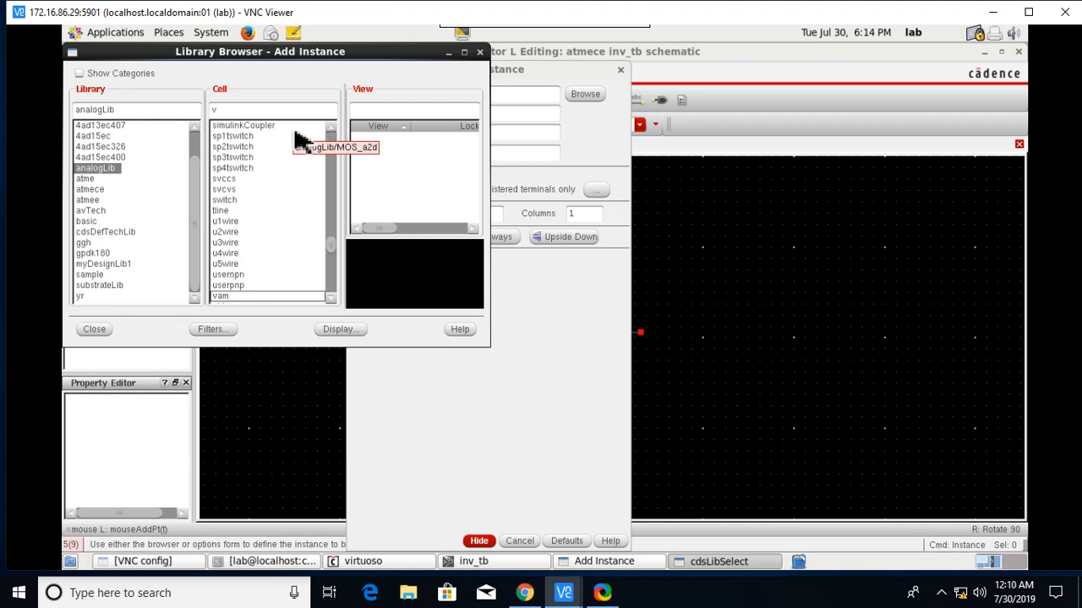
# - Filter 'pul', choose vpulse and place it left of the inverter as V0
pyautogui.write('pulse')
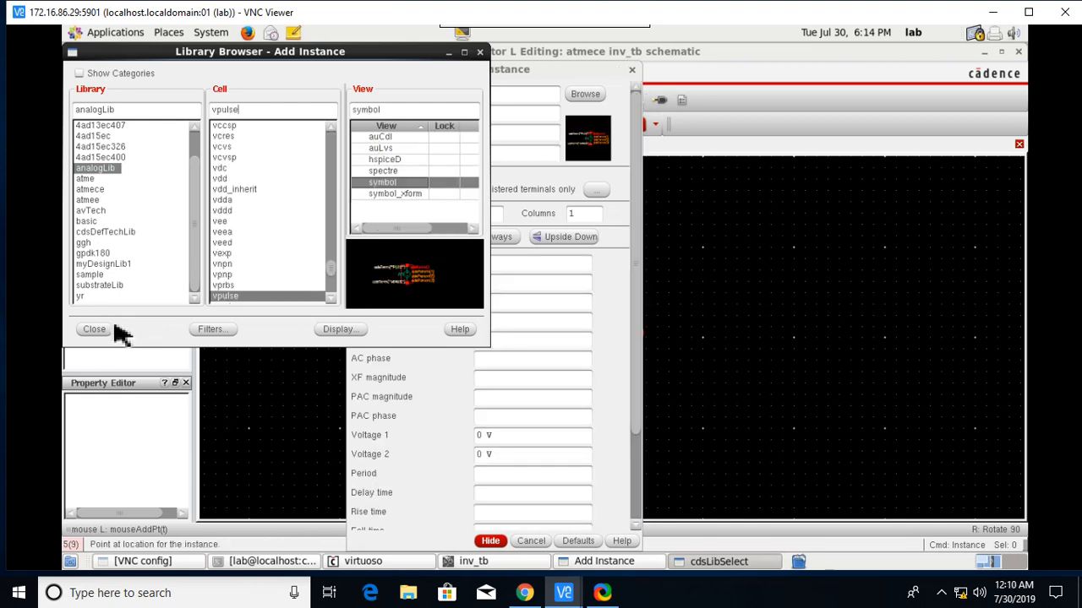
pyautogui.click(94, 328)
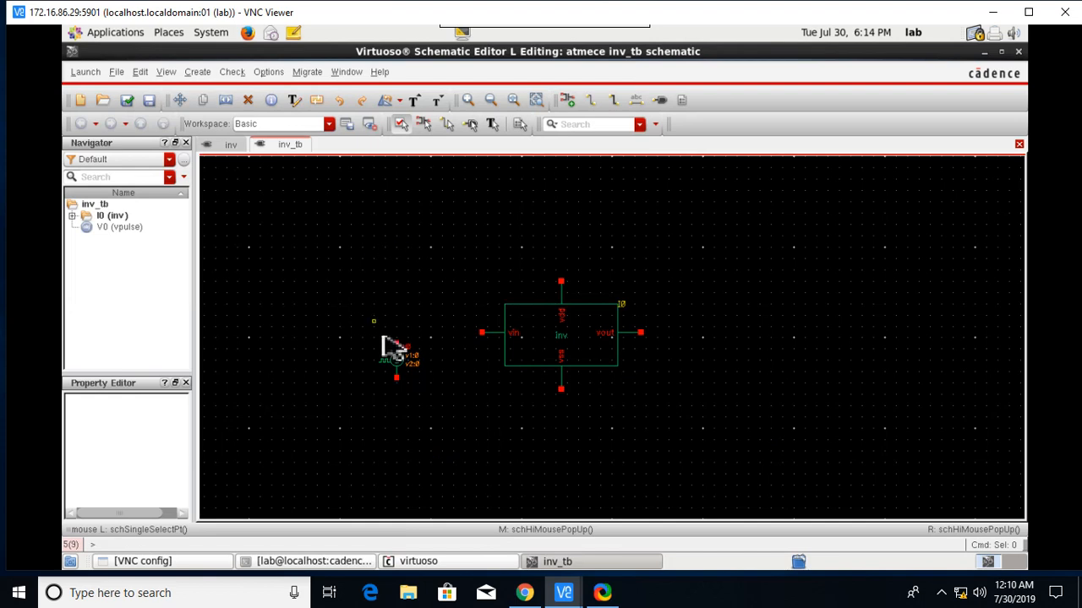
pyautogui.click(397, 359)
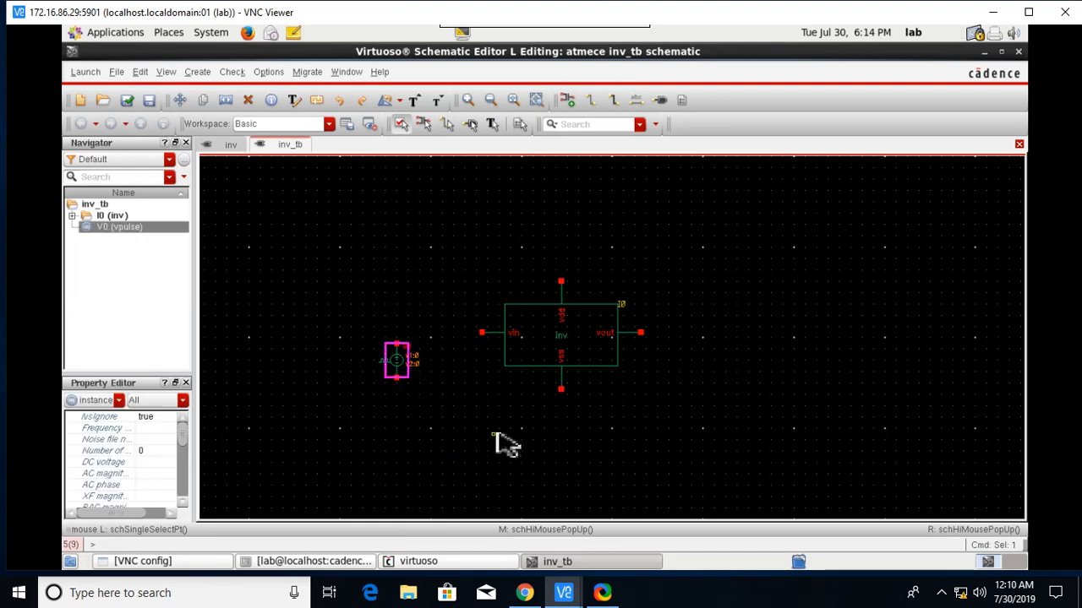
# - Give V0 Voltage 1 = 0 V, Voltage 2 = 1.8 V and Period 20n in its properties
pyautogui.doubleClick(396, 360)
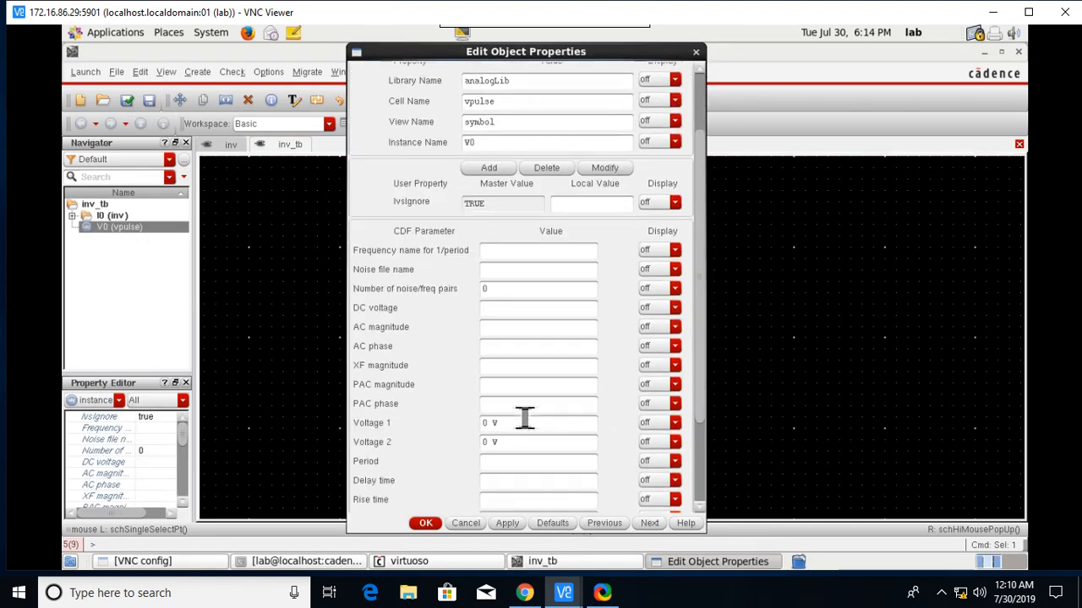
pyautogui.scroll(-3)
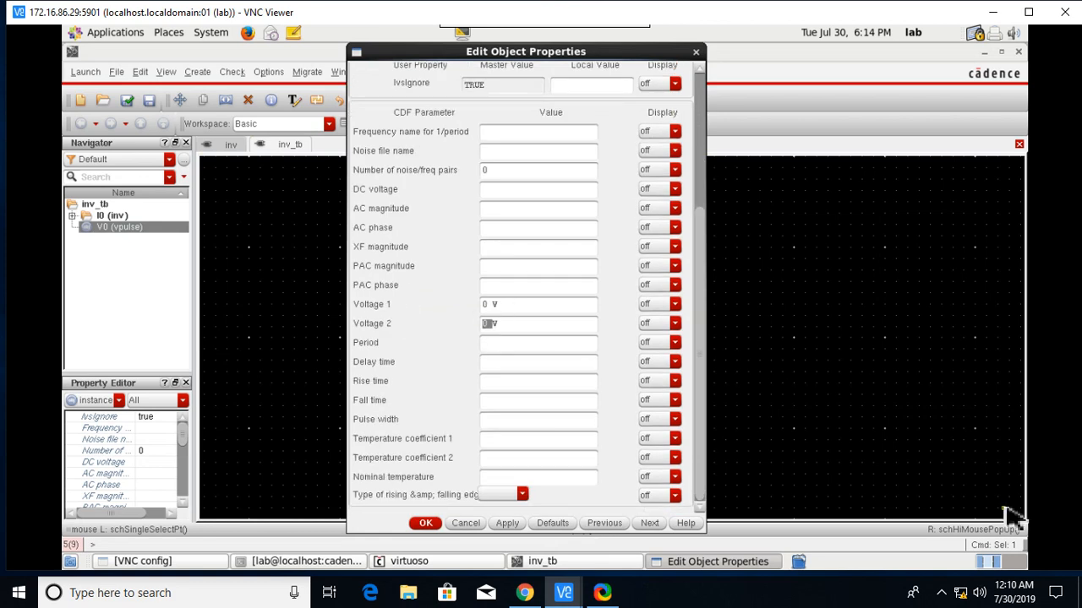
pyautogui.write('1.8V')
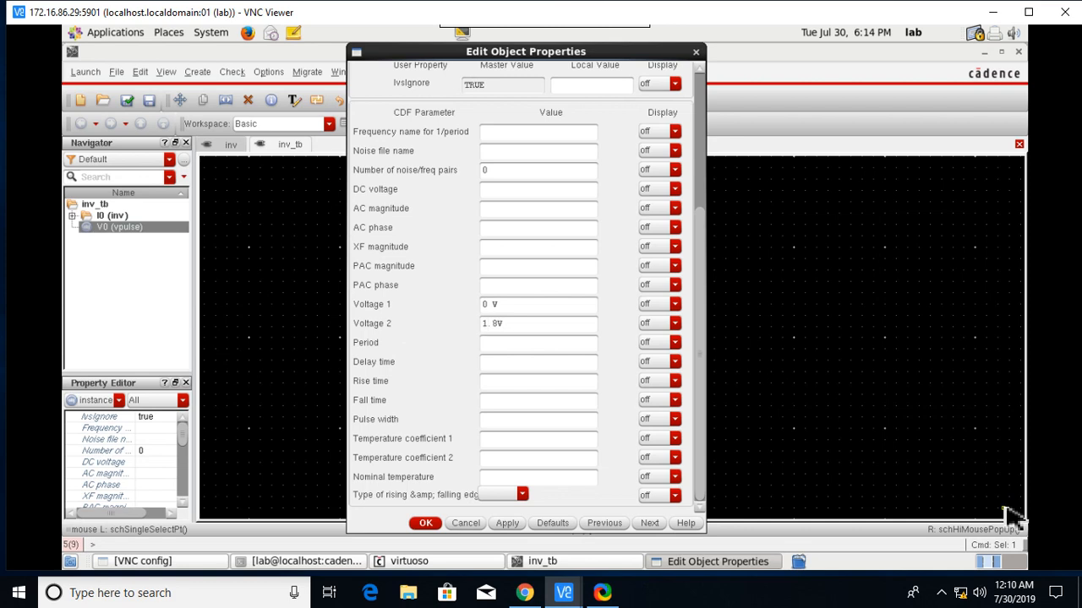
pyautogui.moveTo(920, 549)
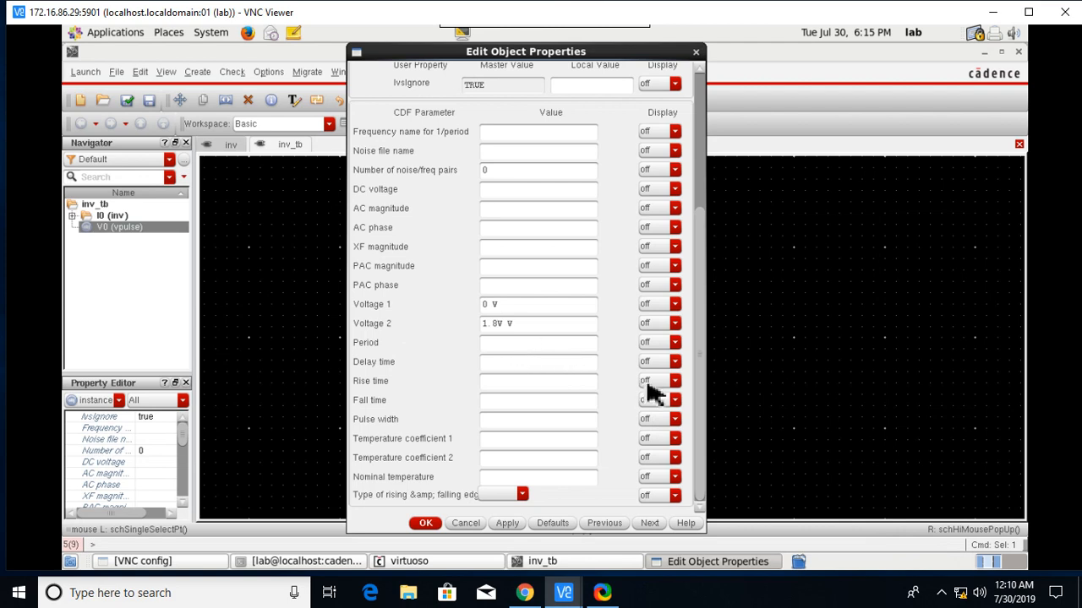
pyautogui.write('20n s')
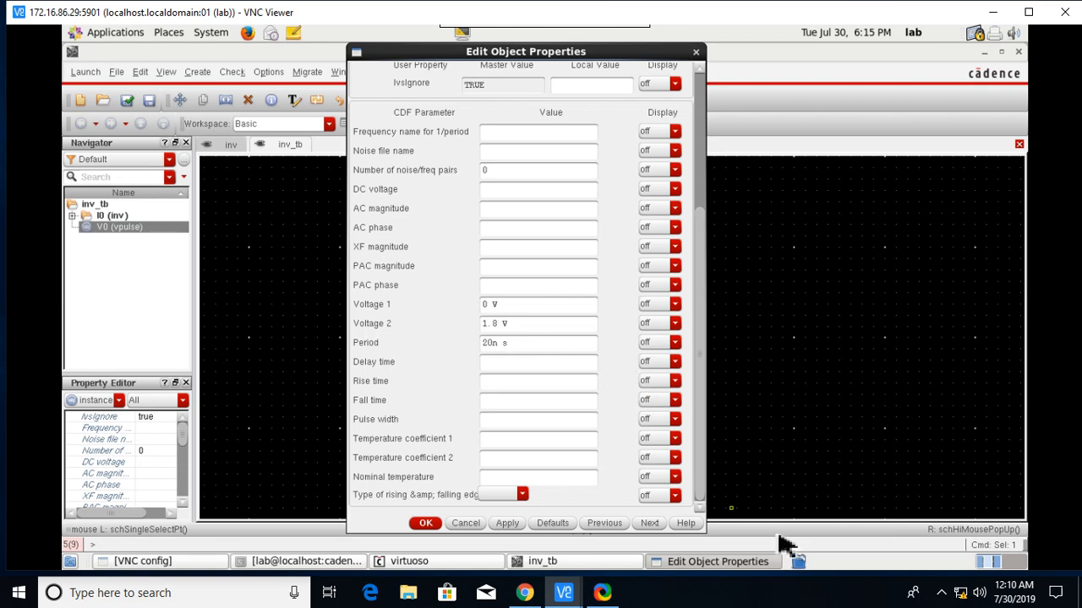
pyautogui.moveTo(414, 372)
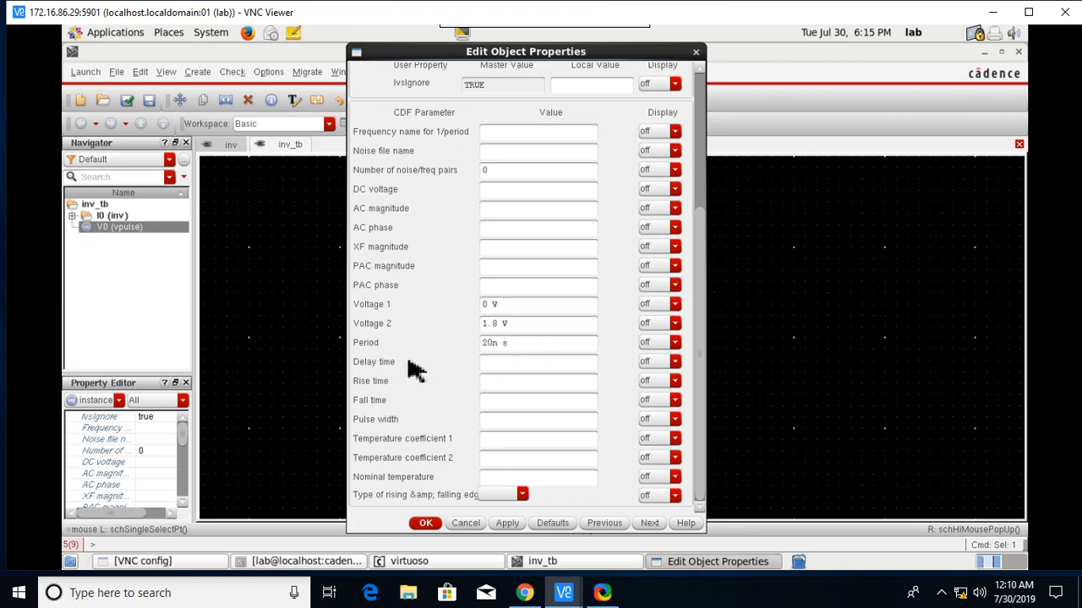
pyautogui.moveTo(465, 375)
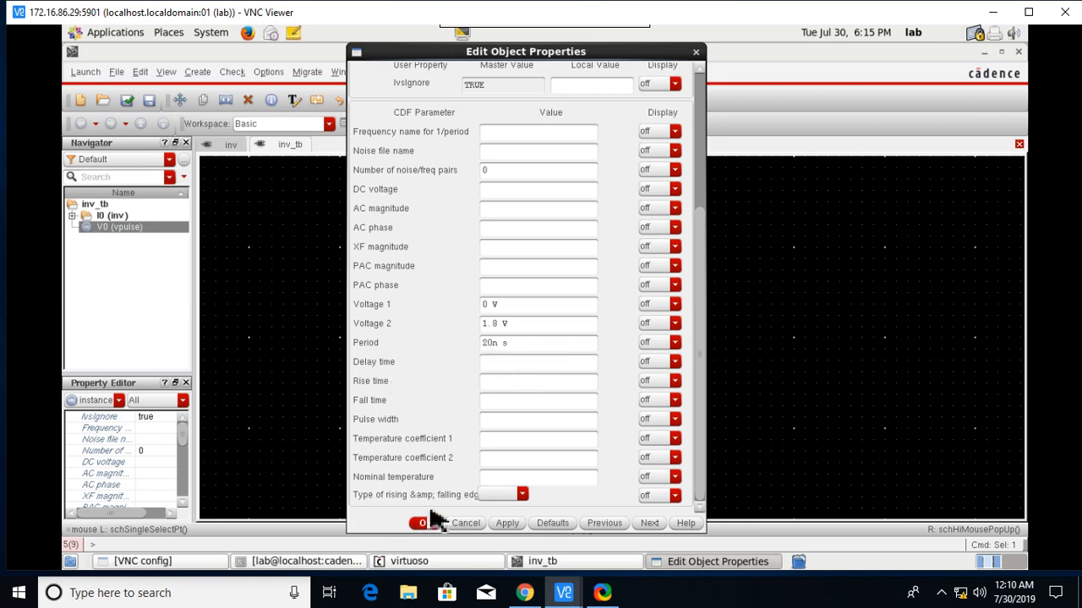
pyautogui.click(423, 524)
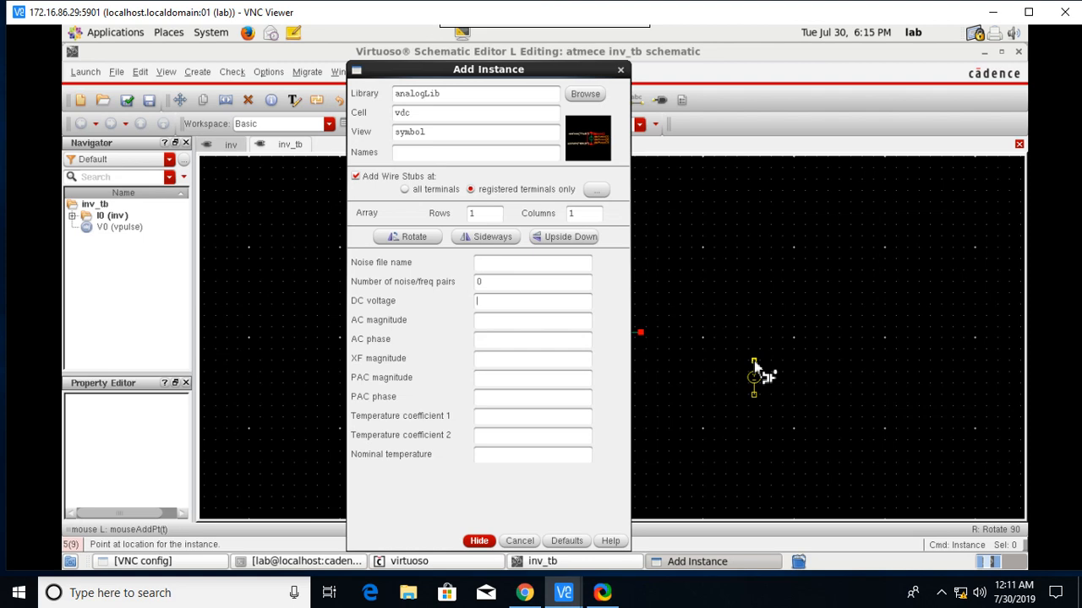
# - Place an analogLib vdc at 1.8 V as V1 above the inverter
pyautogui.write('1.8')
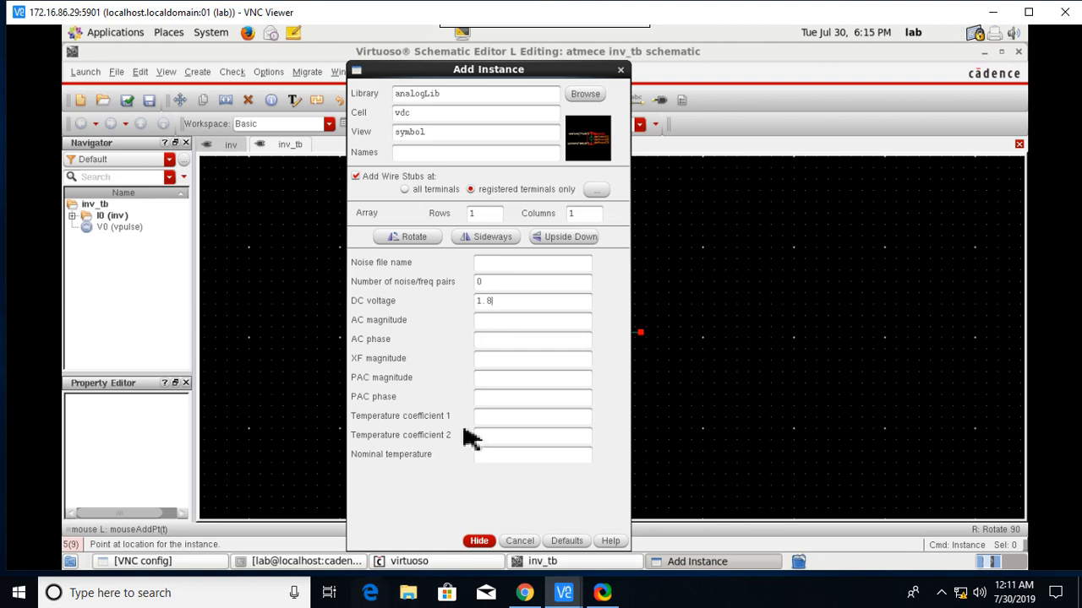
pyautogui.click(478, 541)
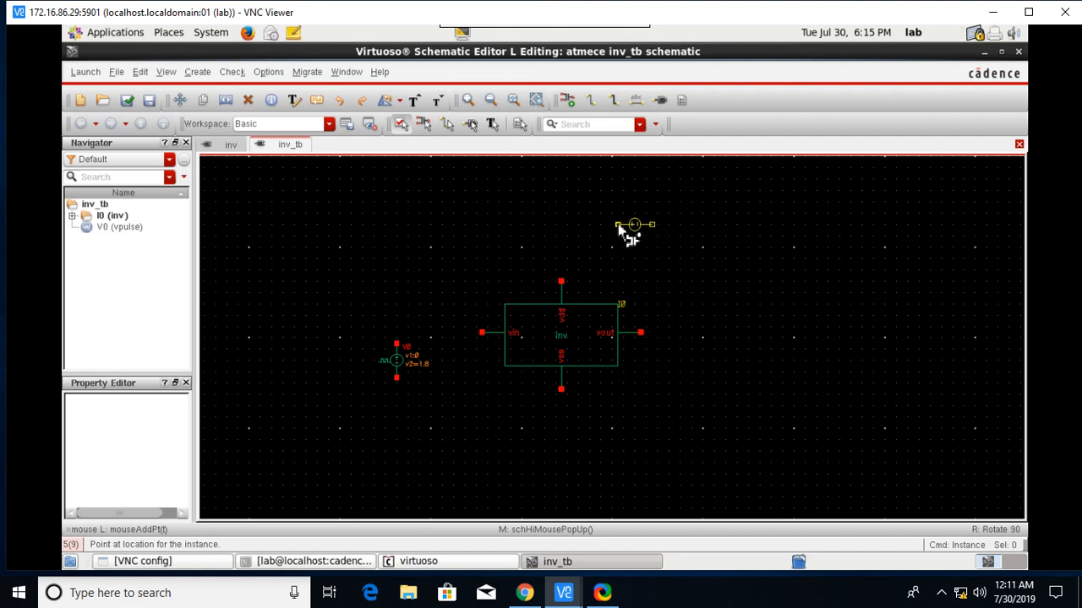
pyautogui.click(634, 225)
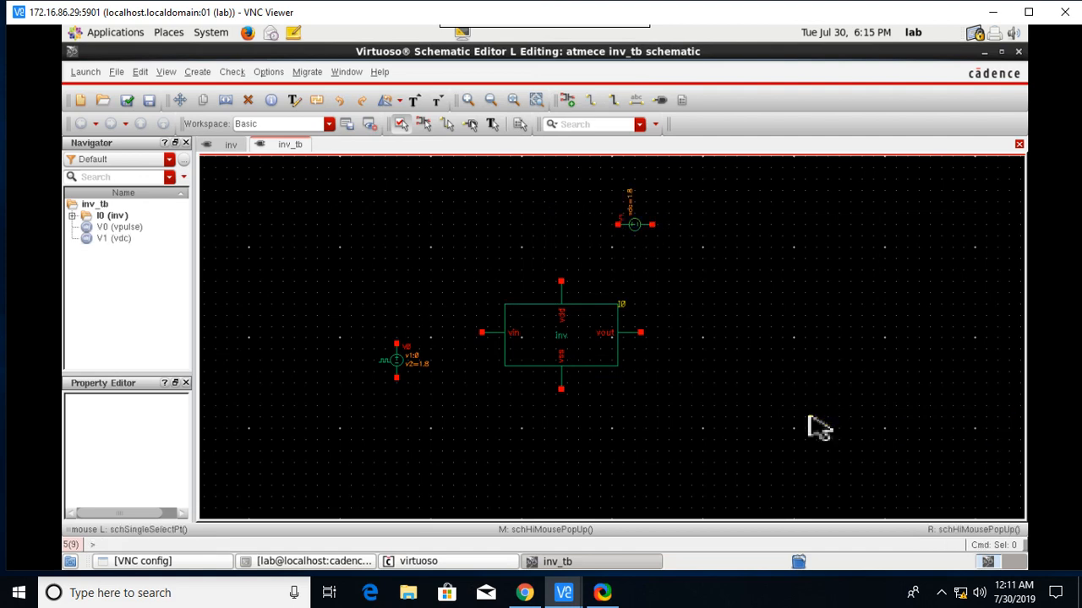
pyautogui.moveTo(769, 379)
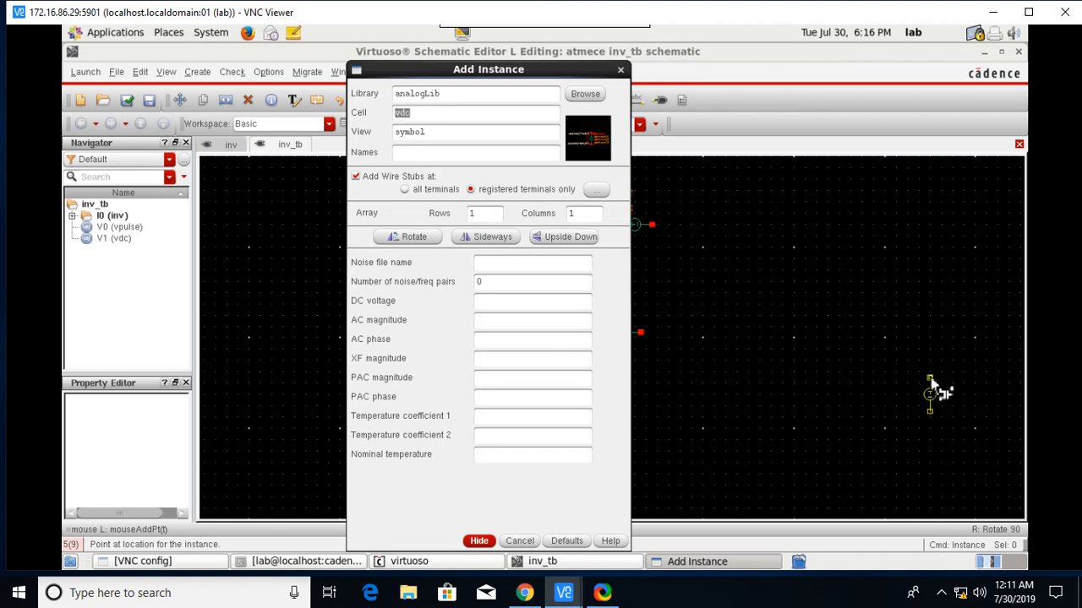
# - Change the Add Instance cell to gnd and place a ground symbol in the test bench
pyautogui.write('gl')
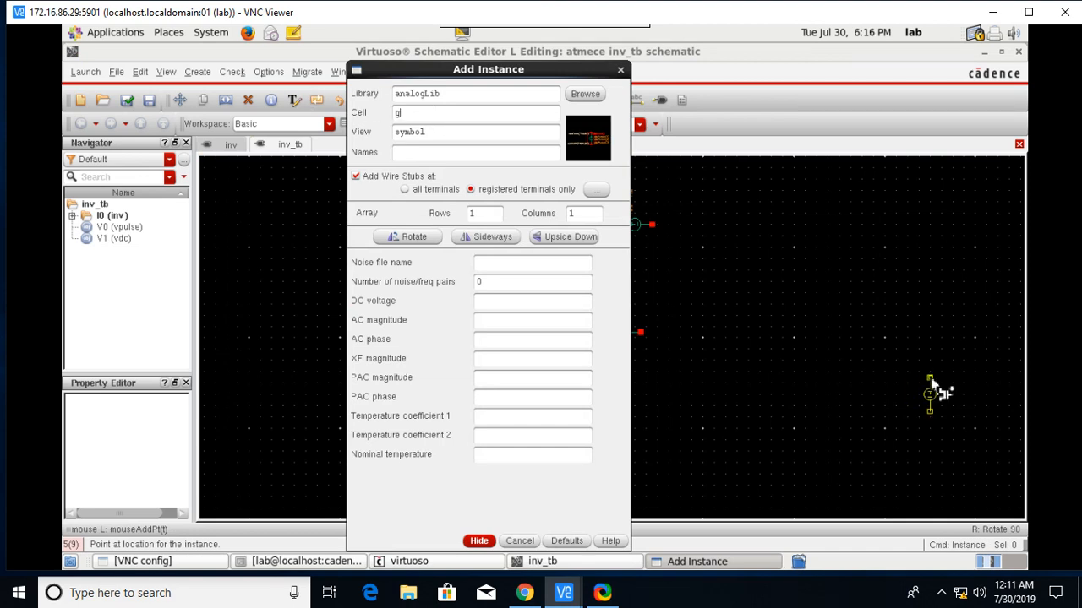
pyautogui.write('nd')
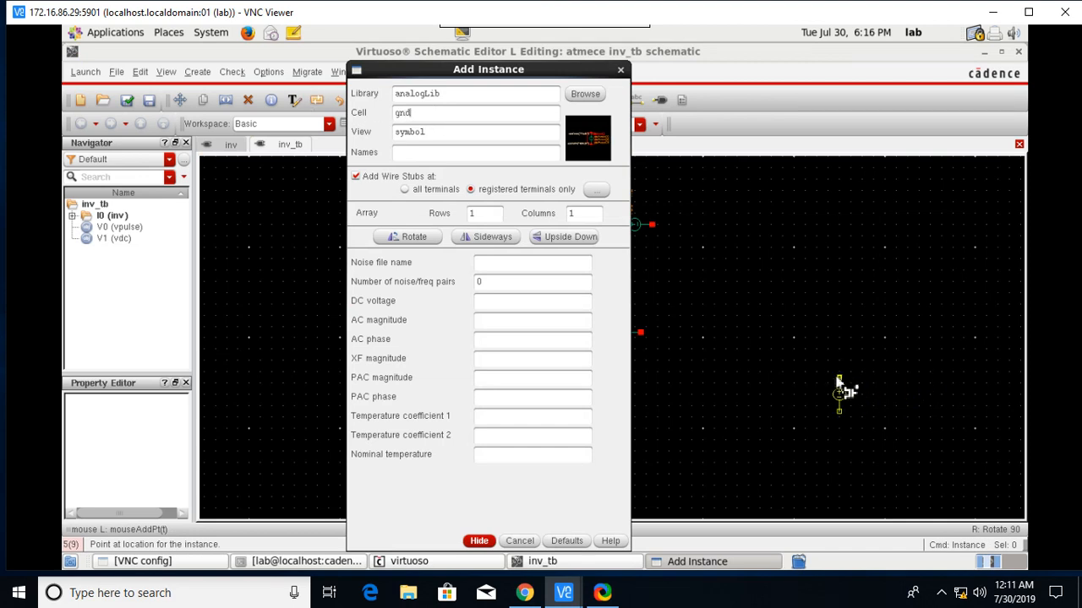
pyautogui.click(479, 541)
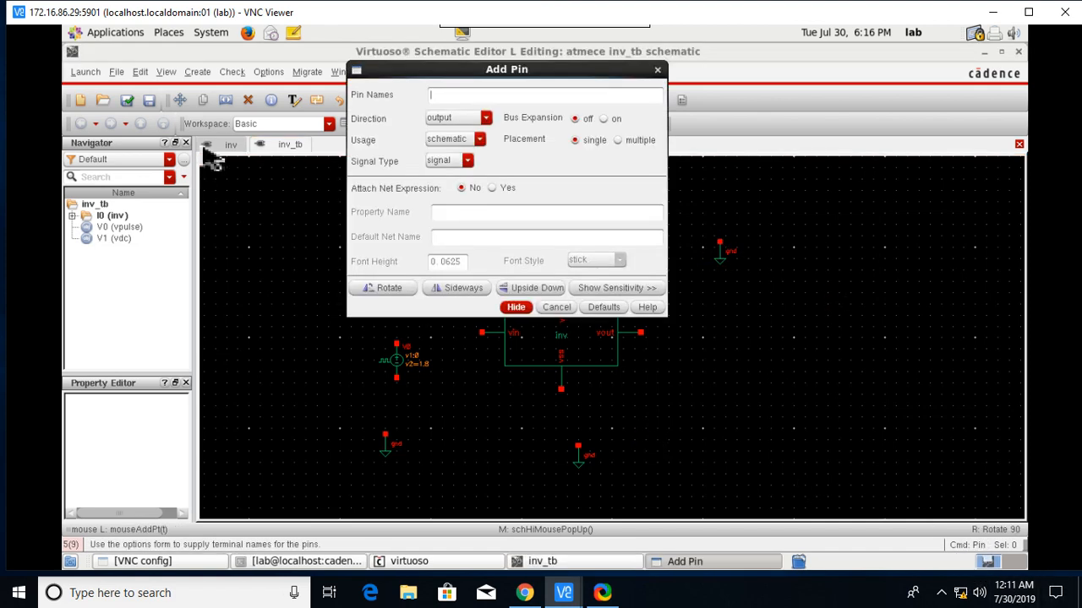
# - Create an output pin named vout and place it right of the inverter
pyautogui.write('vout')
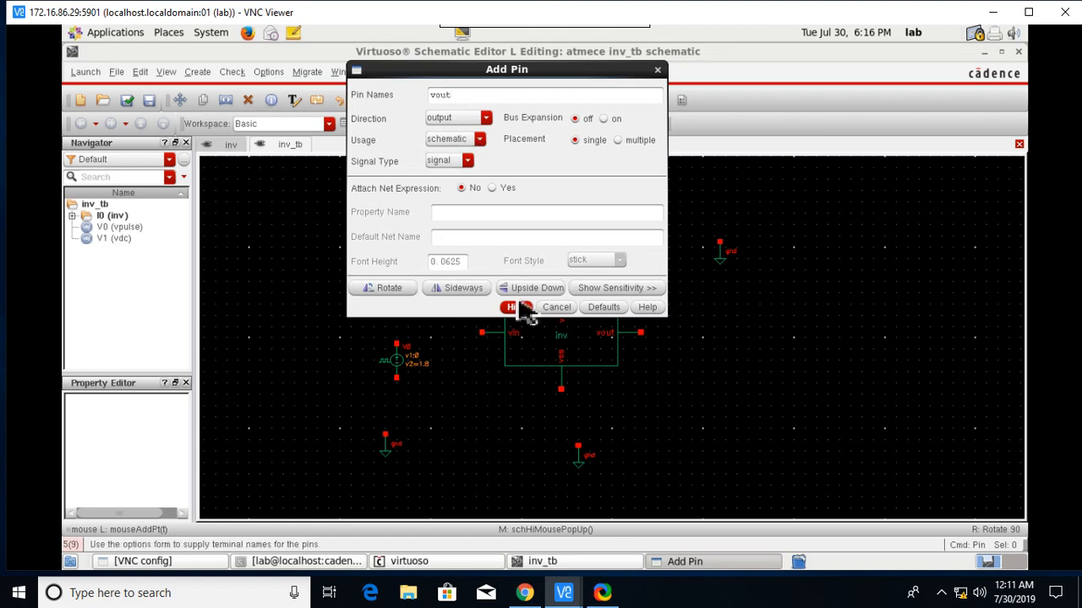
pyautogui.click(510, 307)
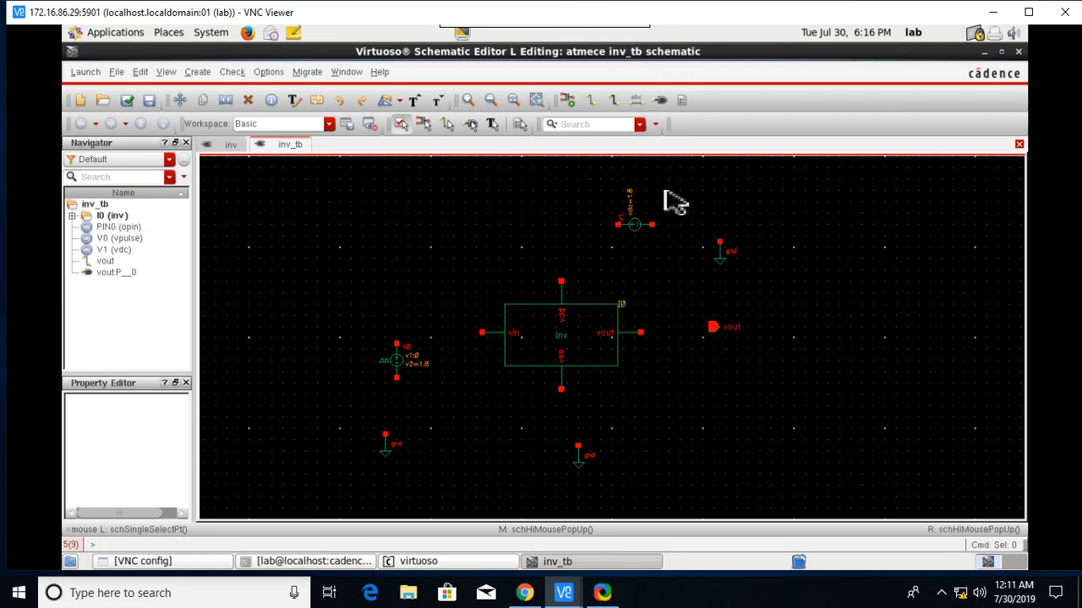
pyautogui.moveTo(591, 101)
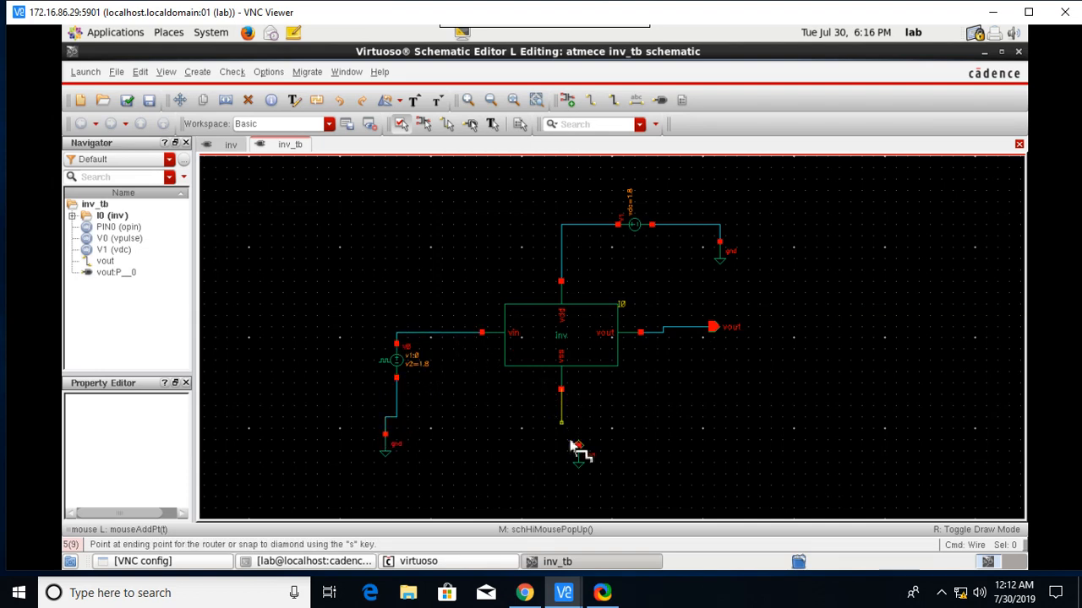
# - Finish the wiring at the ground below the inverter and launch ADE L
pyautogui.click(578, 446)
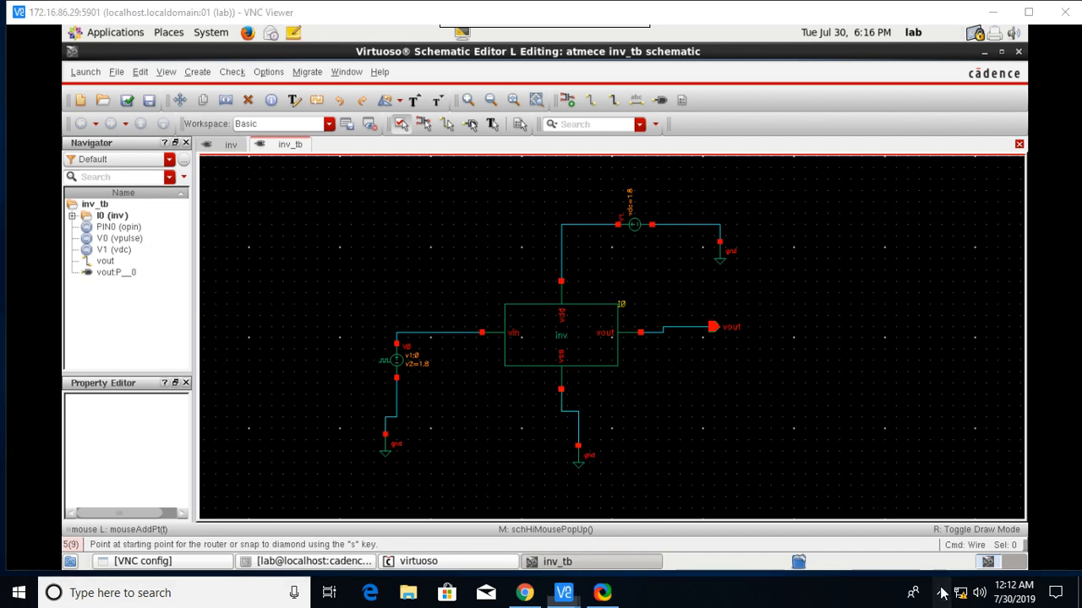
pyautogui.click(85, 71)
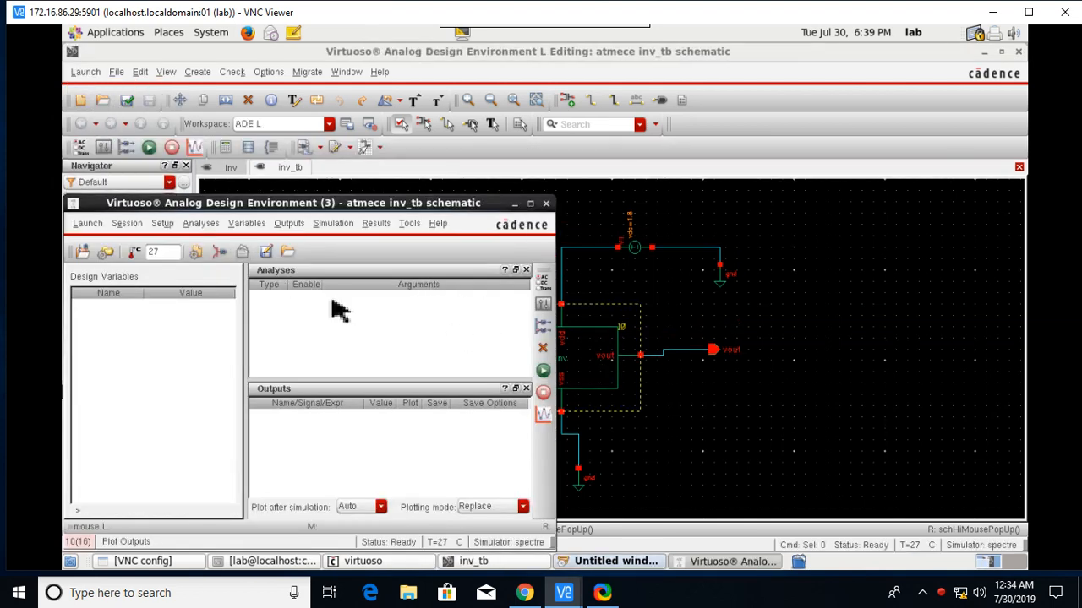
# - Add a tran analysis with Stop Time 200n via Analyses > Choose and apply it
pyautogui.click(200, 223)
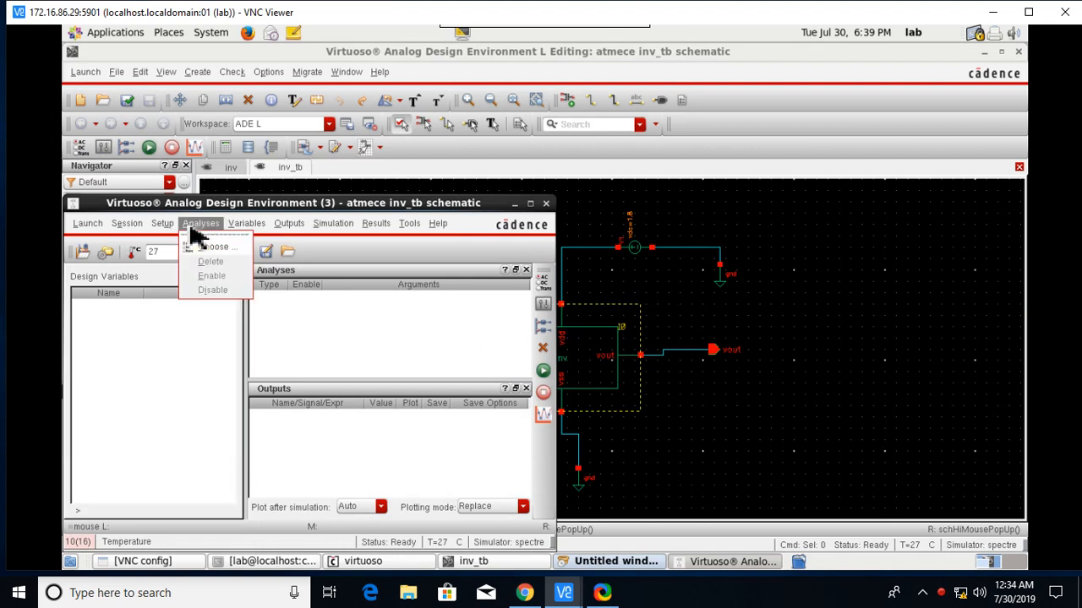
pyautogui.click(222, 247)
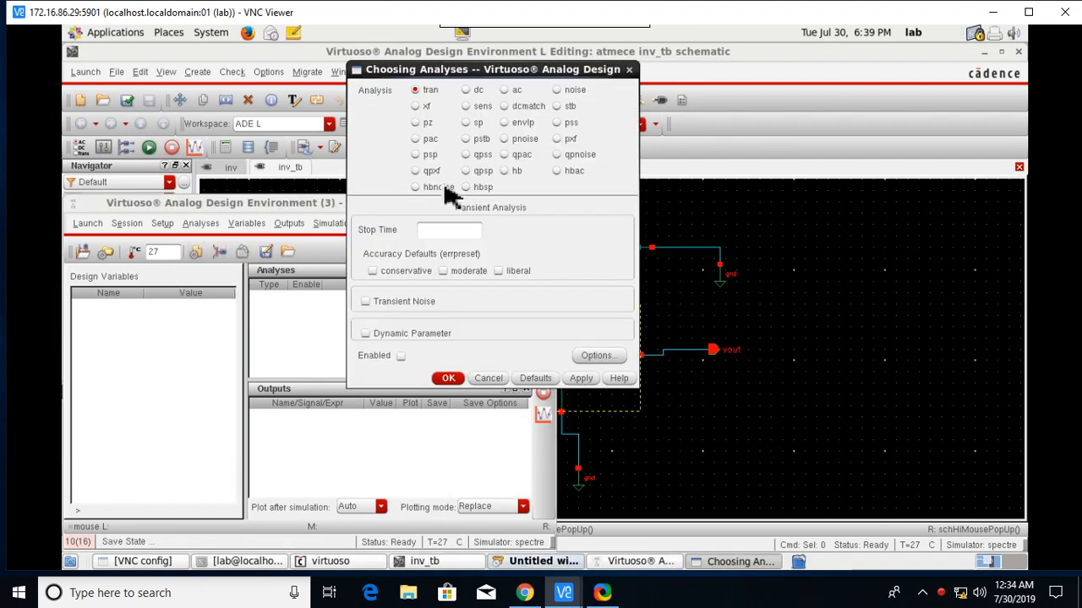
pyautogui.moveTo(436, 132)
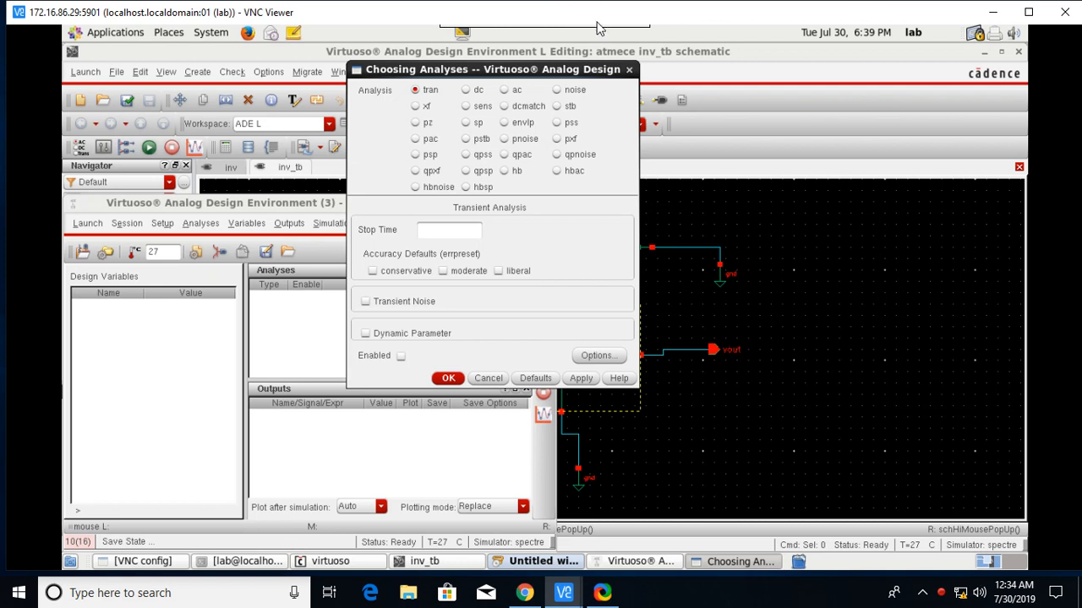
pyautogui.write('200')
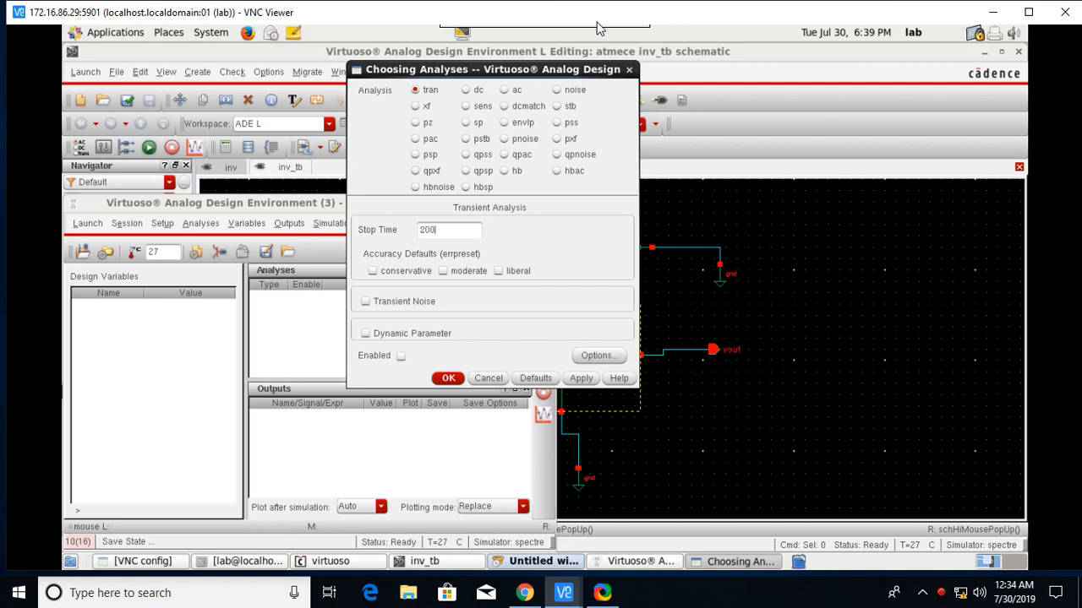
pyautogui.write('n')
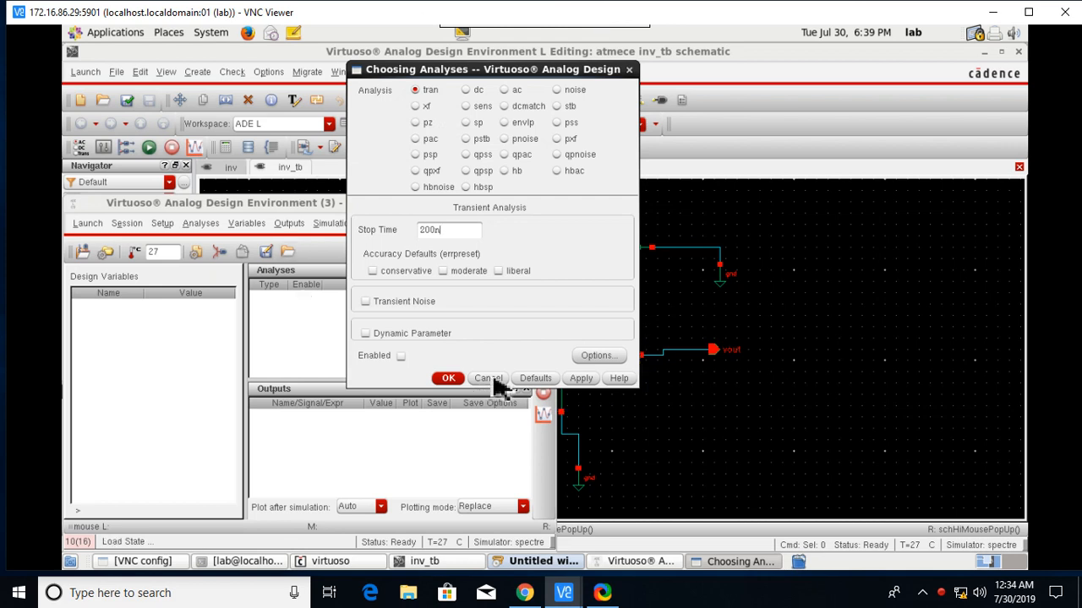
pyautogui.click(404, 355)
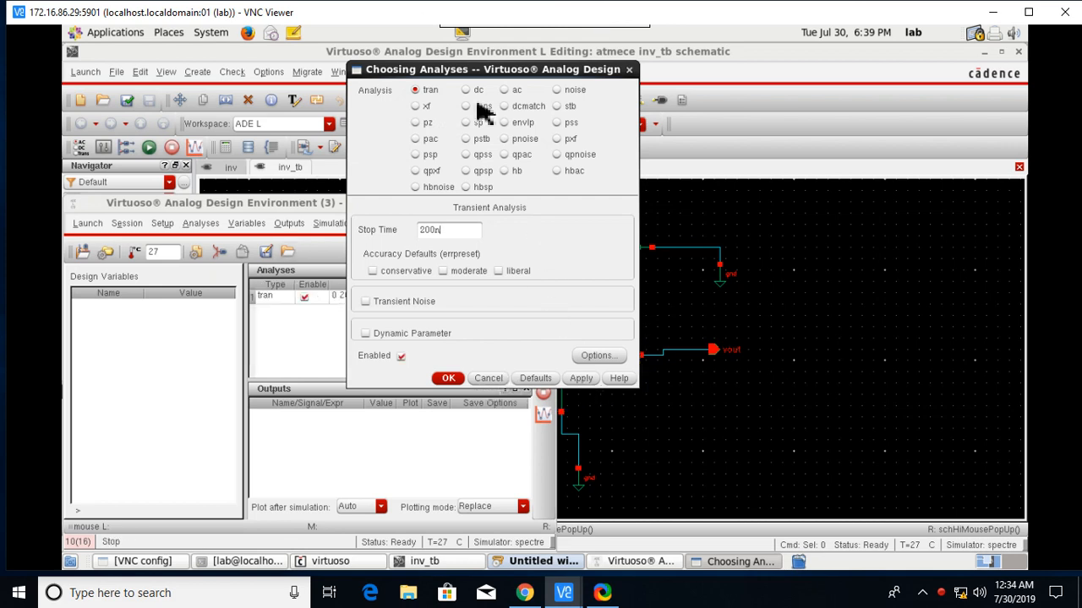
# - Add a dc analysis sweeping V0's dc parameter from 0 to 1.8 and confirm
pyautogui.click(466, 90)
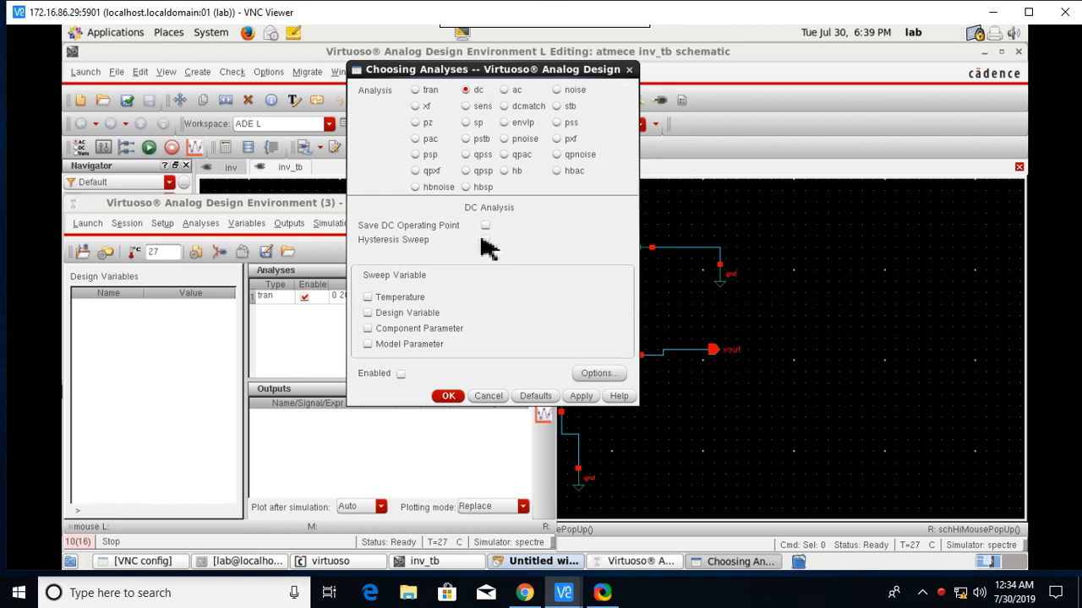
pyautogui.moveTo(490, 240)
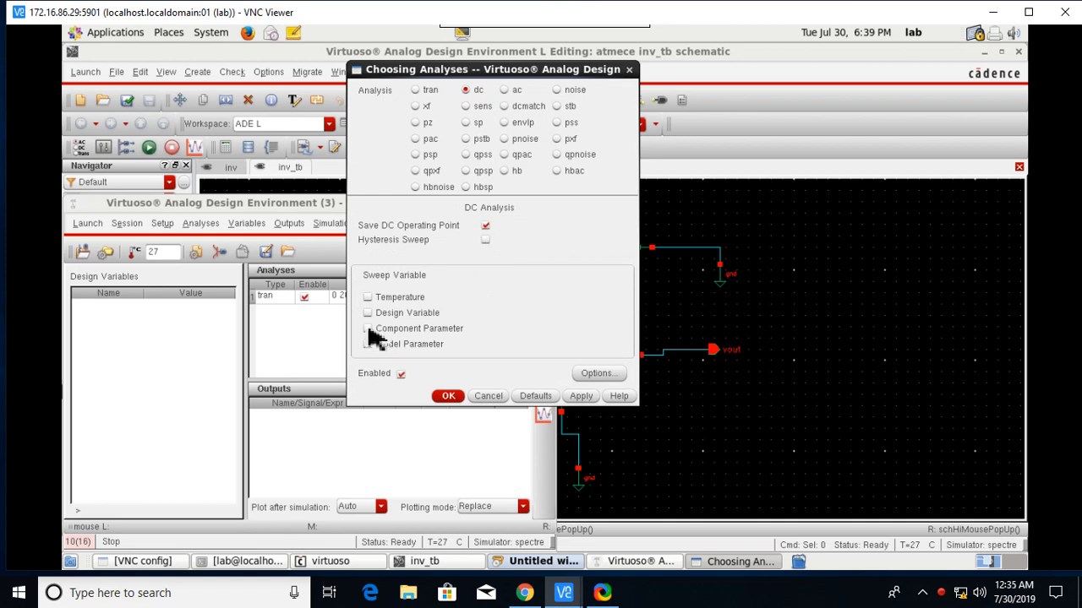
pyautogui.click(368, 328)
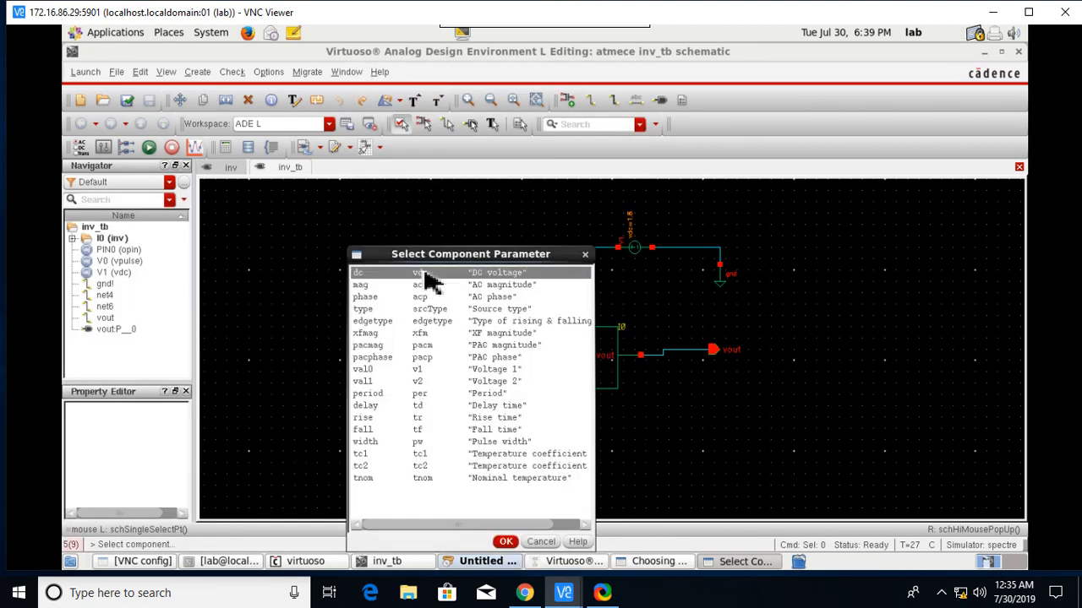
pyautogui.click(541, 540)
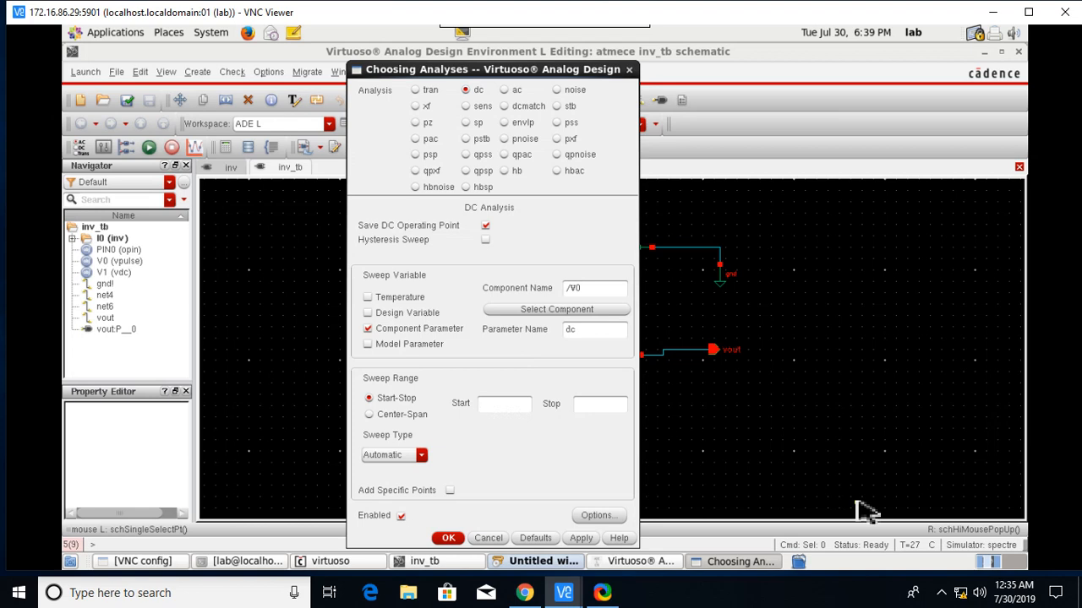
pyautogui.write('0')
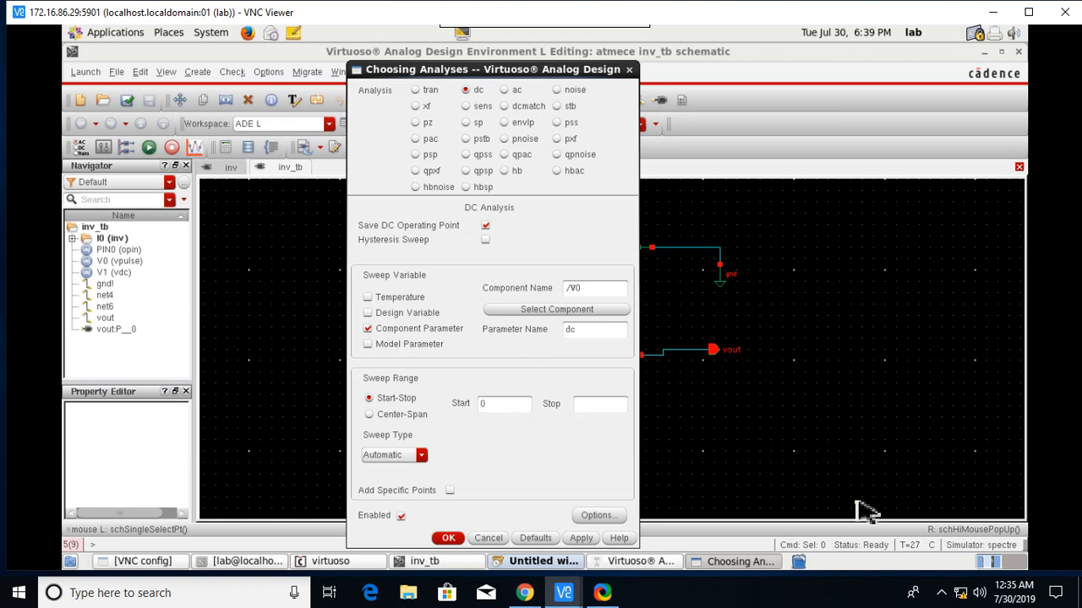
pyautogui.write('1')
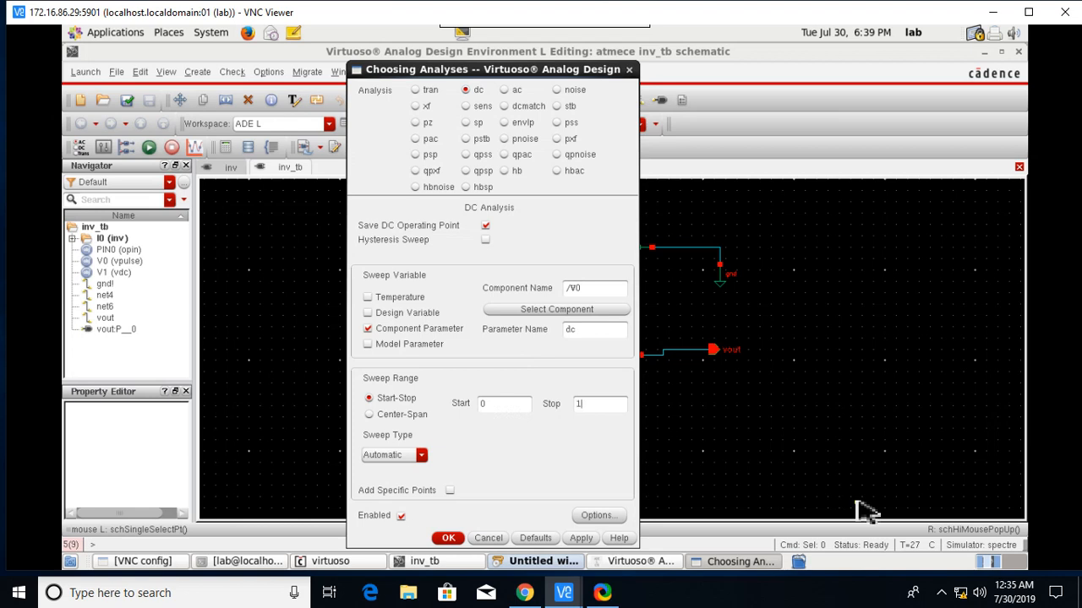
pyautogui.write('.8')
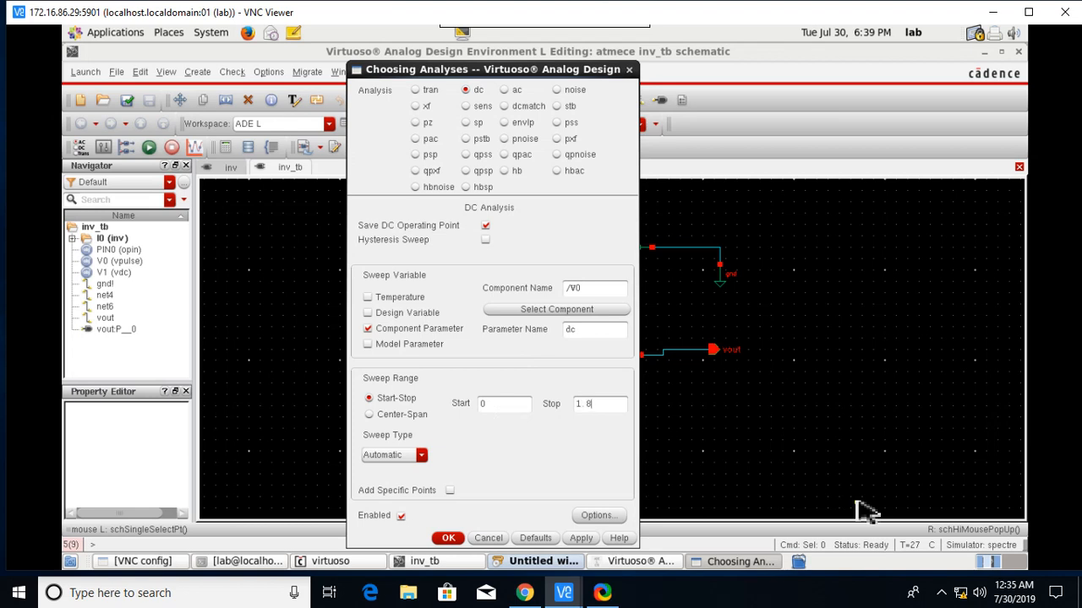
pyautogui.moveTo(594, 554)
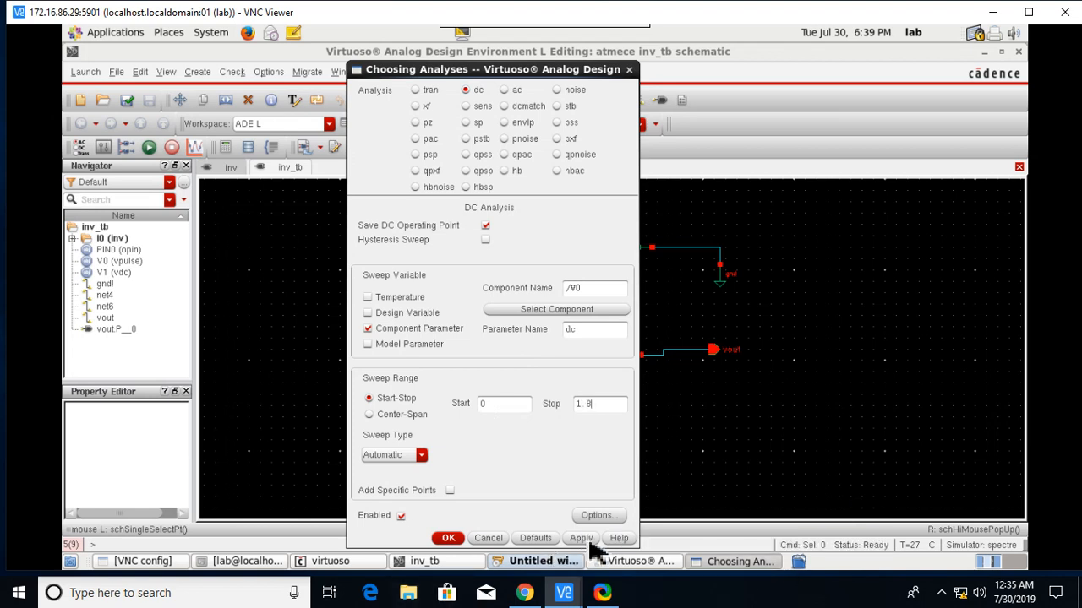
pyautogui.moveTo(474, 544)
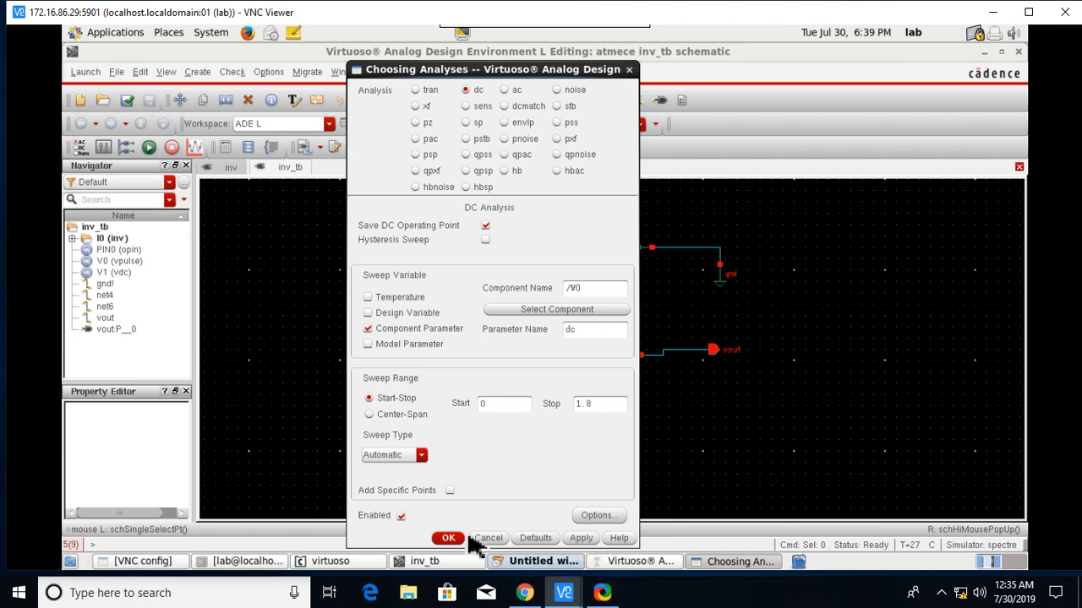
pyautogui.click(447, 538)
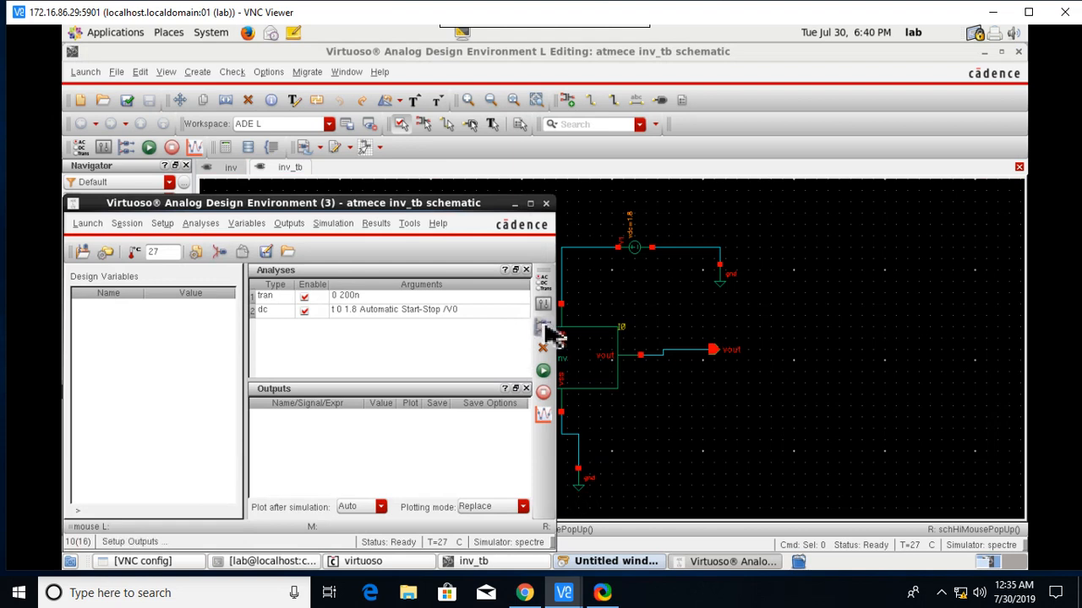
pyautogui.moveTo(544, 328)
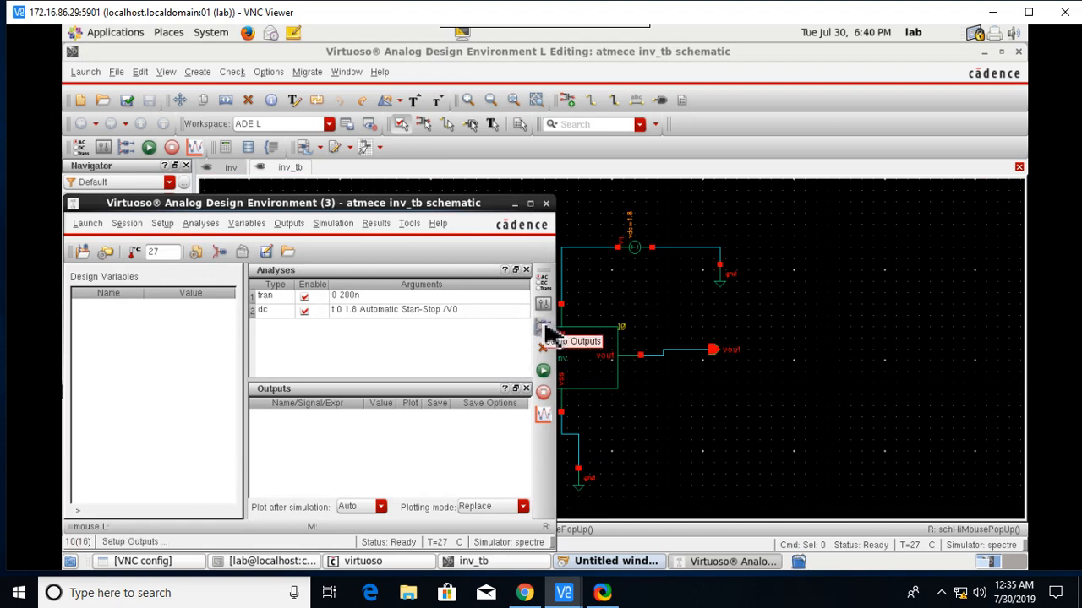
# - Select the nets to plot on the schematic via Outputs, then run the simulation
pyautogui.click(289, 223)
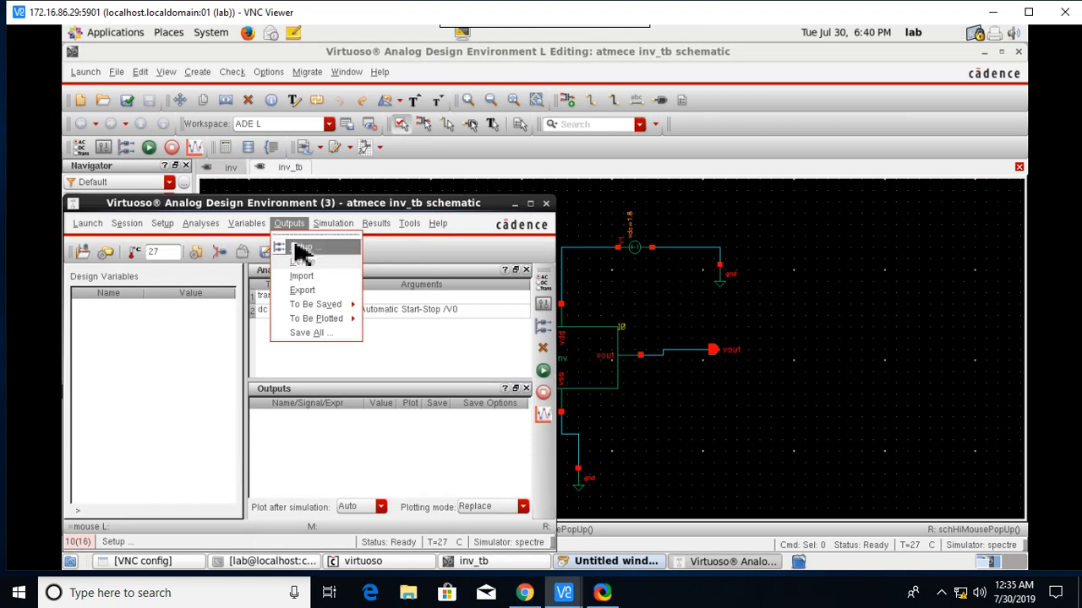
pyautogui.click(301, 246)
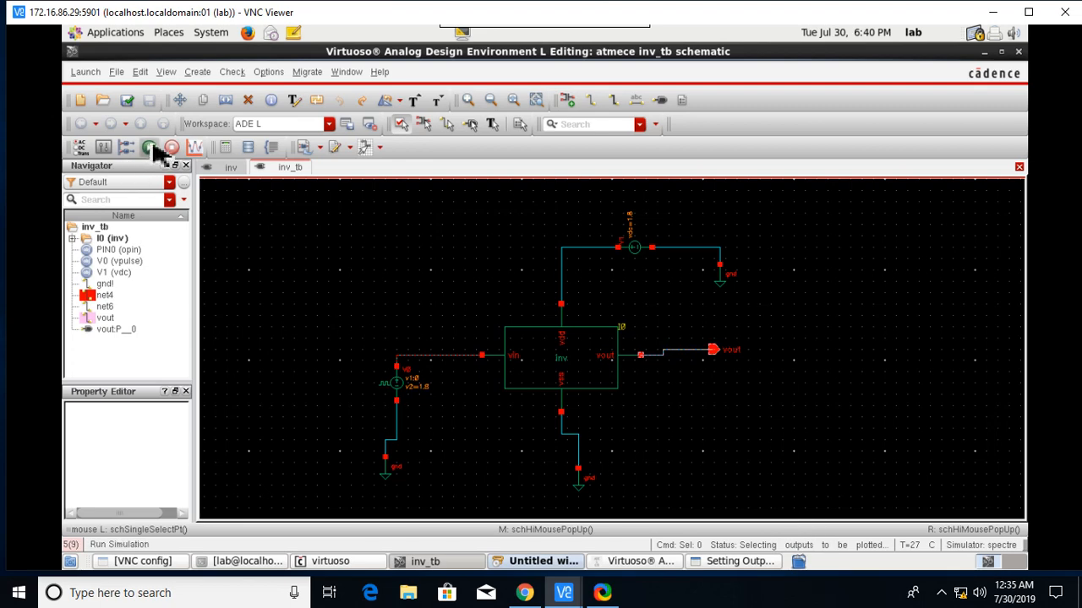
pyautogui.click(156, 149)
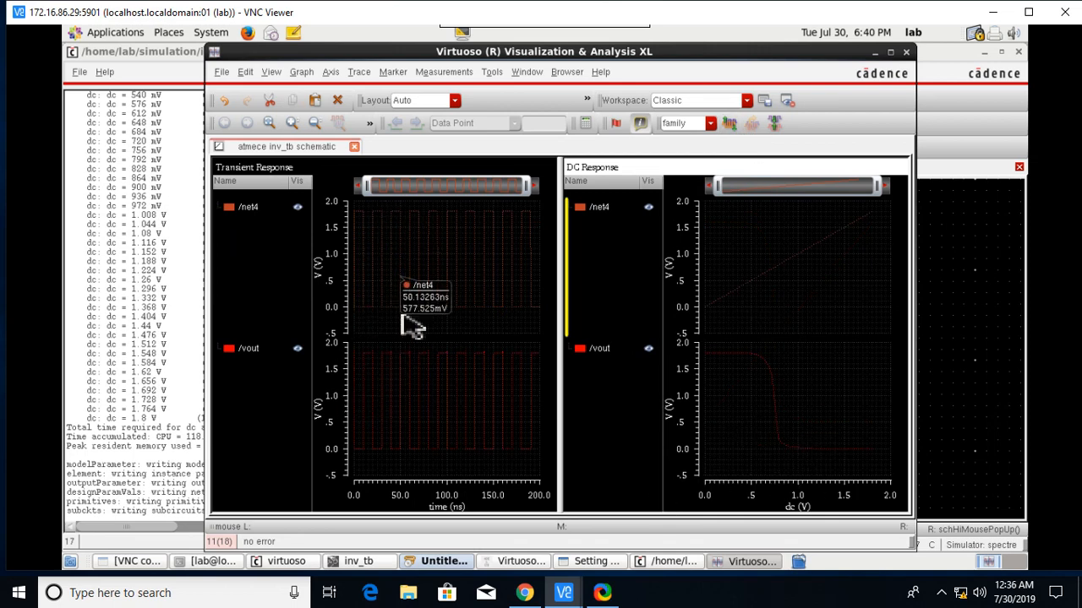
pyautogui.moveTo(778, 296)
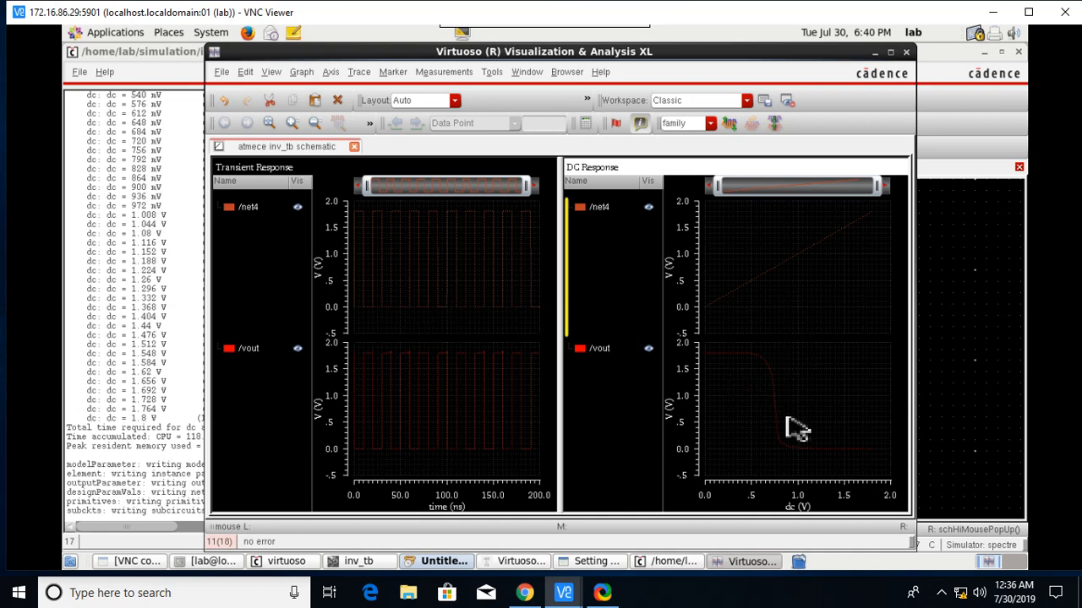
pyautogui.moveTo(916, 81)
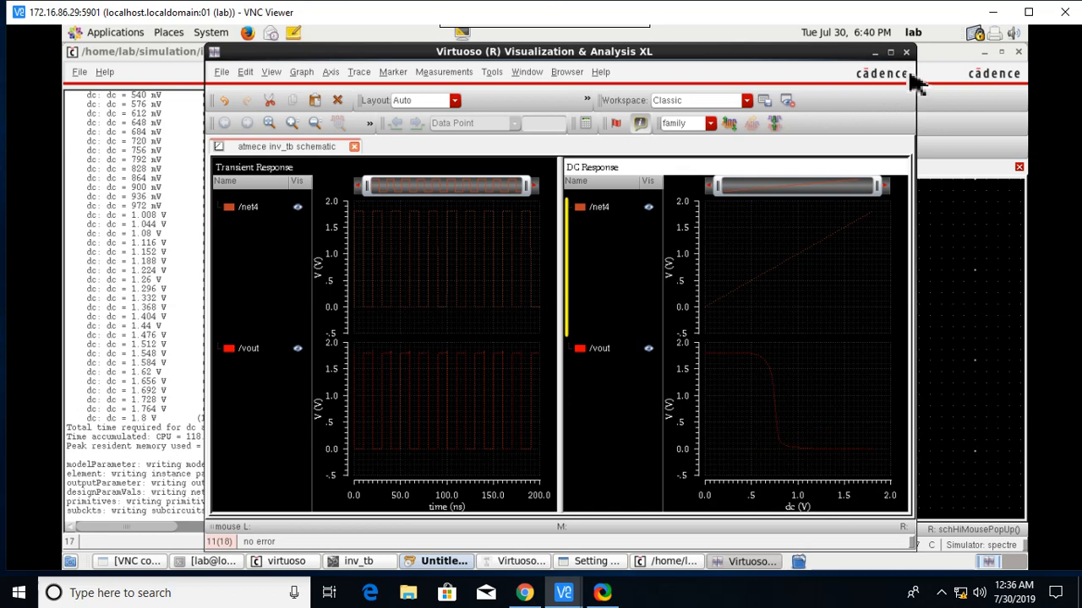
pyautogui.moveTo(916, 81)
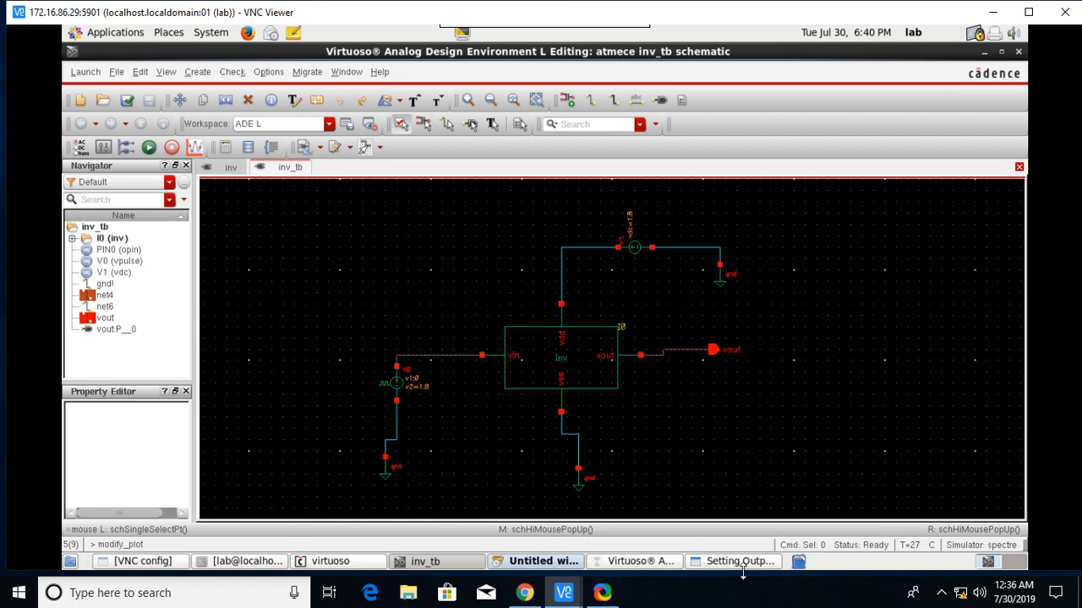
pyautogui.moveTo(716, 467)
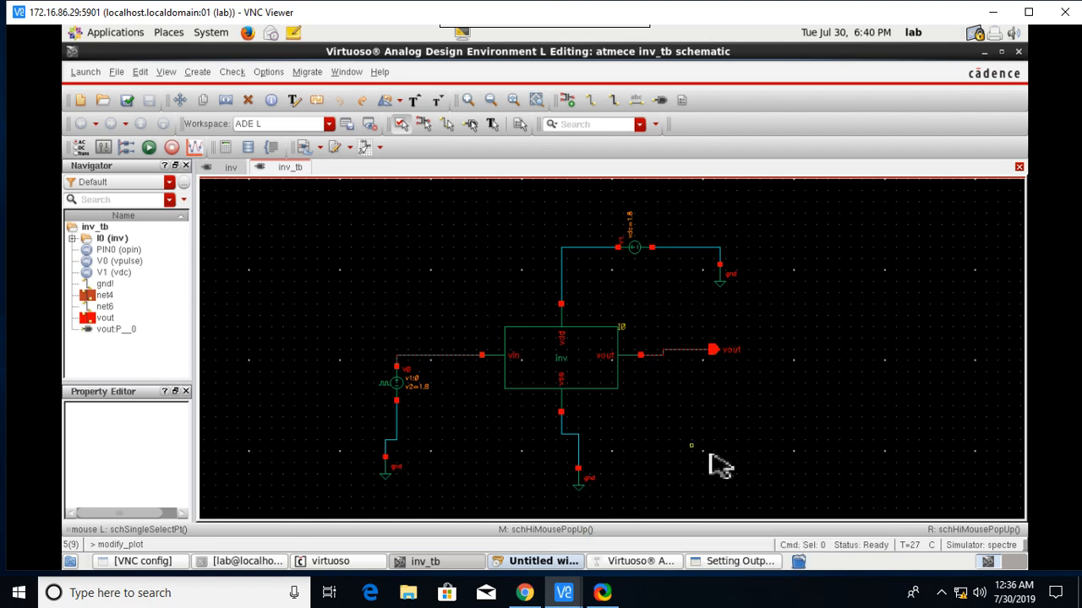
pyautogui.moveTo(733, 508)
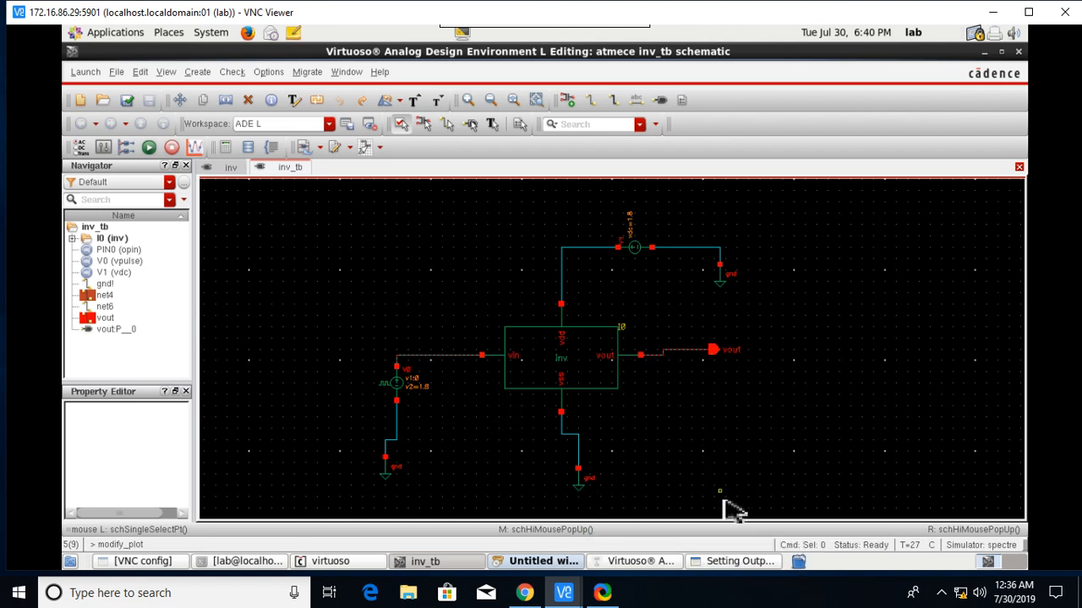